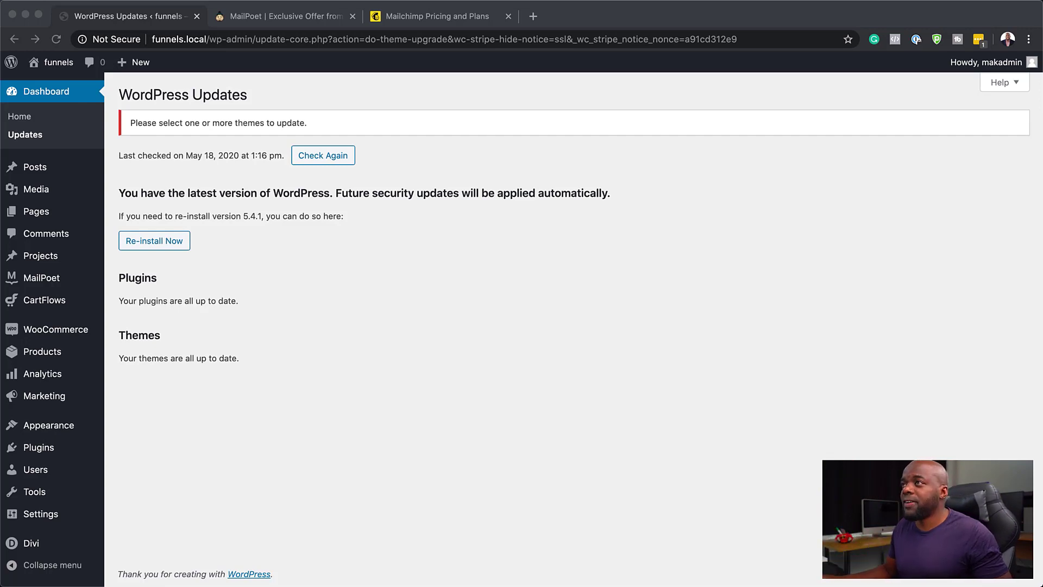
- Switch from the WordPress Updates page to the Mailchimp pricing plans page
click(435, 16)
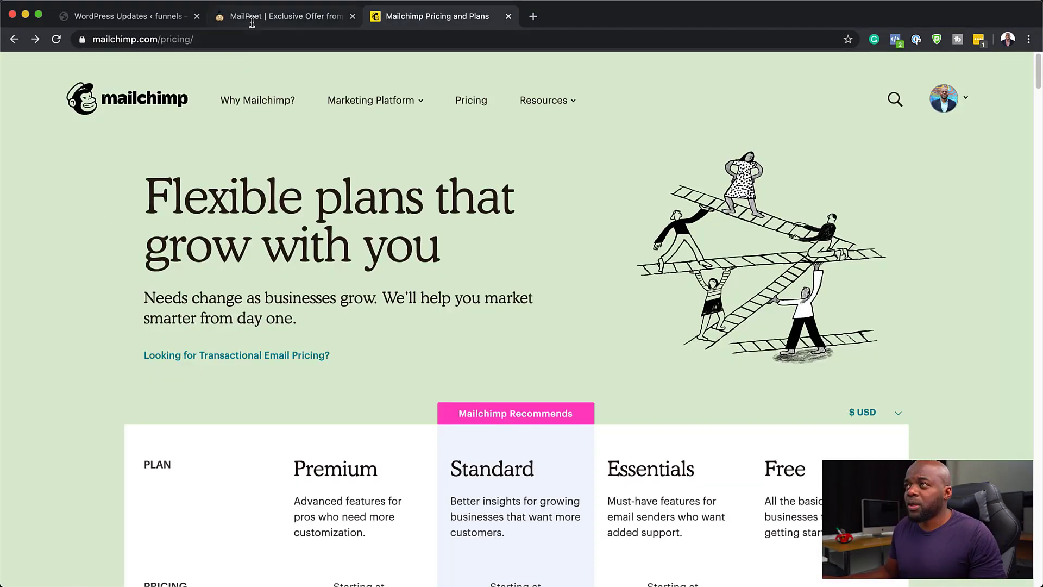
- Review the AppSumo MailPoet lifetime deal tiers, noting the $49.00 one-time price, then return to WordPress Updates
click(283, 16)
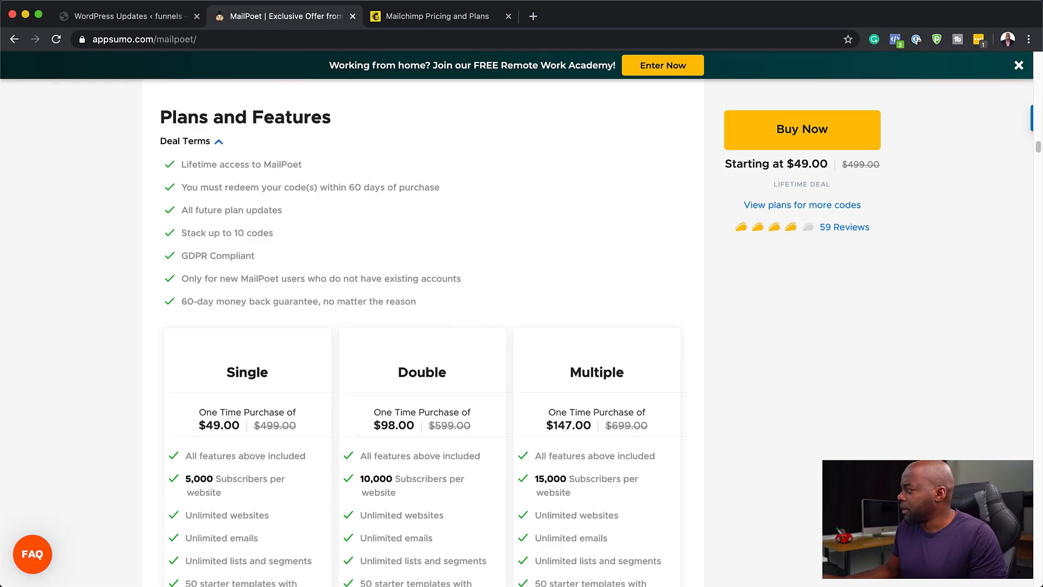
mouse_move(218, 176)
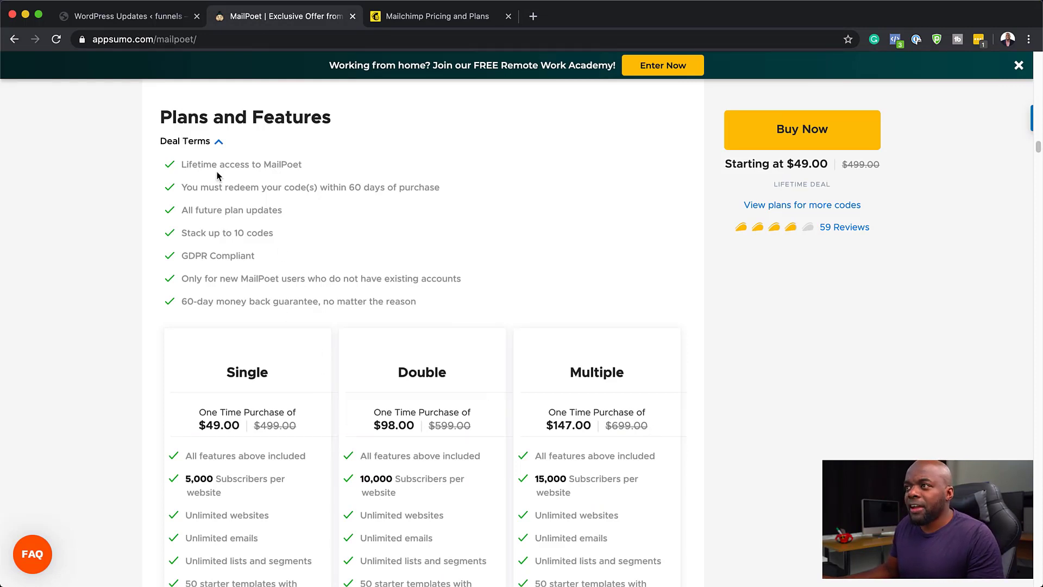
mouse_move(309, 247)
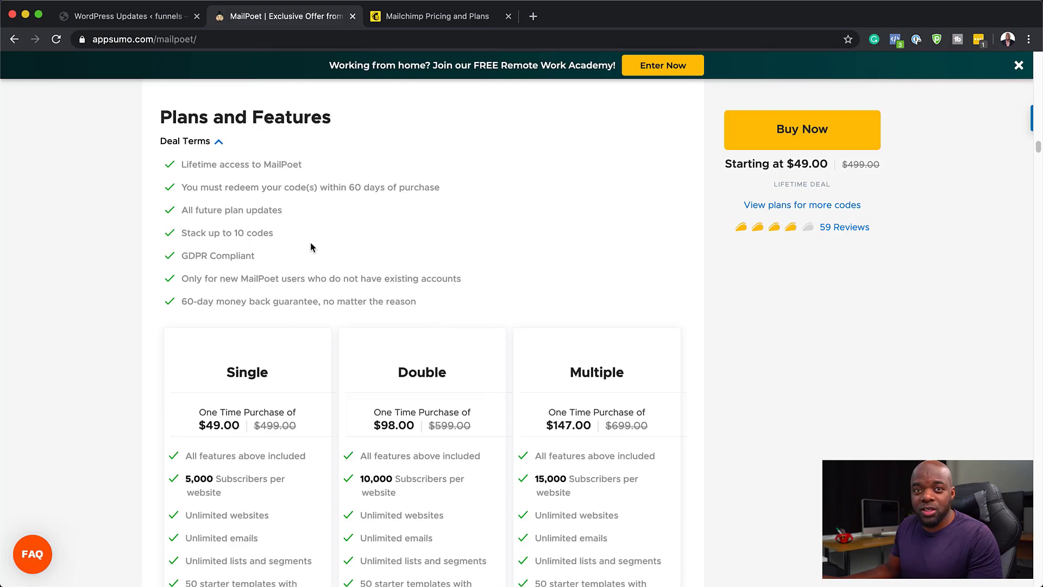
mouse_move(260, 416)
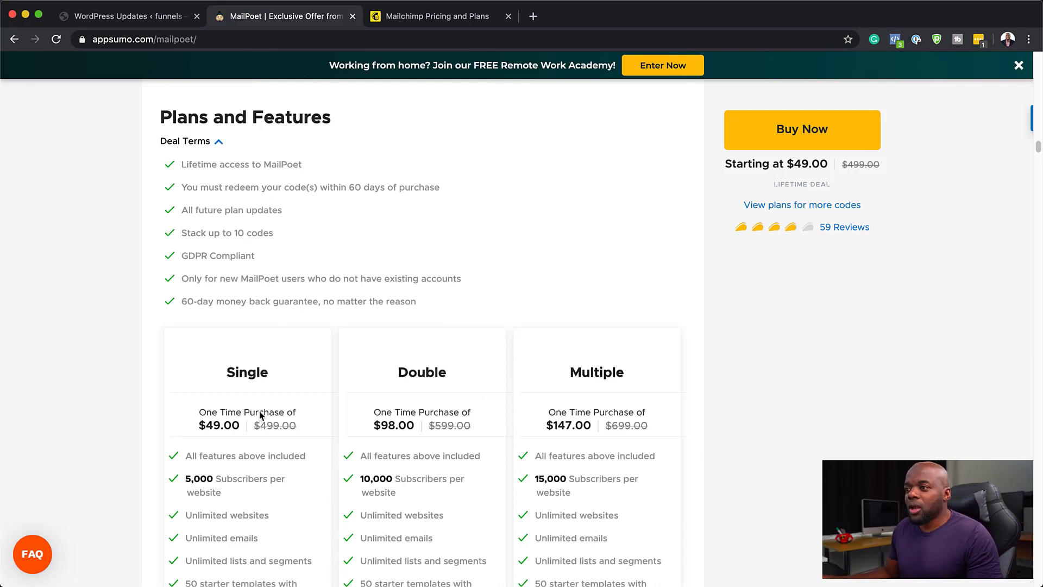
mouse_move(270, 439)
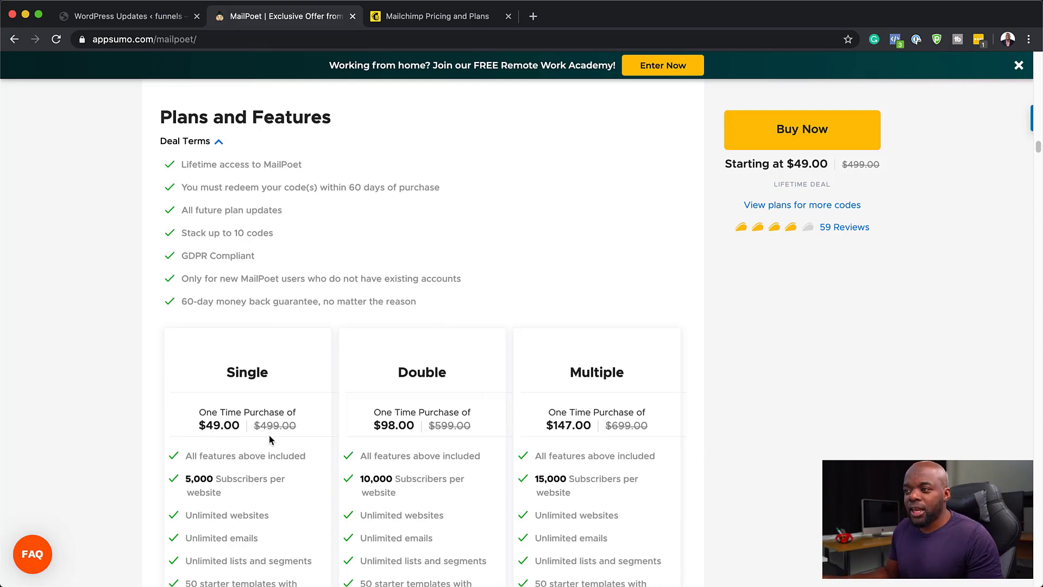
scroll(down, 3)
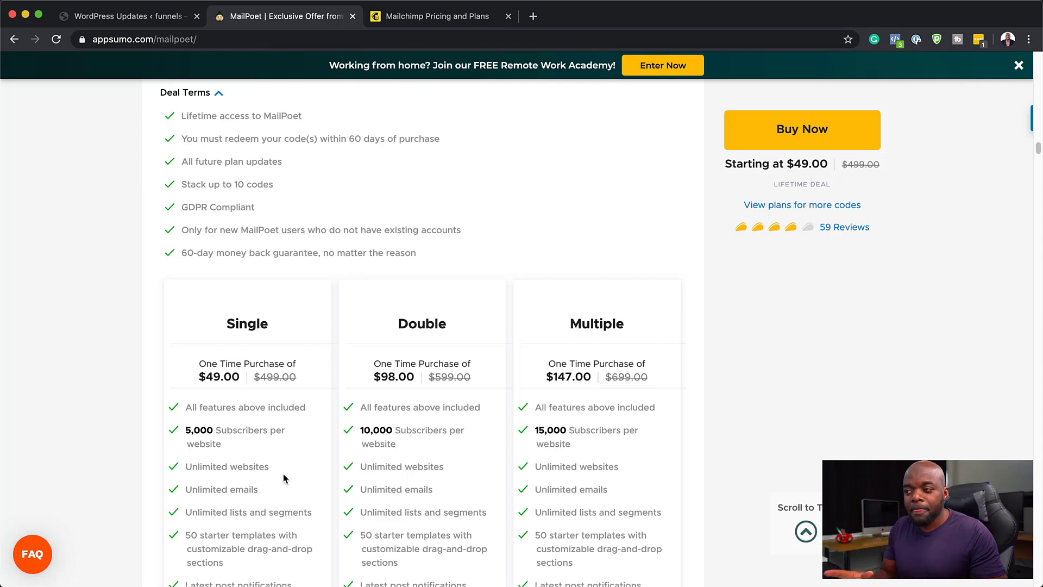
mouse_move(206, 445)
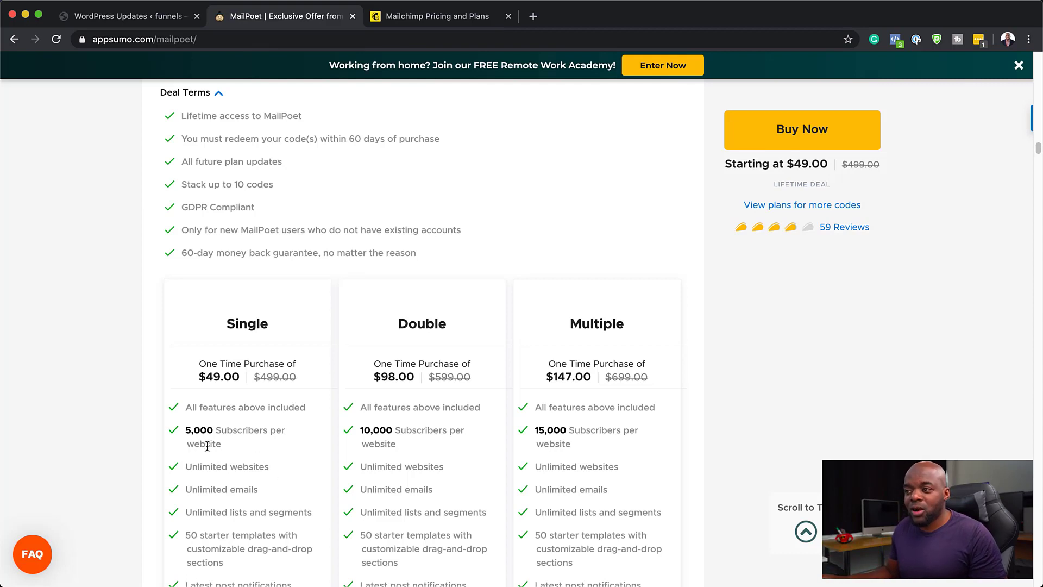
mouse_move(222, 388)
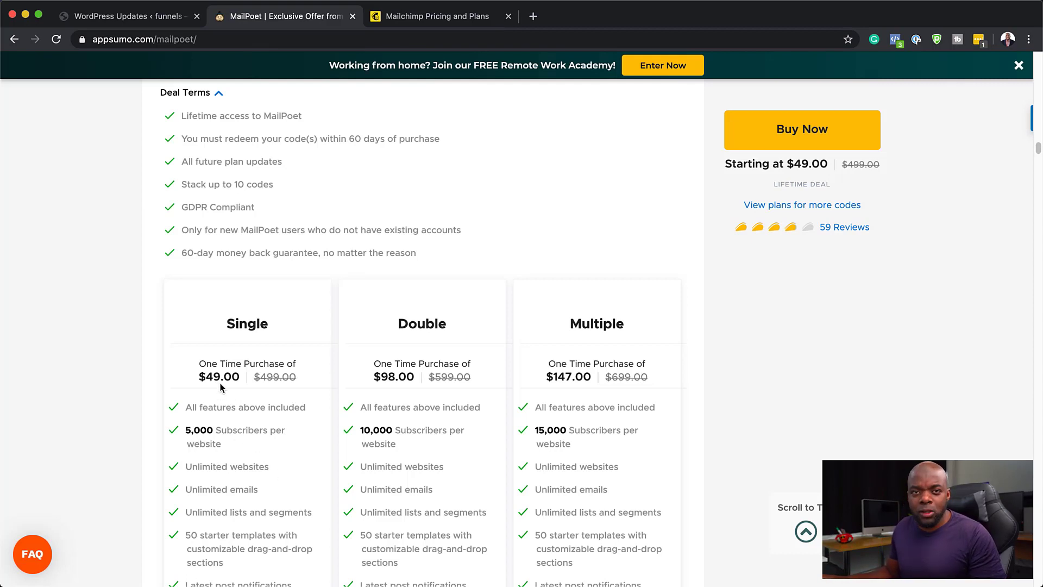
mouse_move(301, 228)
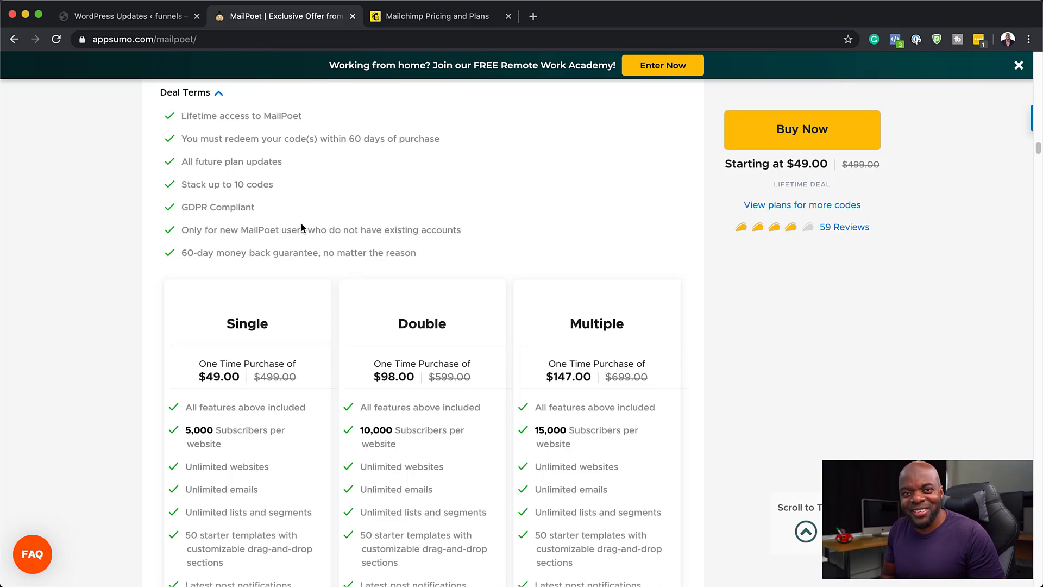
mouse_move(260, 404)
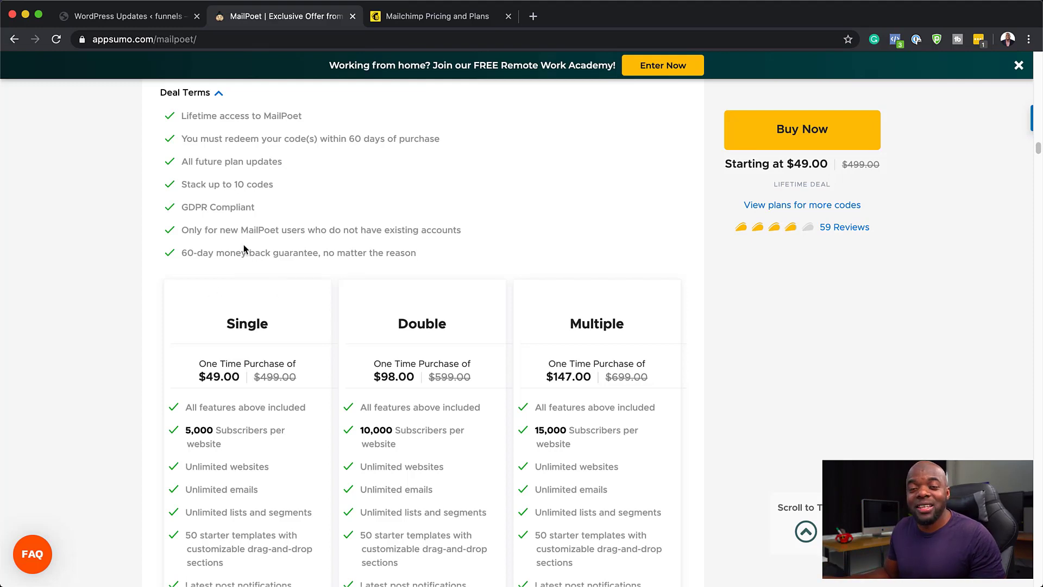
mouse_move(213, 432)
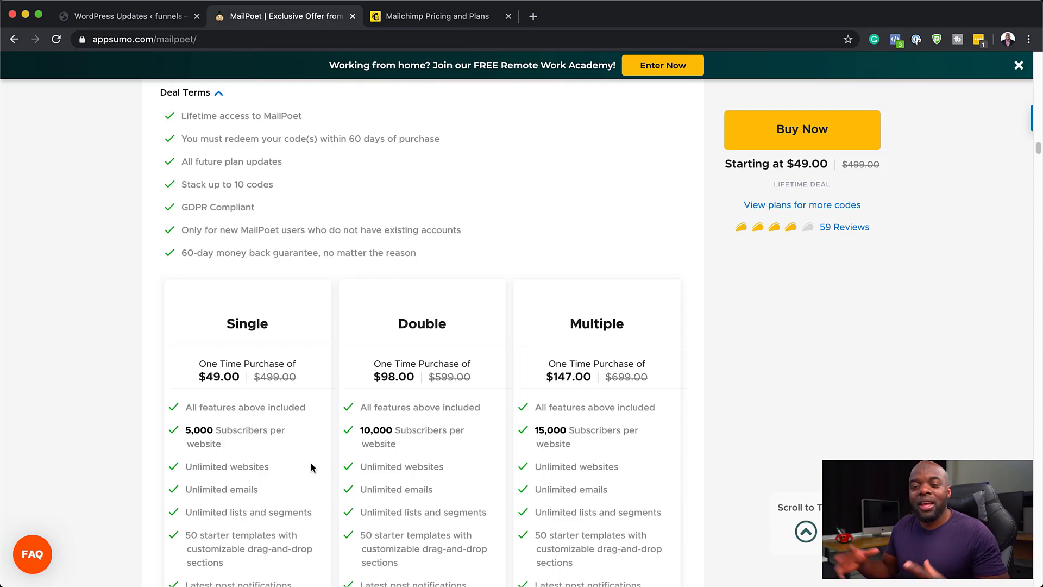
mouse_move(270, 475)
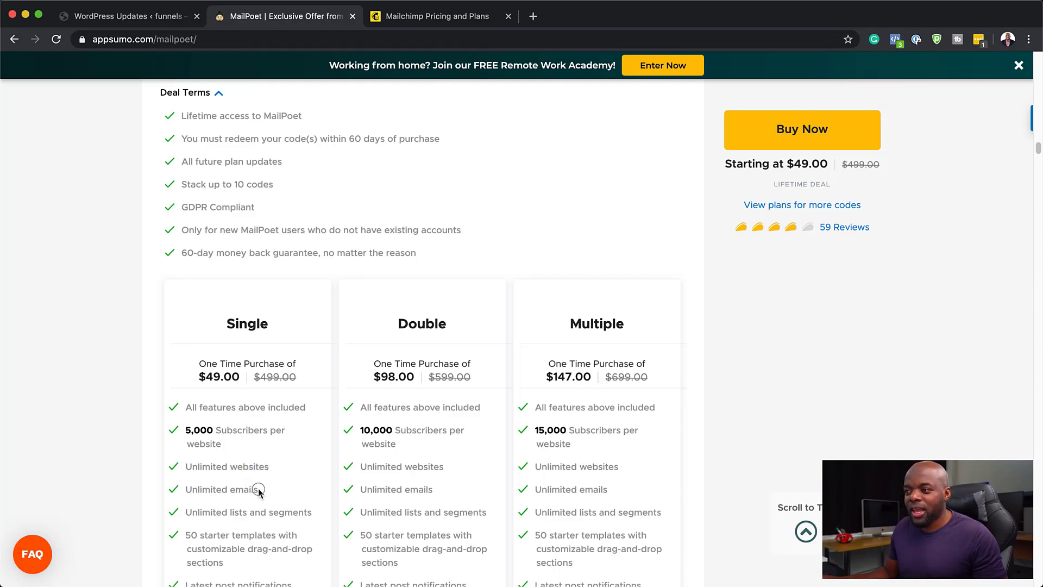
double_click(221, 490)
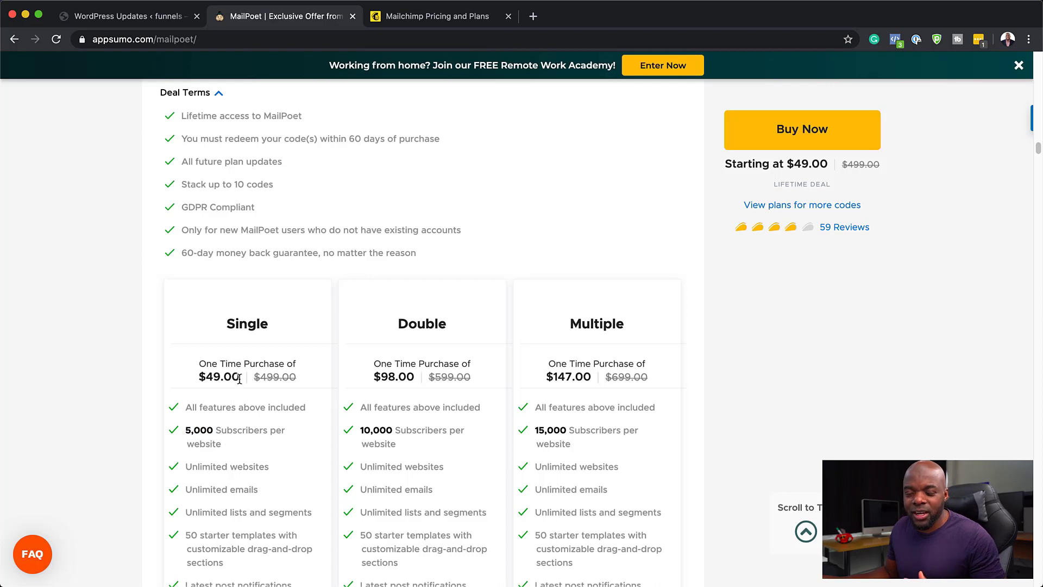
mouse_move(239, 380)
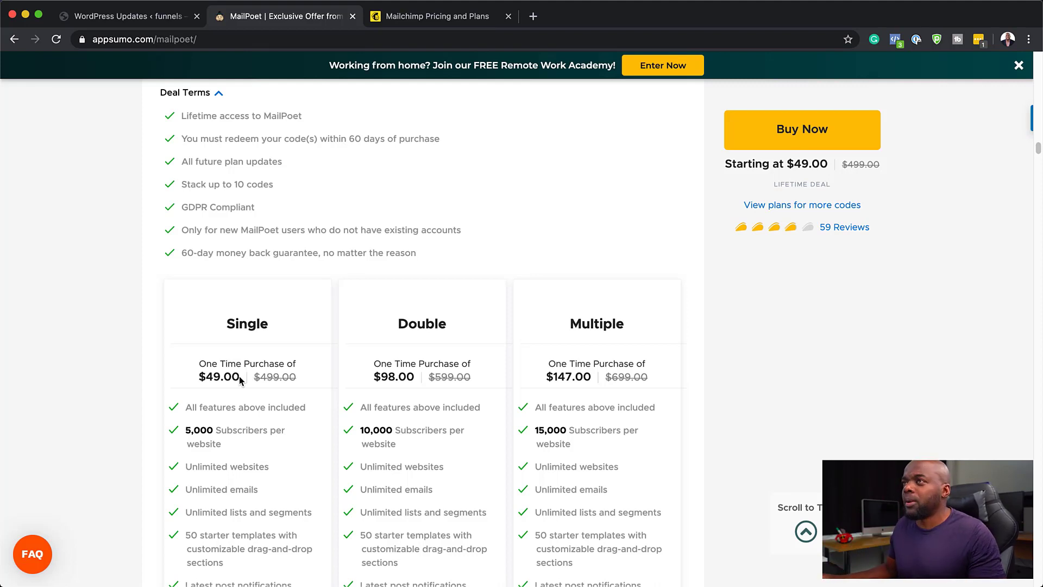
click(123, 16)
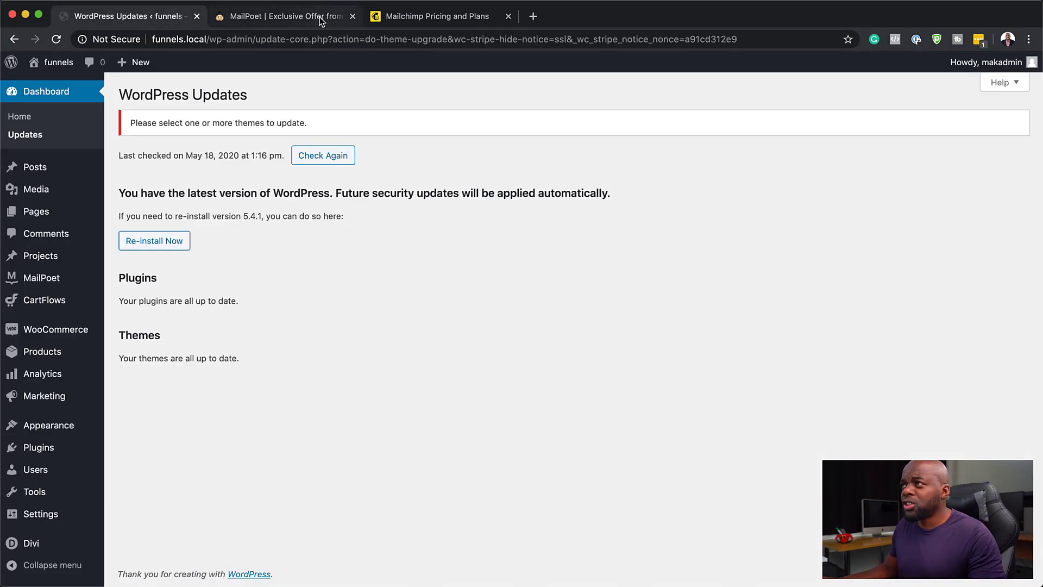
click(436, 16)
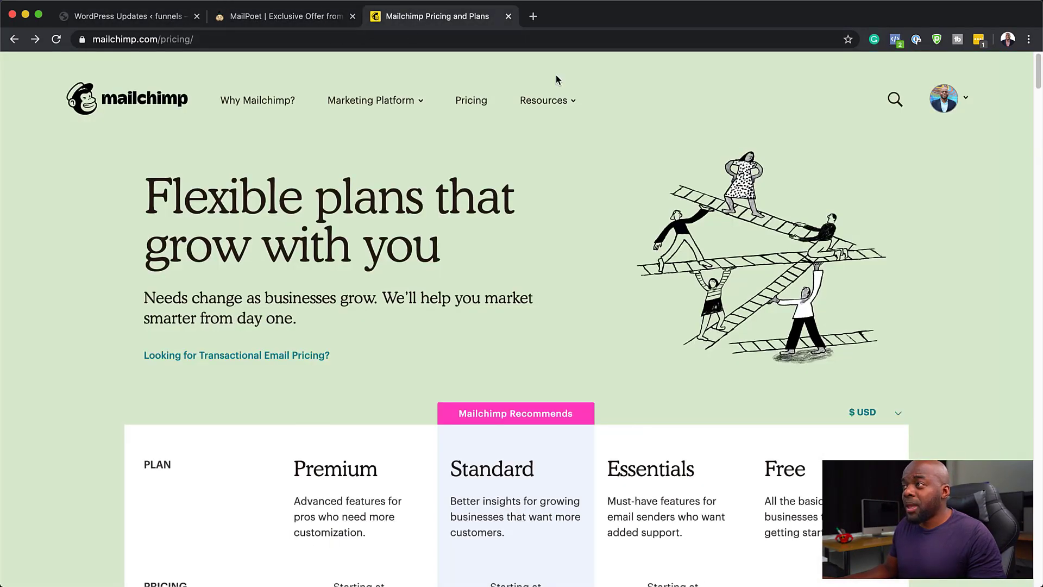
click(543, 100)
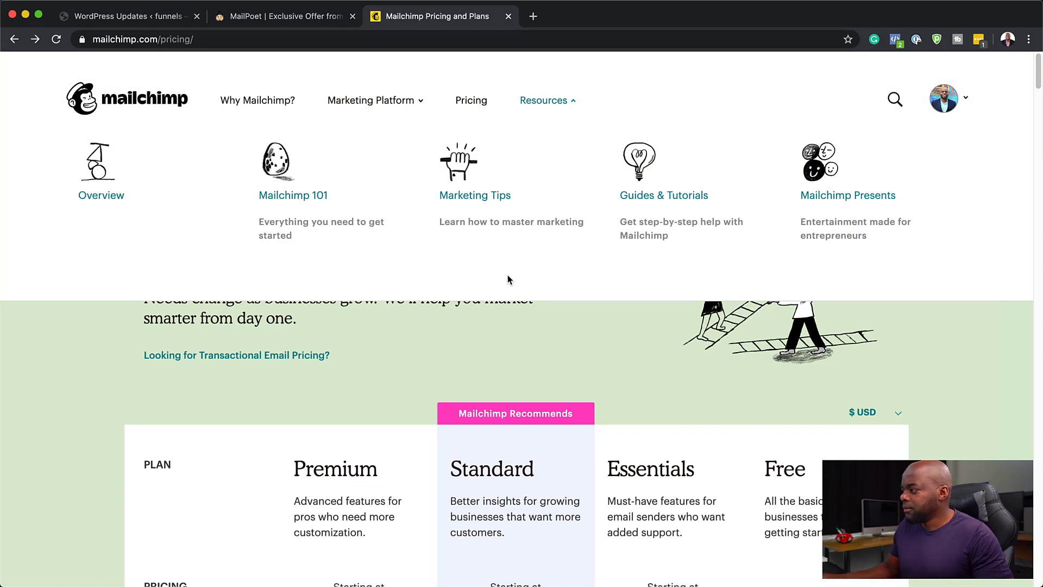
scroll(down, 3)
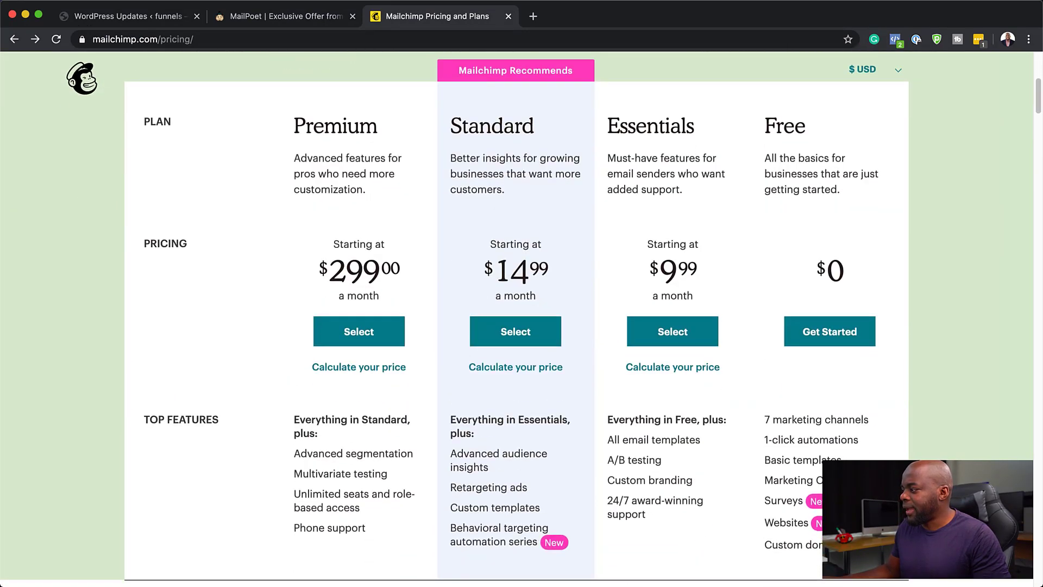
scroll(down, 3)
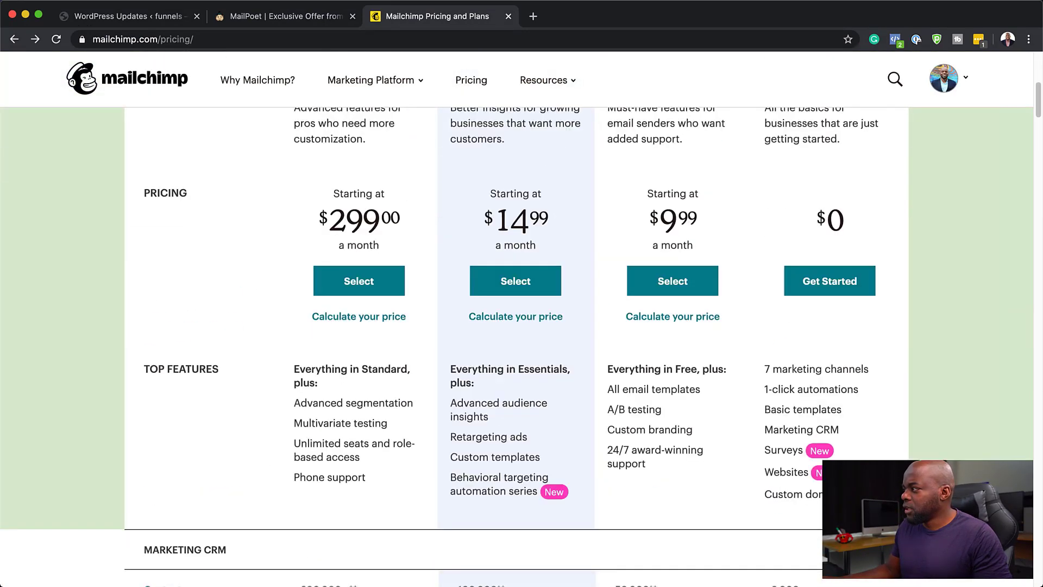
scroll(down, 3)
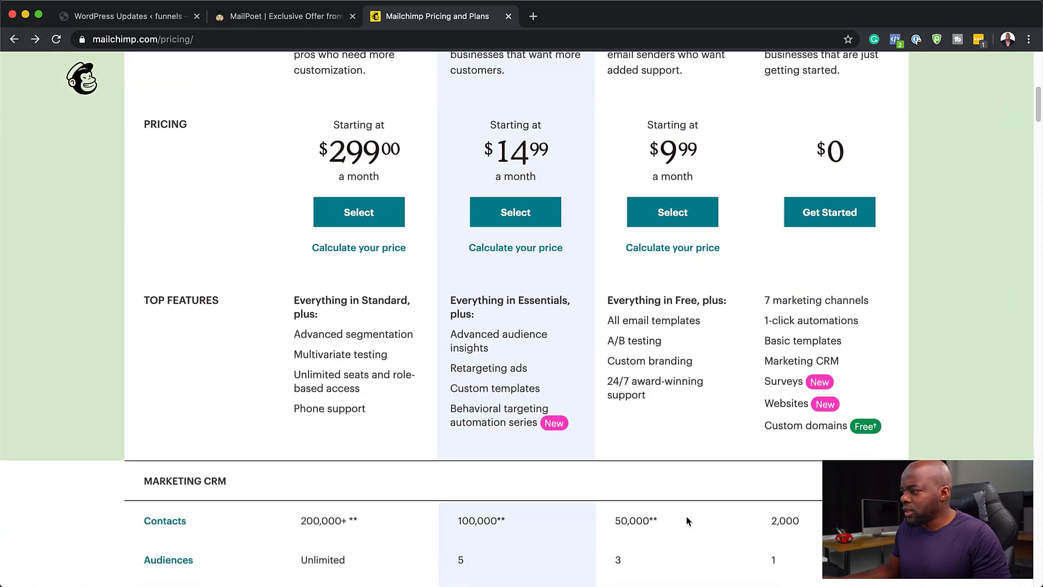
mouse_move(815, 525)
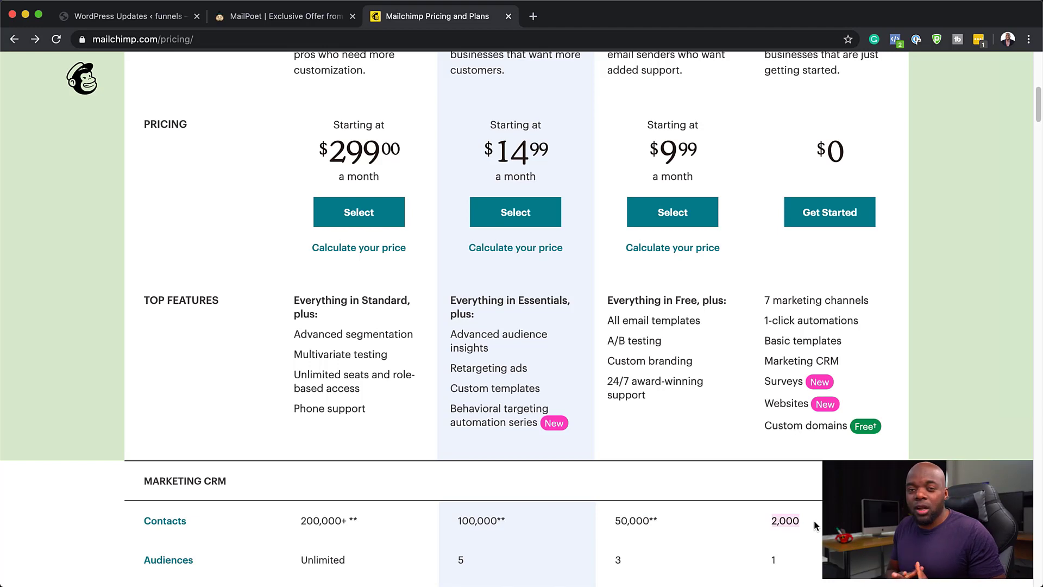
mouse_move(792, 539)
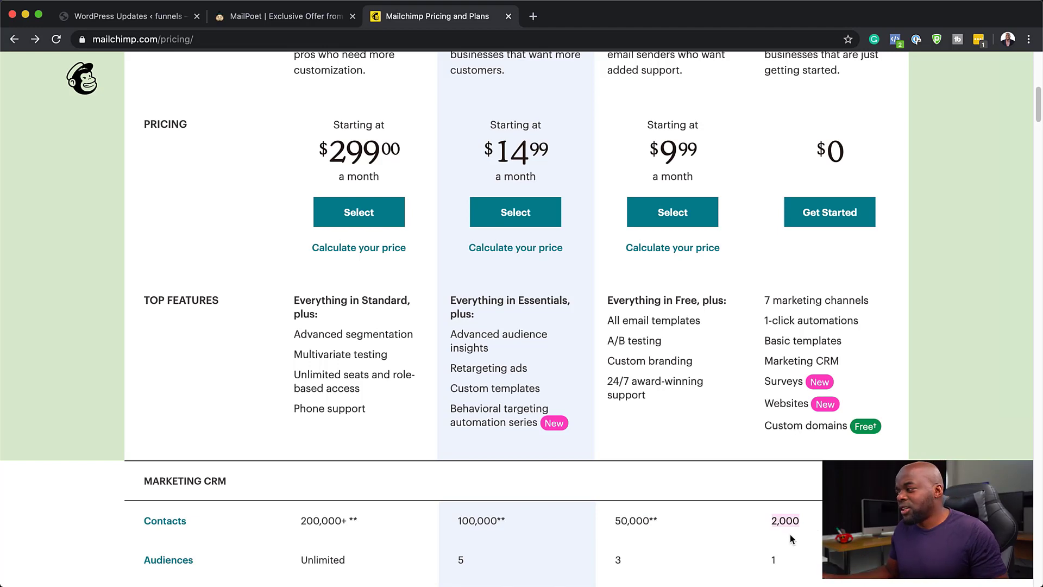
mouse_move(800, 530)
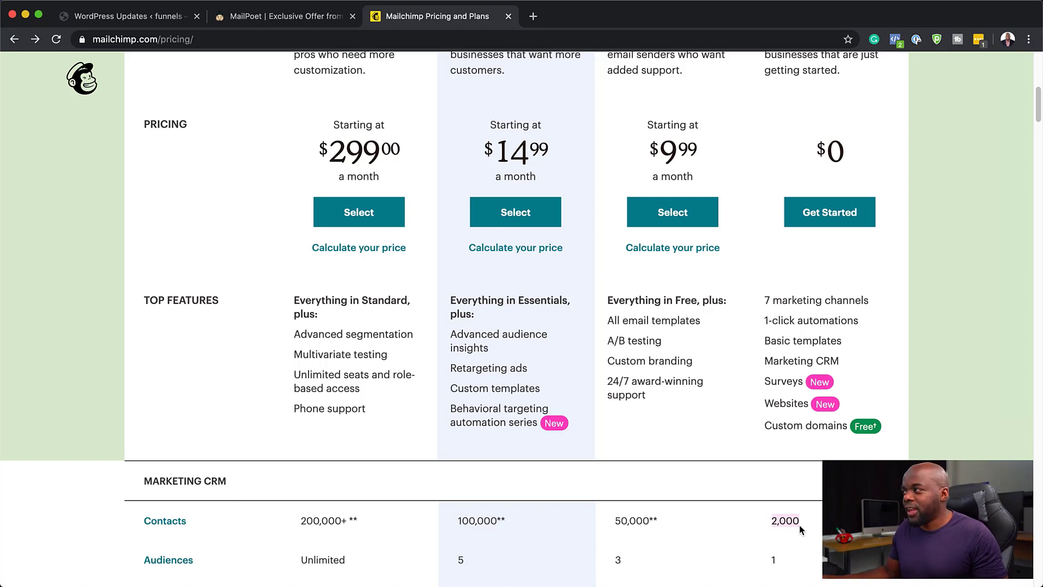
scroll(up, 3)
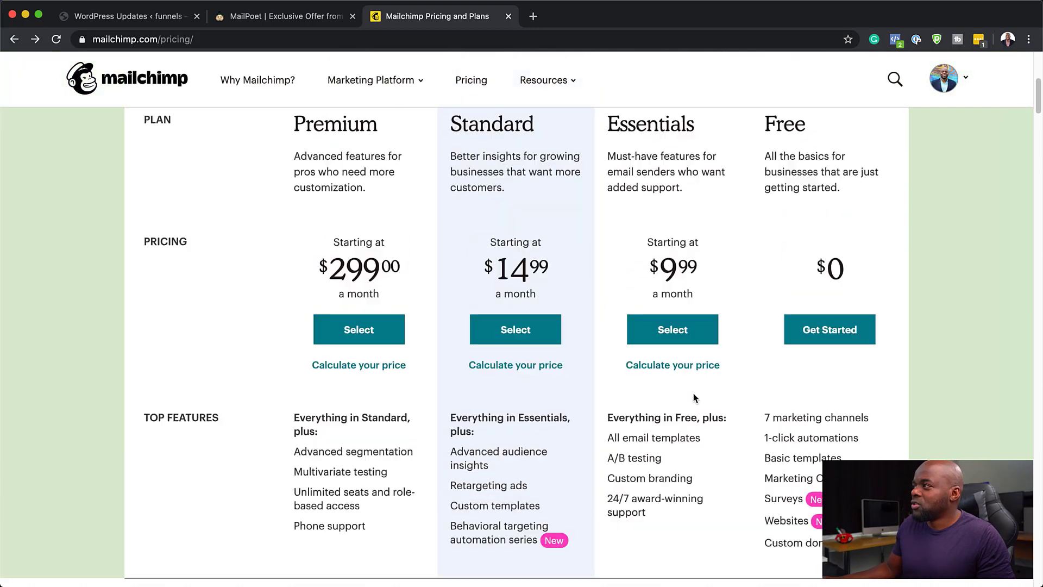
scroll(up, 3)
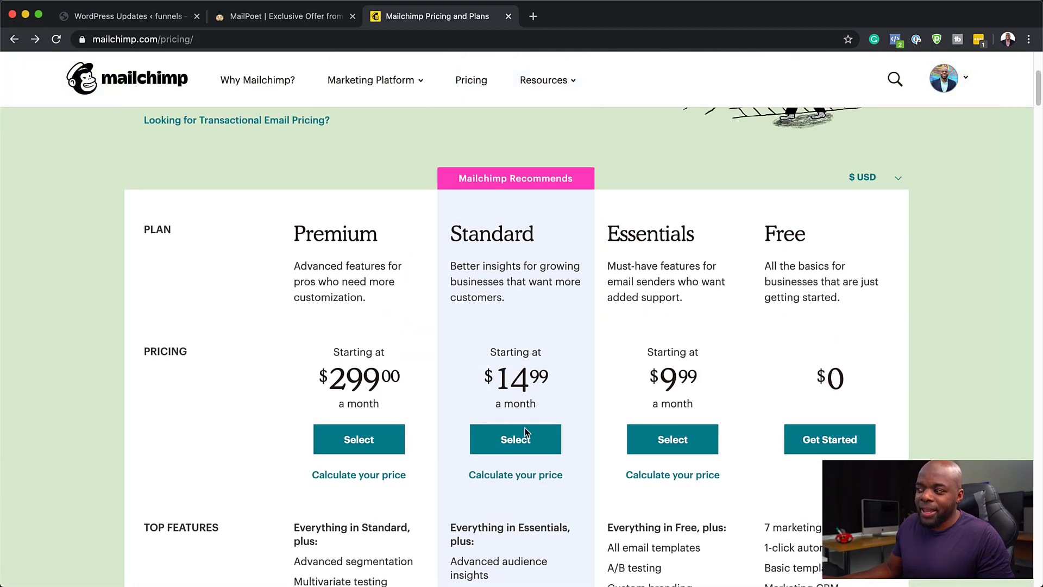
mouse_move(827, 421)
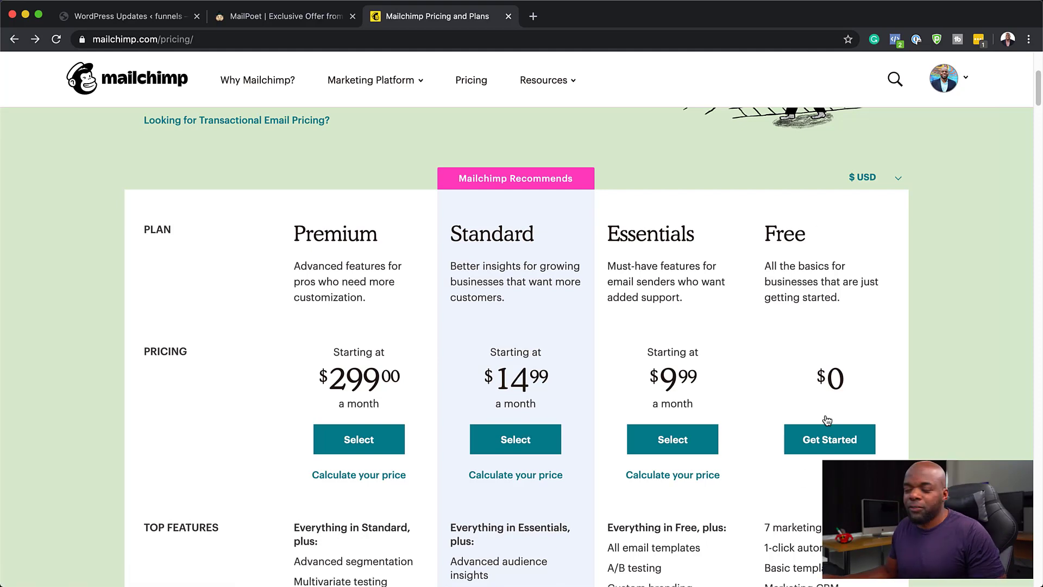
mouse_move(831, 380)
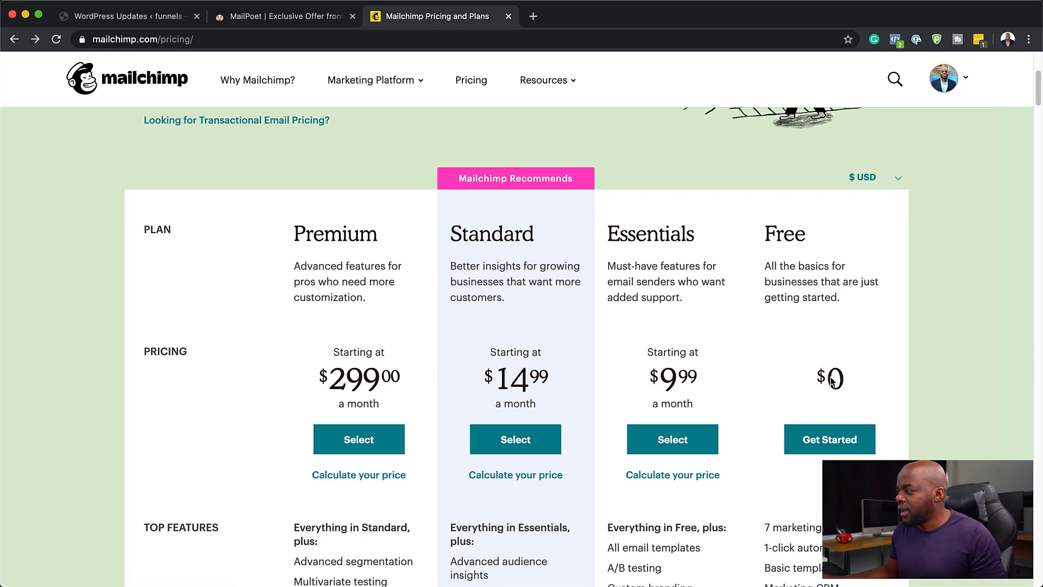
mouse_move(715, 356)
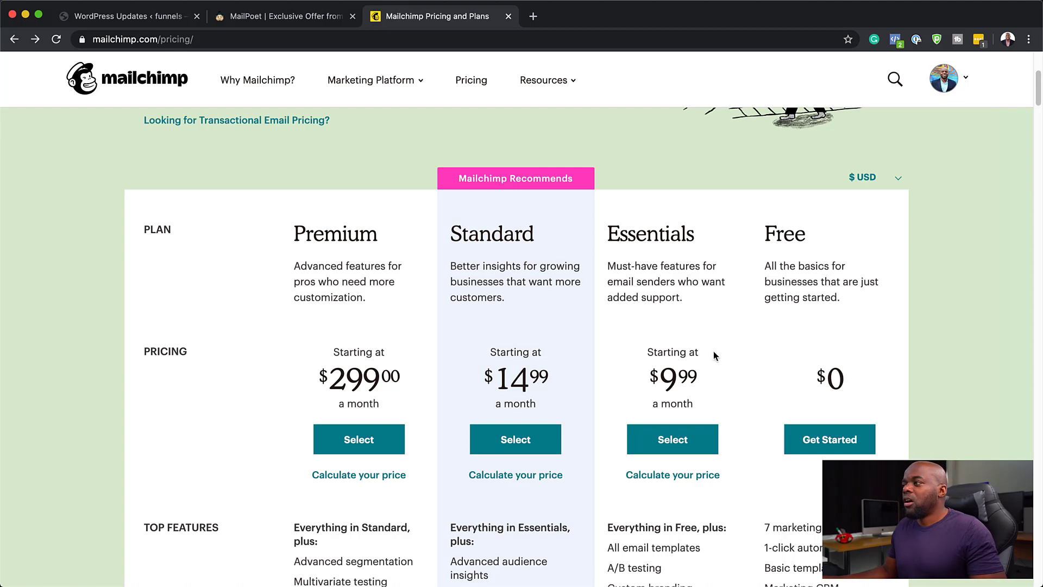
mouse_move(354, 65)
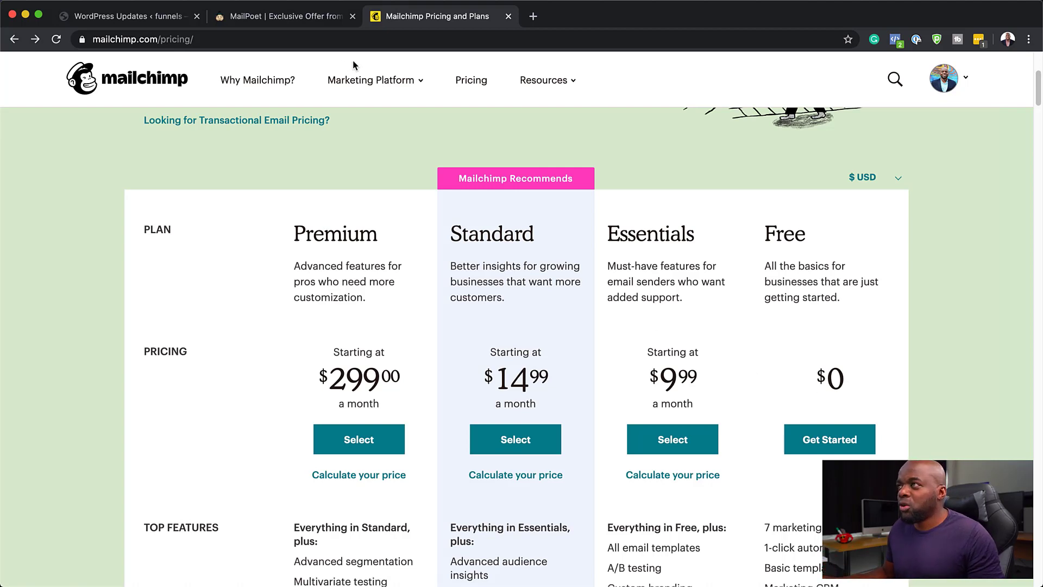
mouse_move(300, 29)
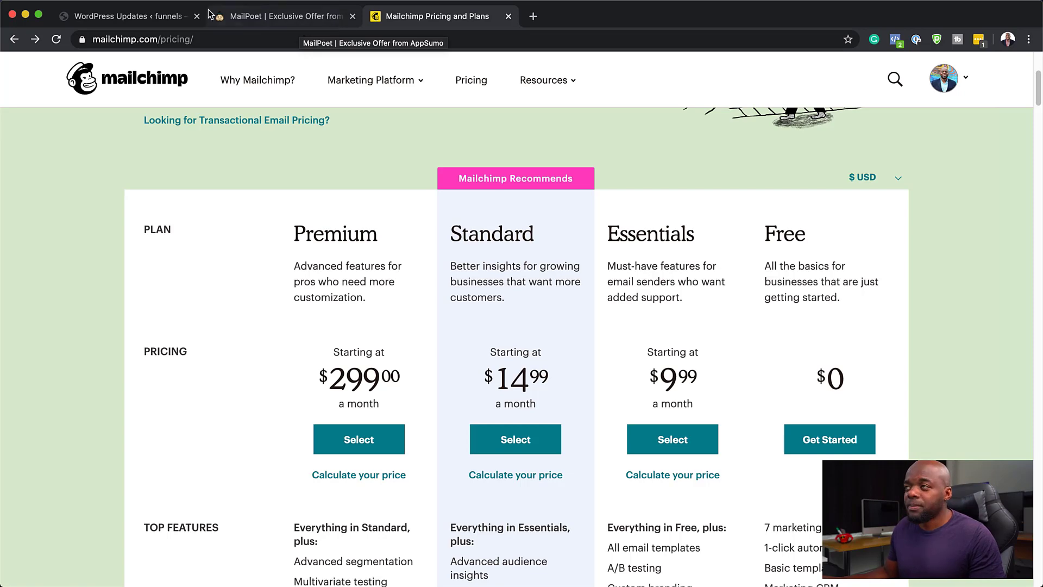
- Return to the WordPress admin's Updates page
click(122, 16)
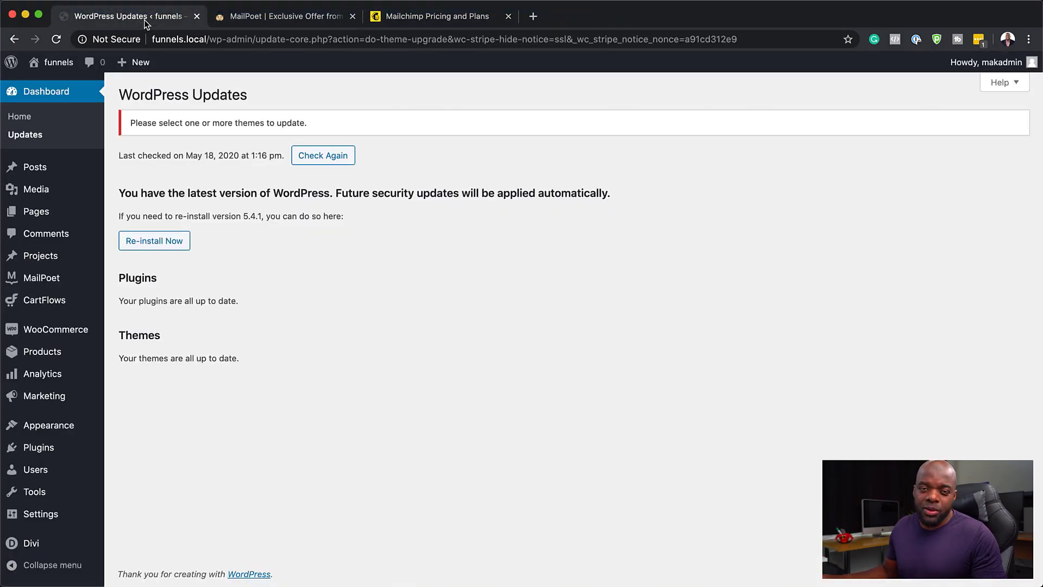
mouse_move(230, 304)
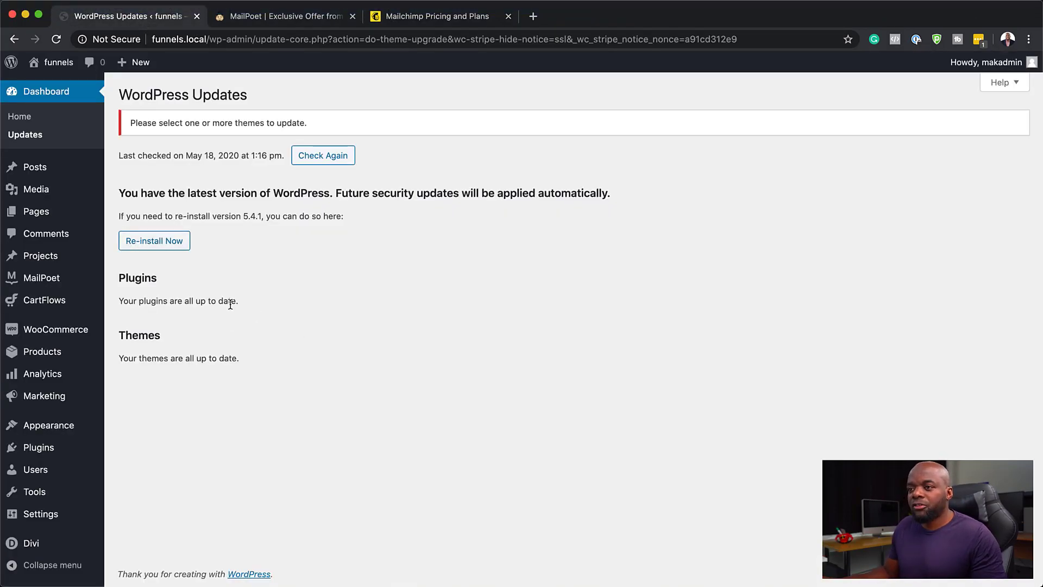
mouse_move(41, 277)
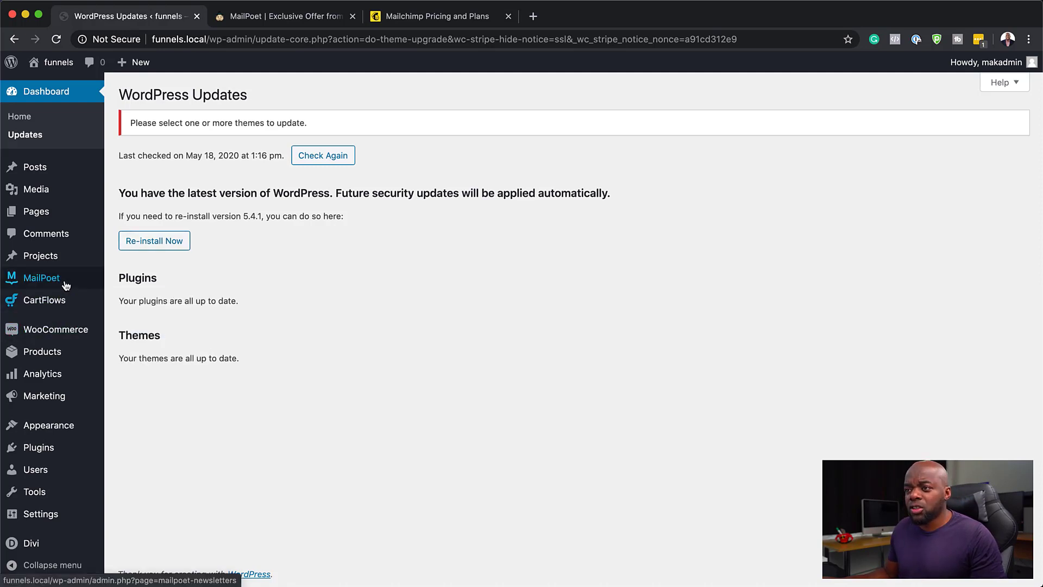
mouse_move(38, 446)
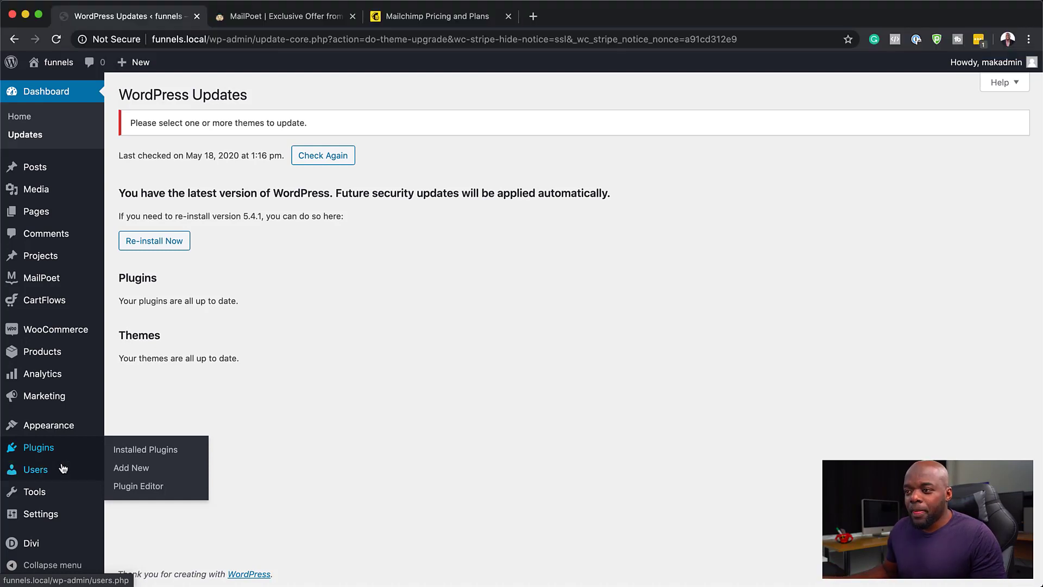
mouse_move(75, 450)
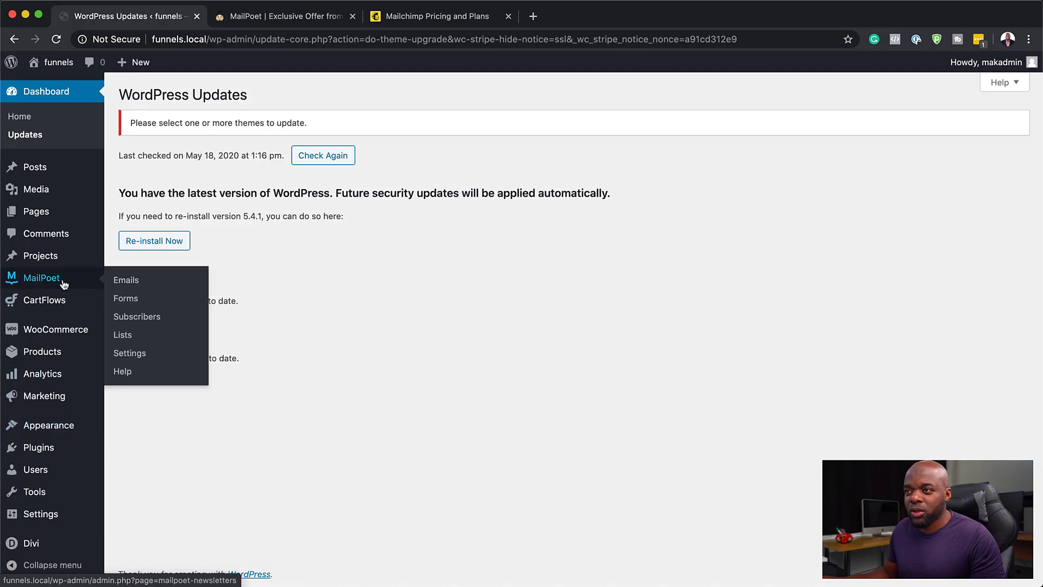
mouse_move(131, 294)
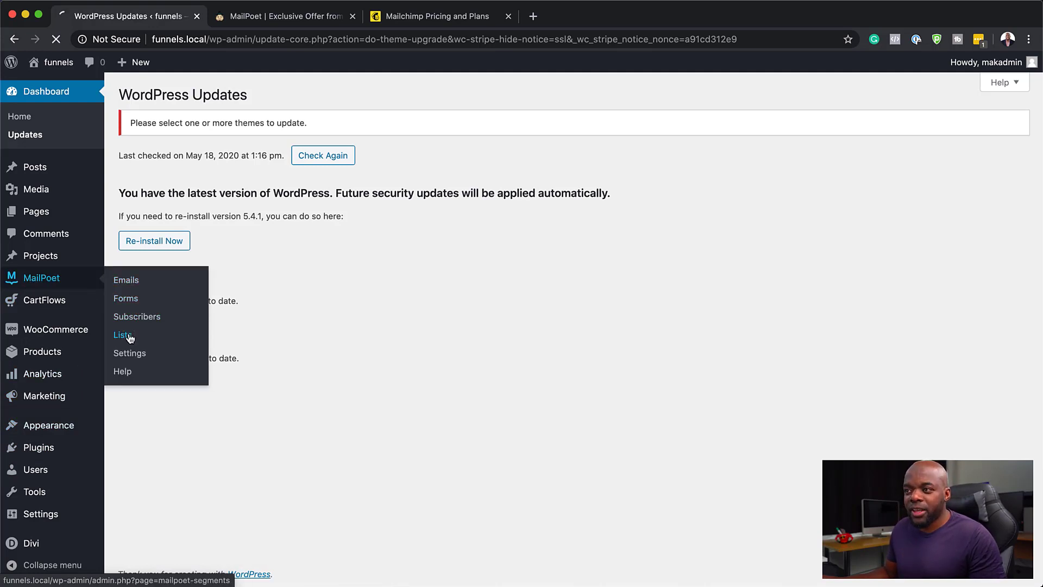
- Go to MailPoet's Lists page showing the site's subscriber lists
click(123, 334)
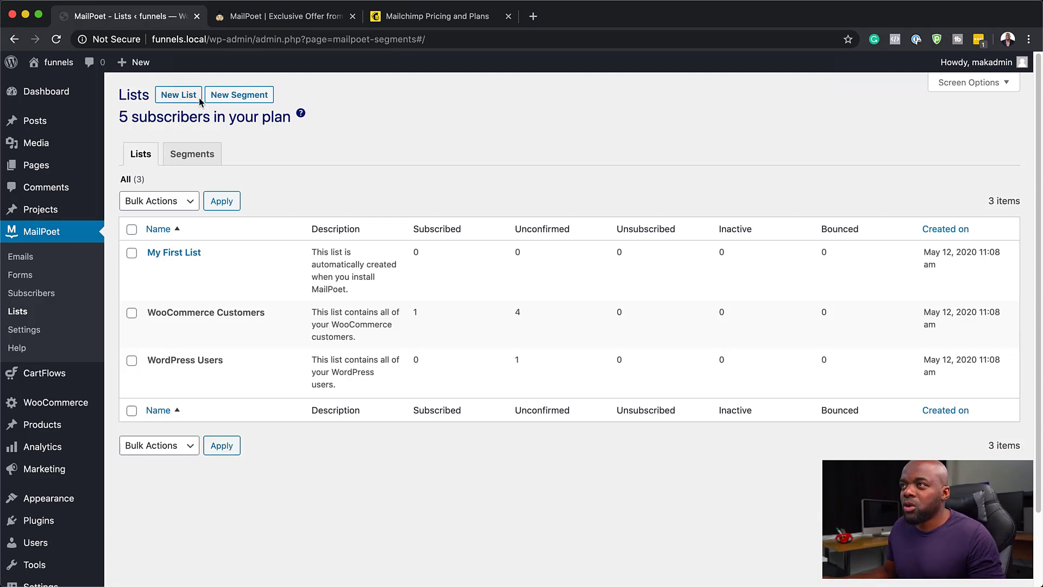
- Create and save a new MailPoet subscriber list named '20% Promo'
click(177, 95)
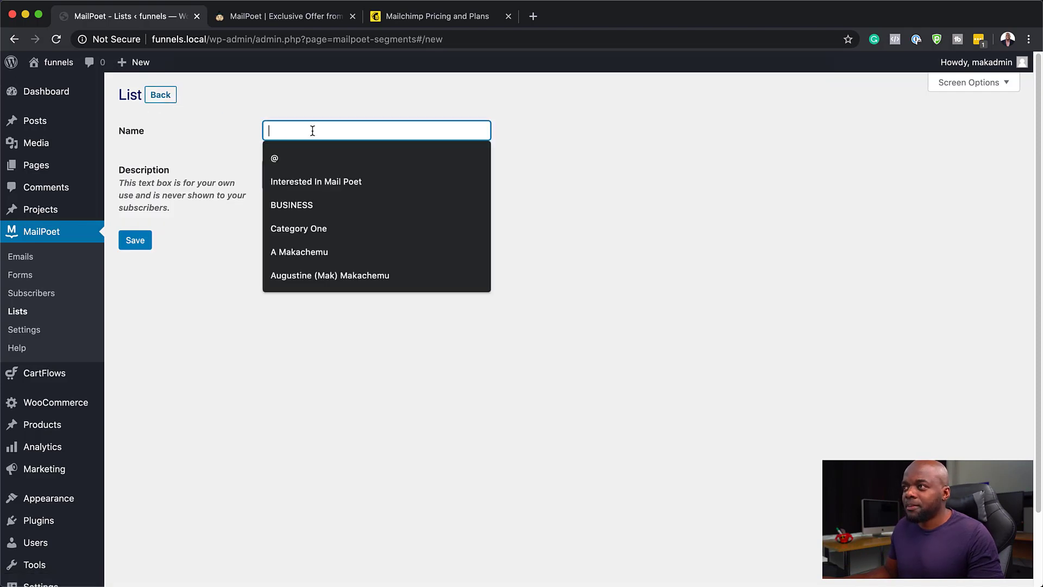
text(20%)
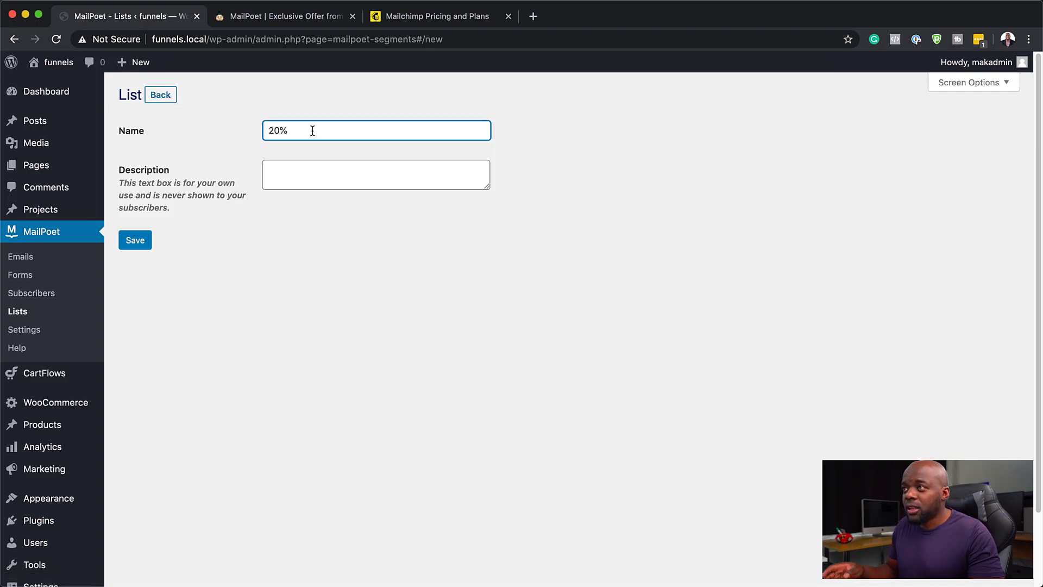
text(Promo)
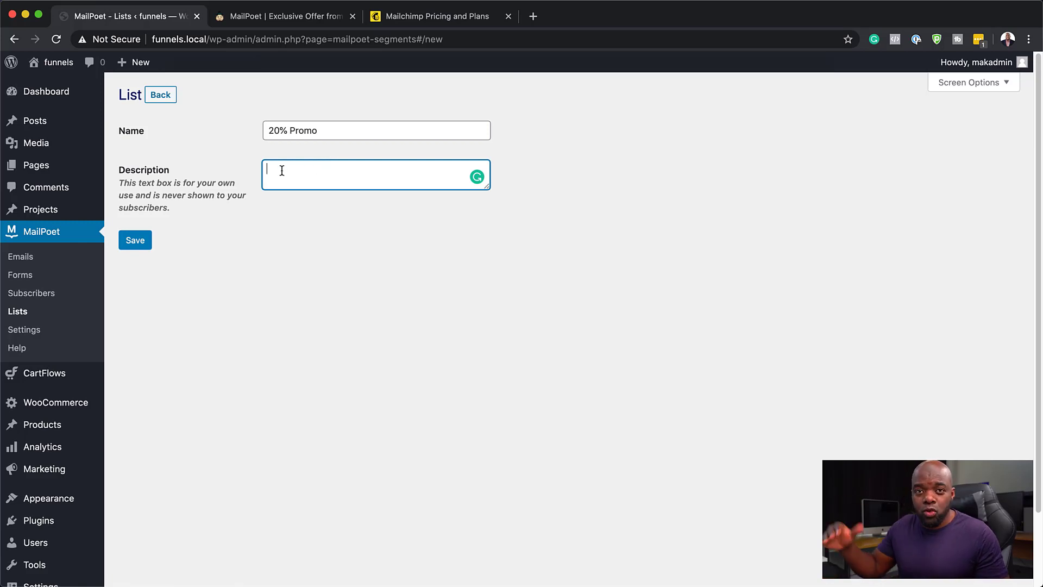
click(135, 239)
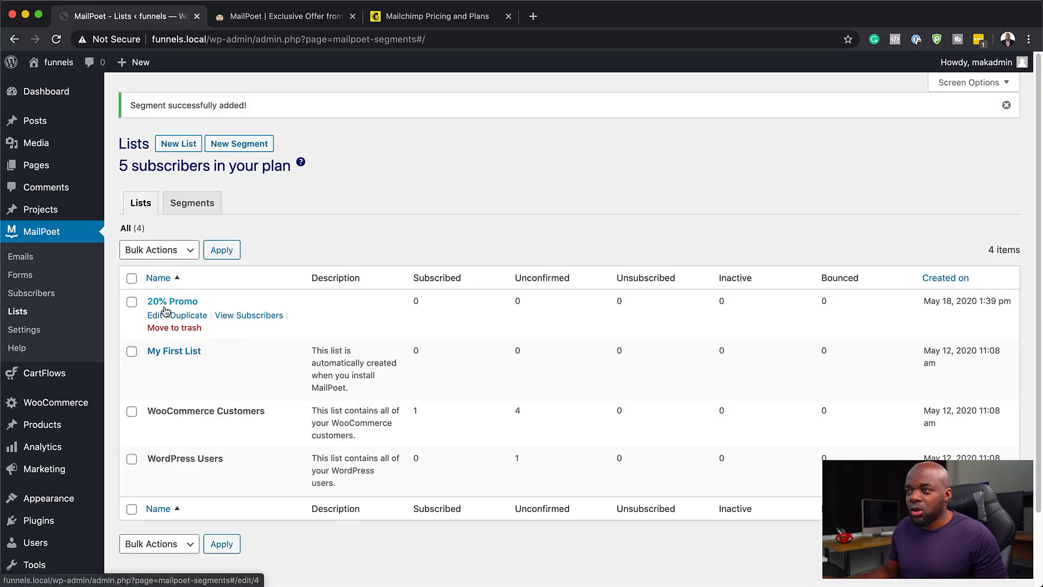
mouse_move(248, 315)
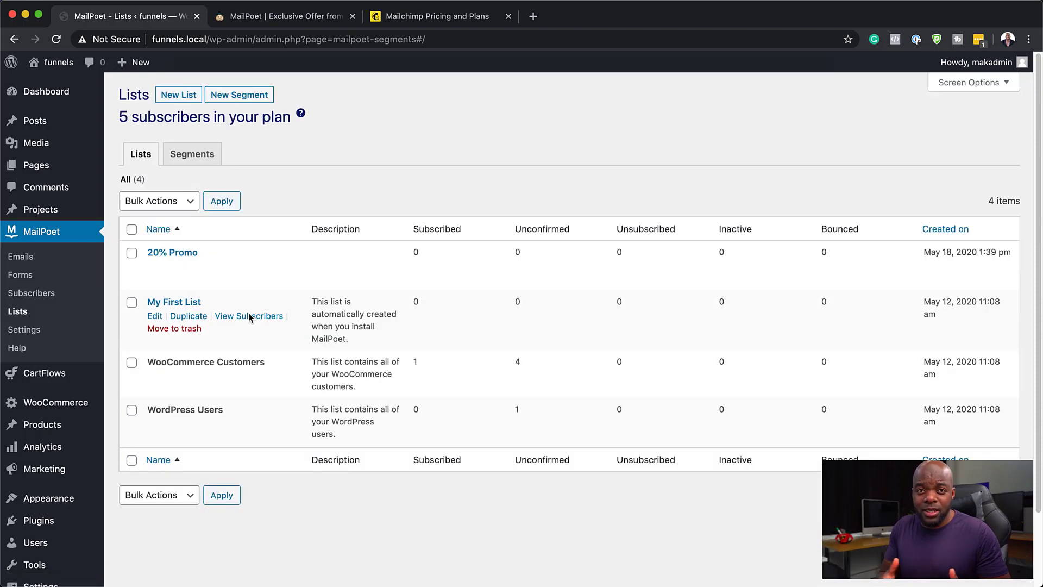
mouse_move(220, 255)
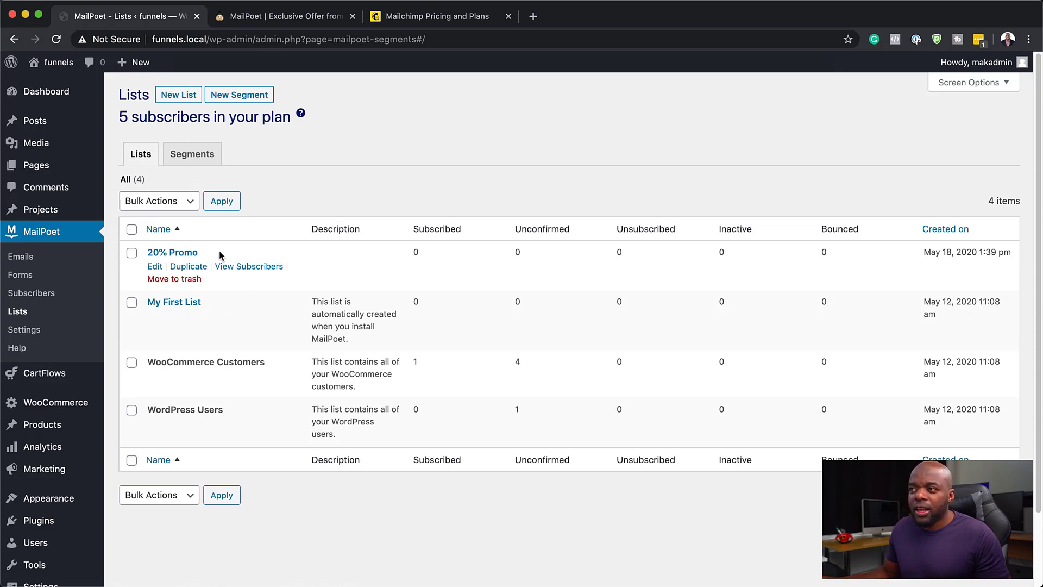
mouse_move(194, 259)
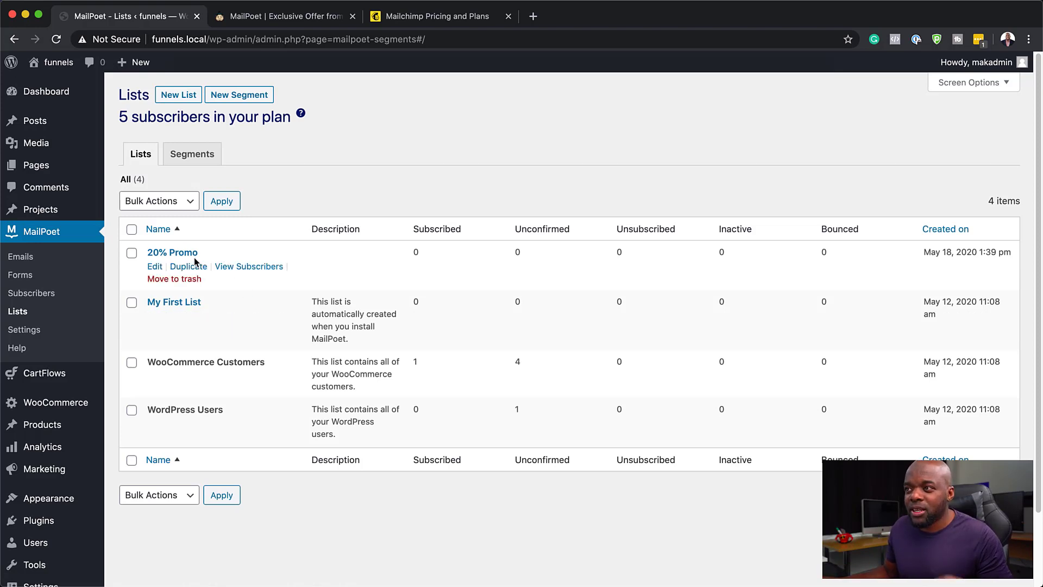
mouse_move(189, 266)
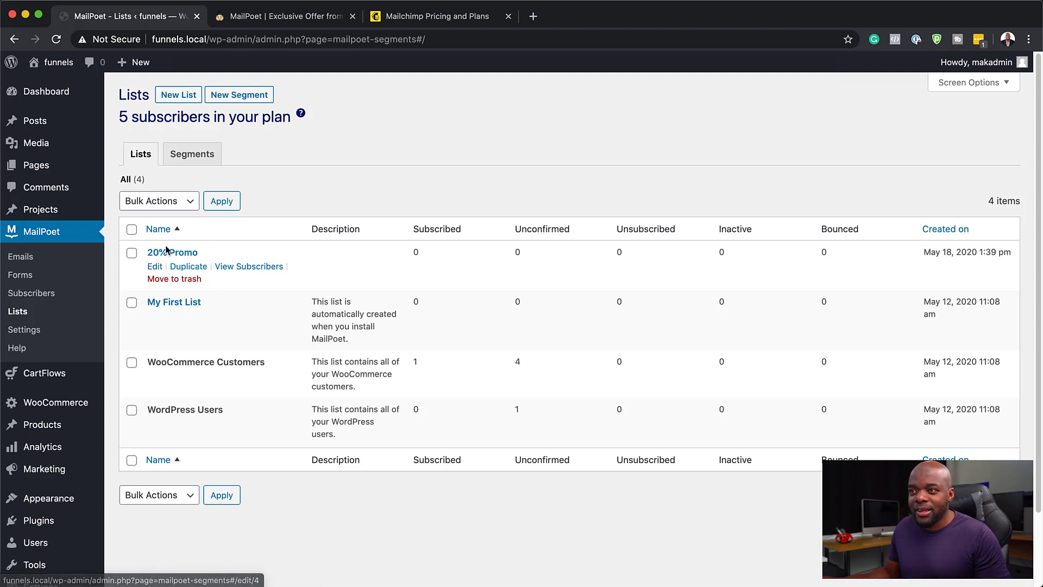
mouse_move(19, 256)
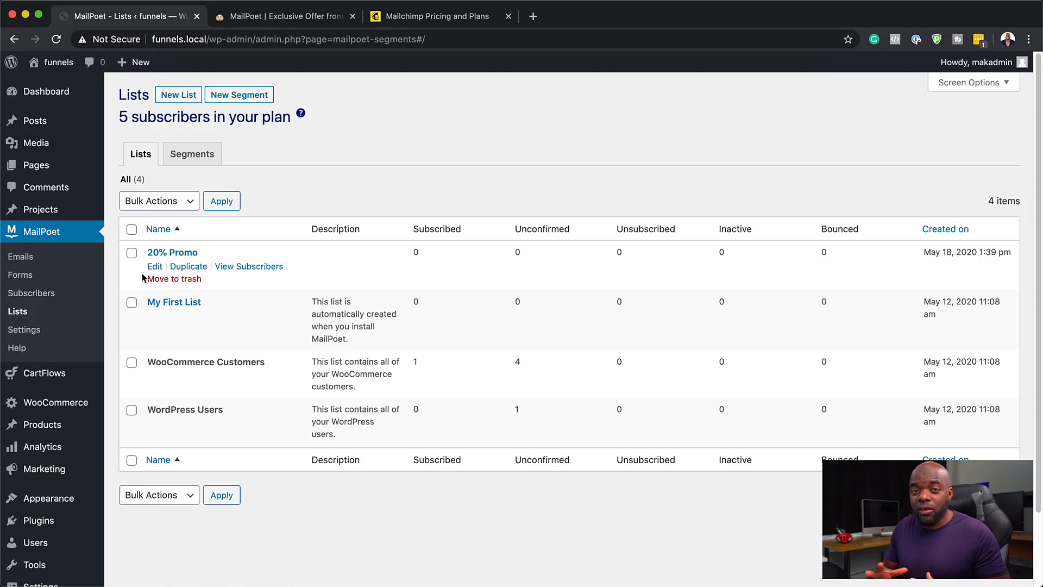
mouse_move(188, 266)
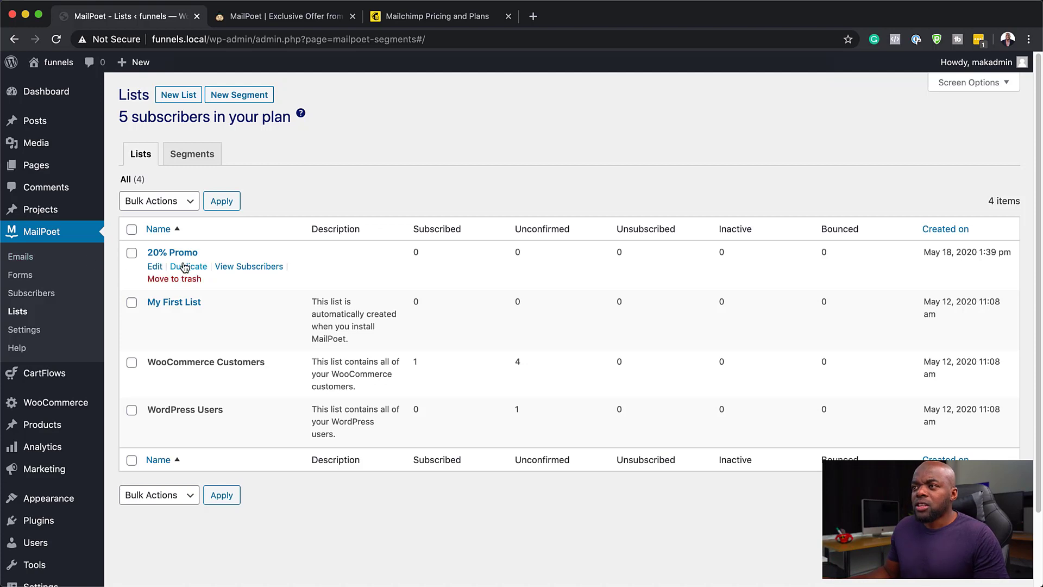
mouse_move(191, 266)
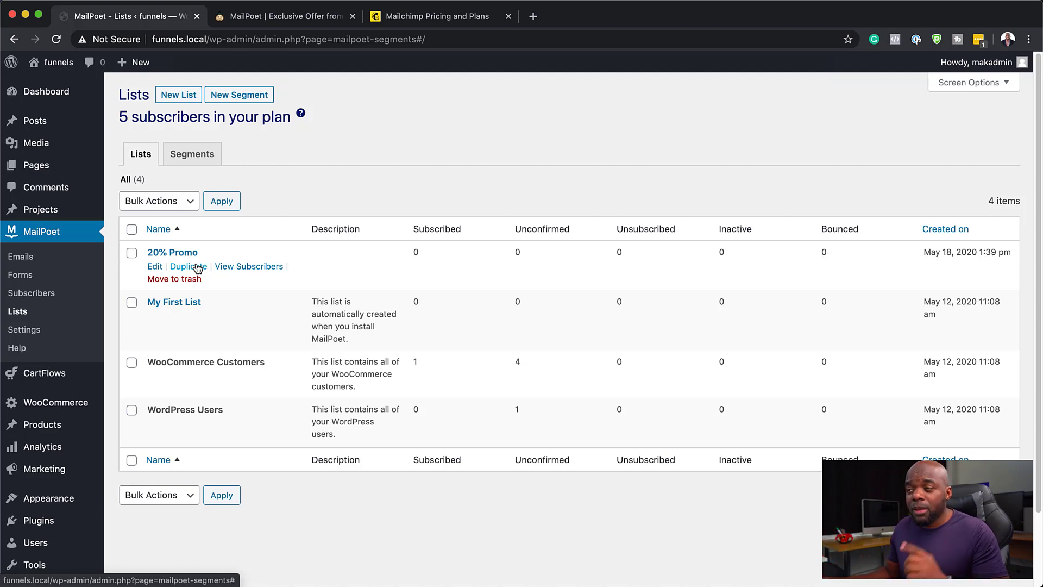
mouse_move(248, 266)
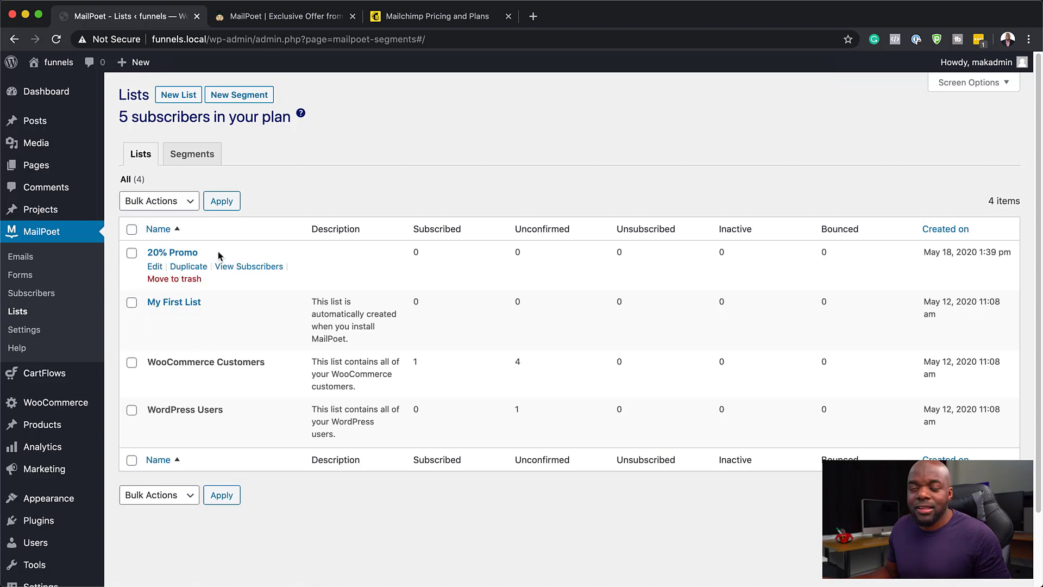
mouse_move(207, 251)
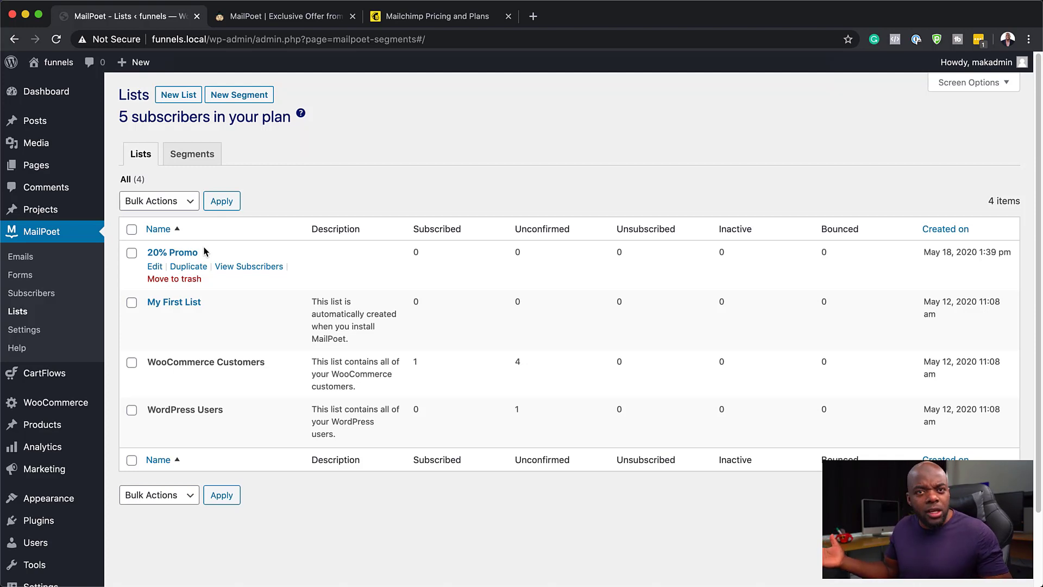
mouse_move(273, 395)
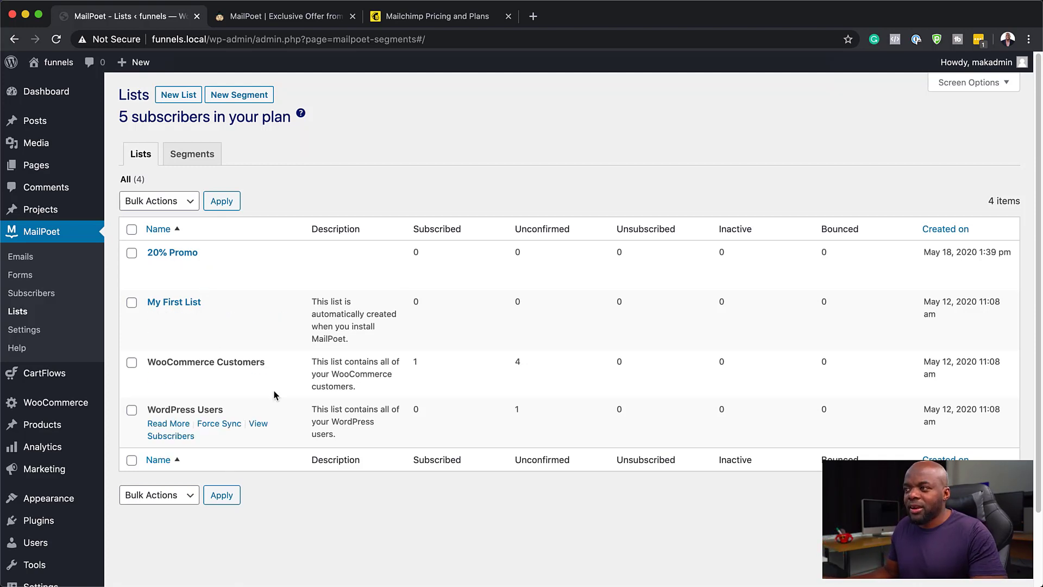
mouse_move(171, 252)
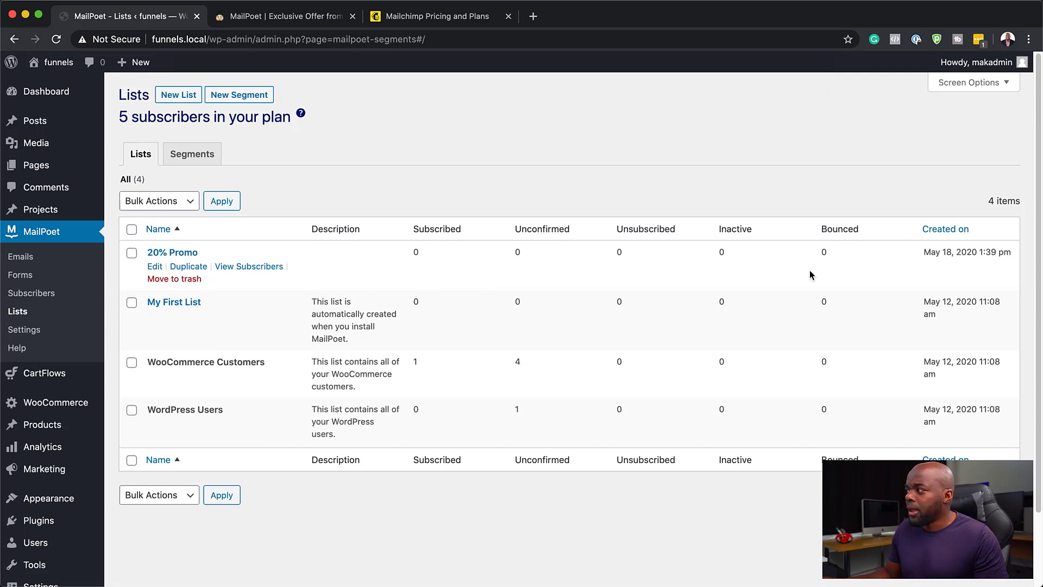
mouse_move(621, 283)
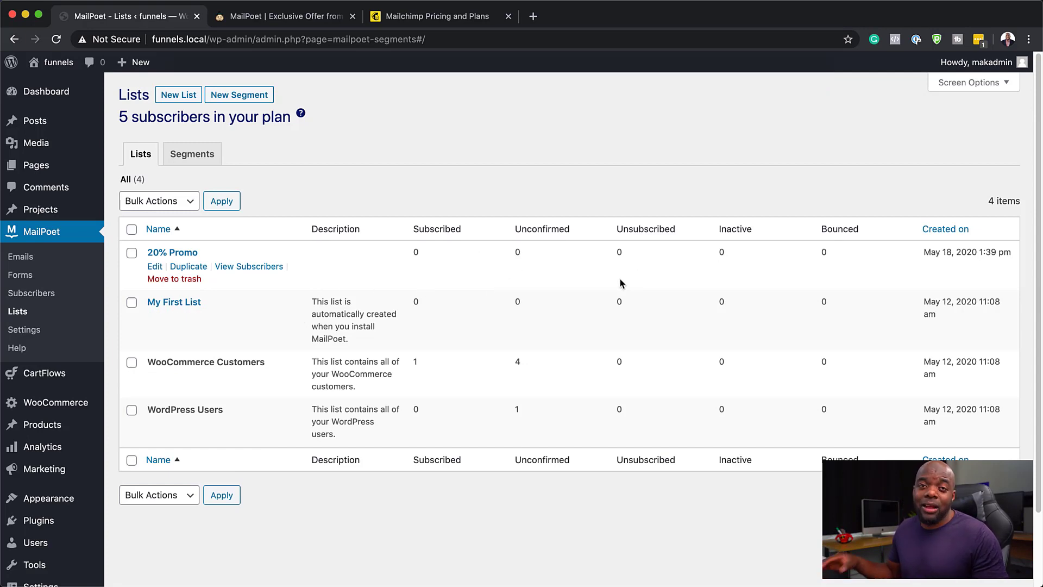
mouse_move(419, 260)
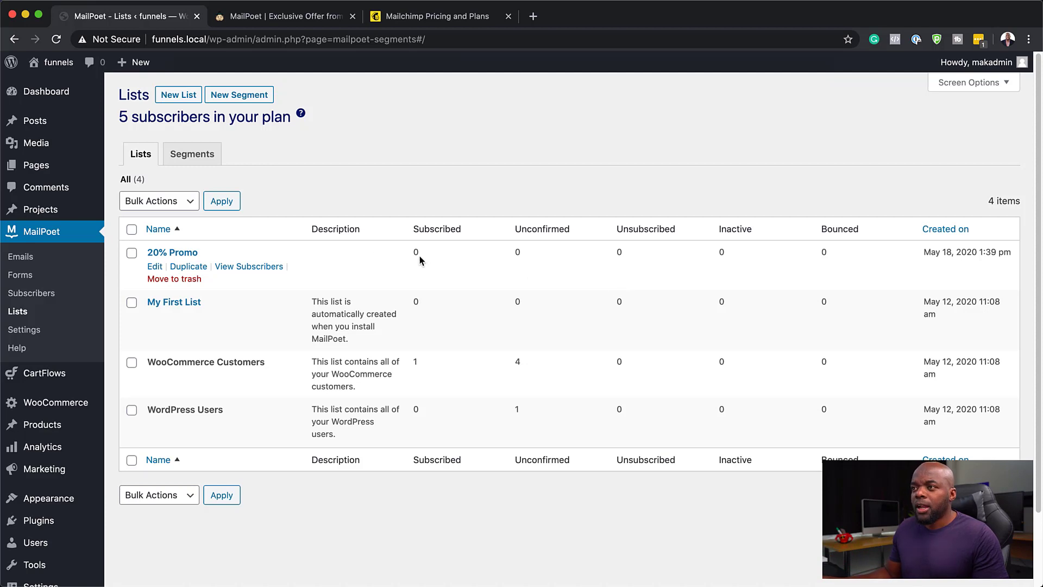
mouse_move(326, 18)
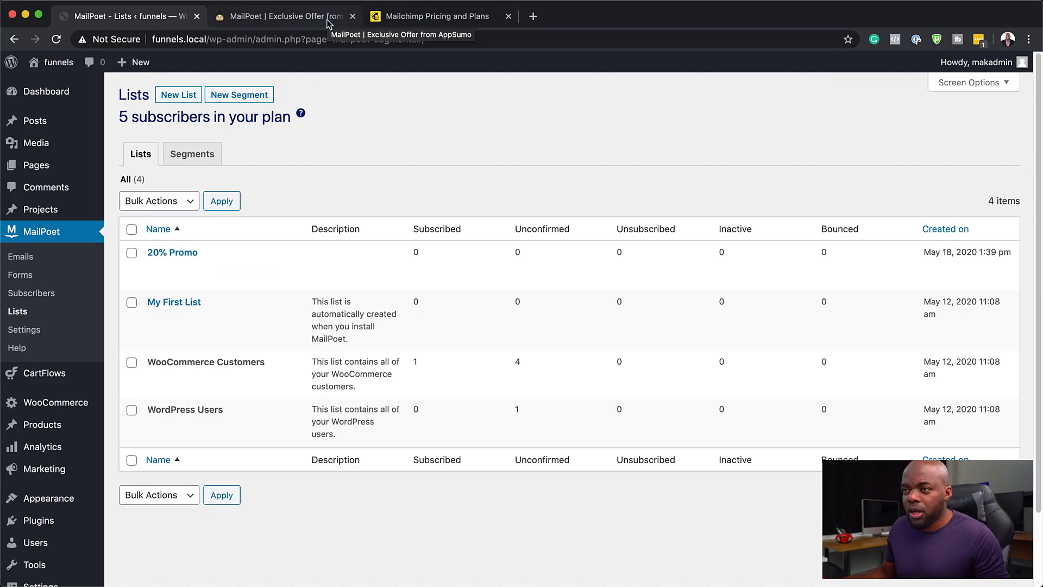
mouse_move(250, 481)
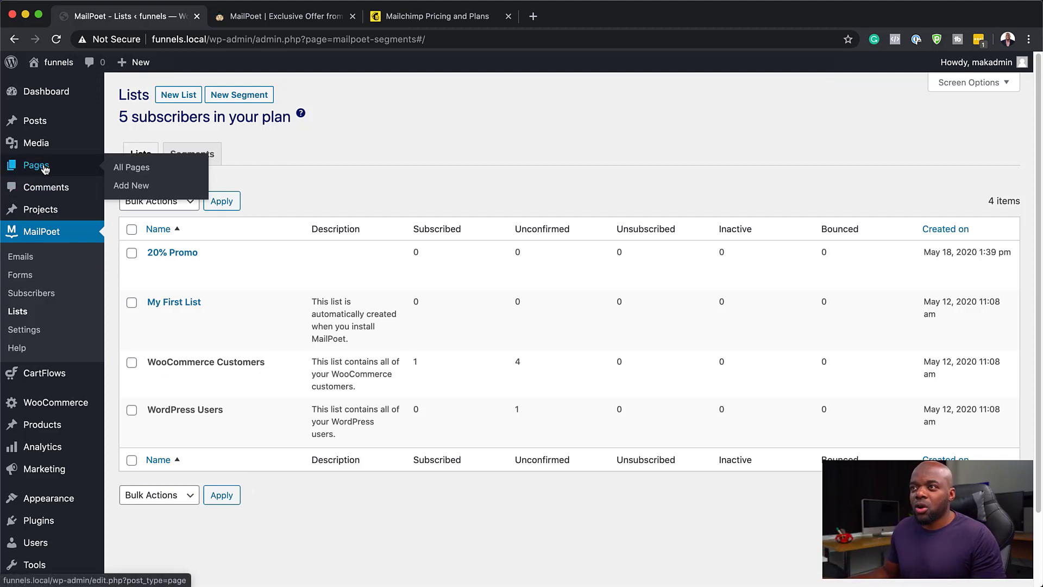
mouse_move(131, 184)
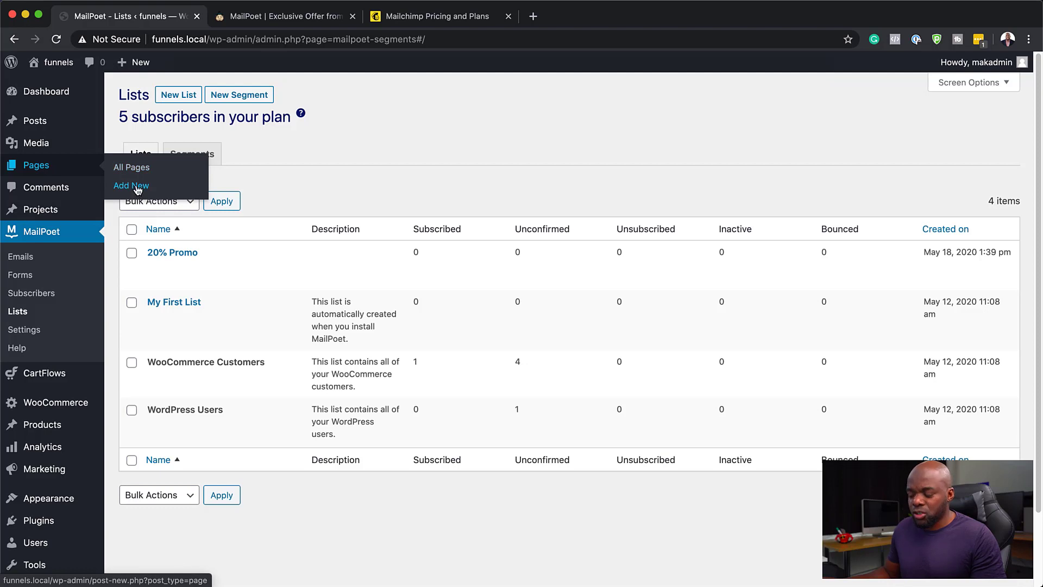
- Add a new page titled '20% Promo' and launch the Divi visual builder on it
click(131, 186)
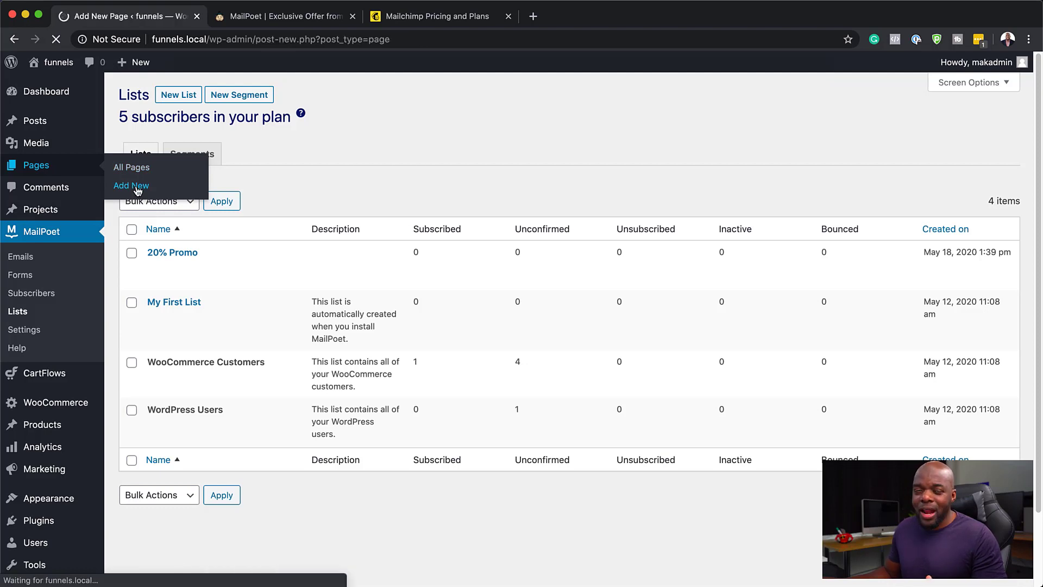
click(132, 186)
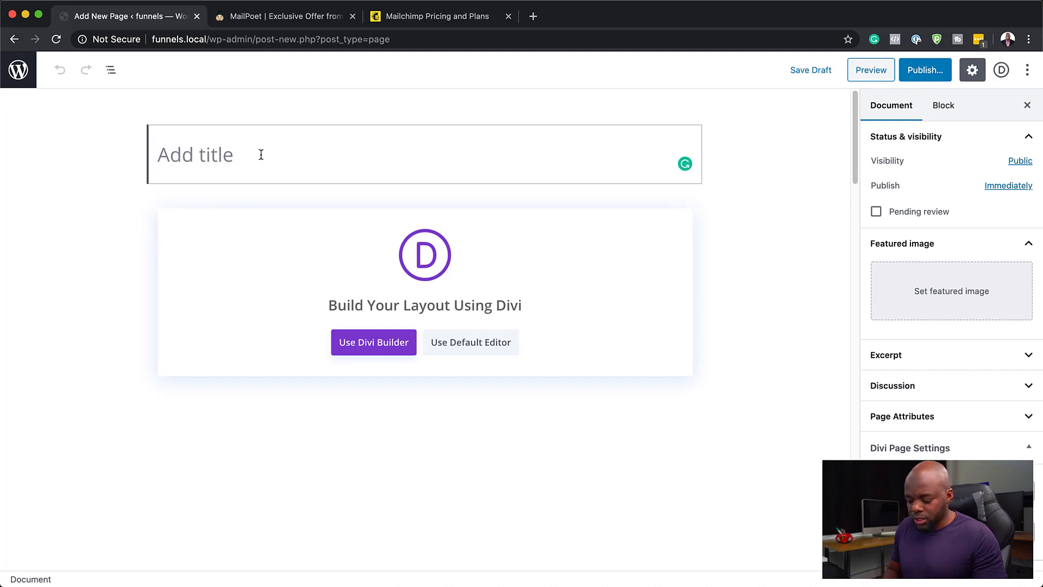
text(20%)
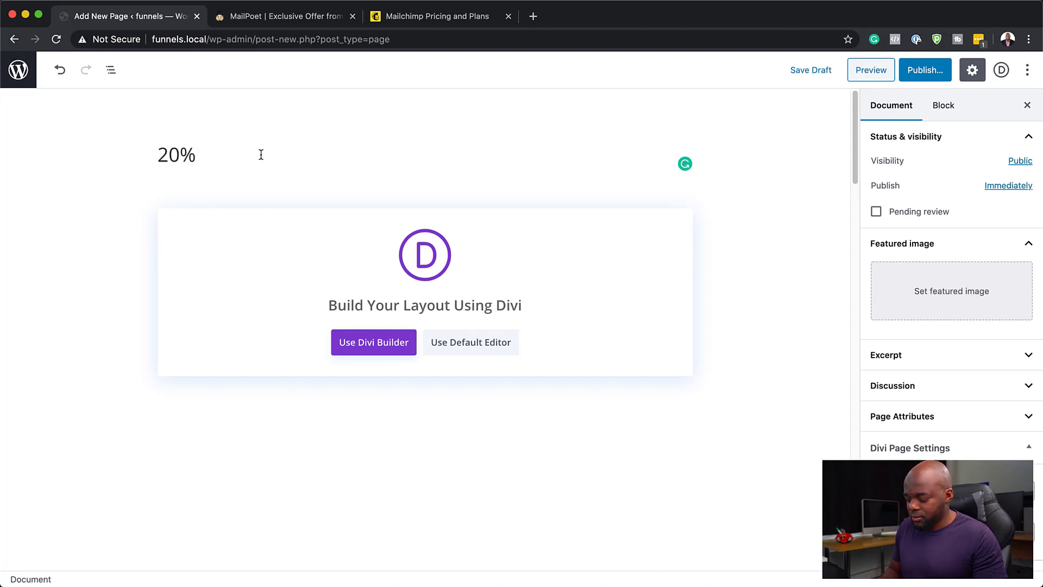
text(Promo)
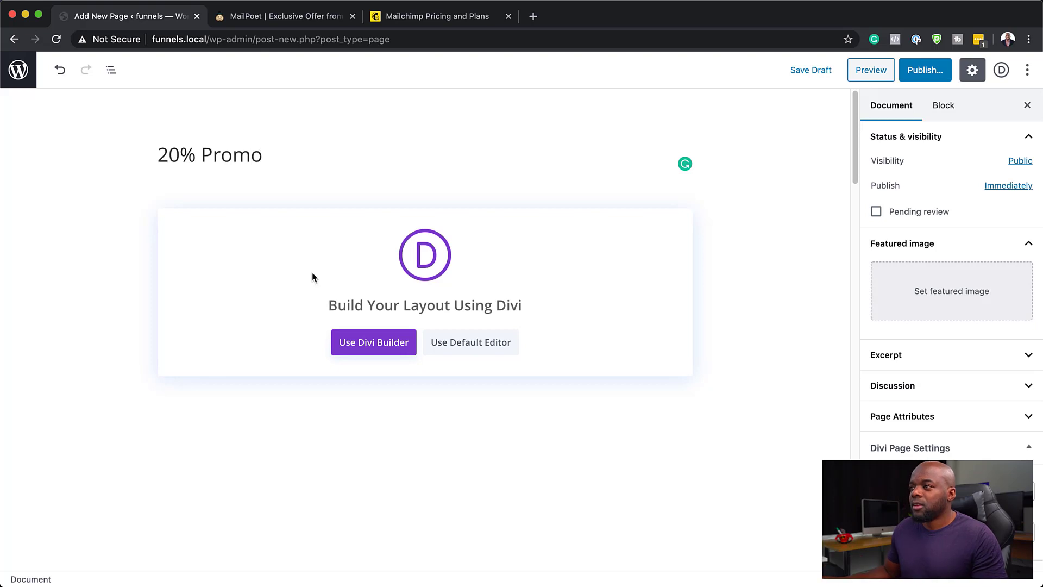
click(373, 342)
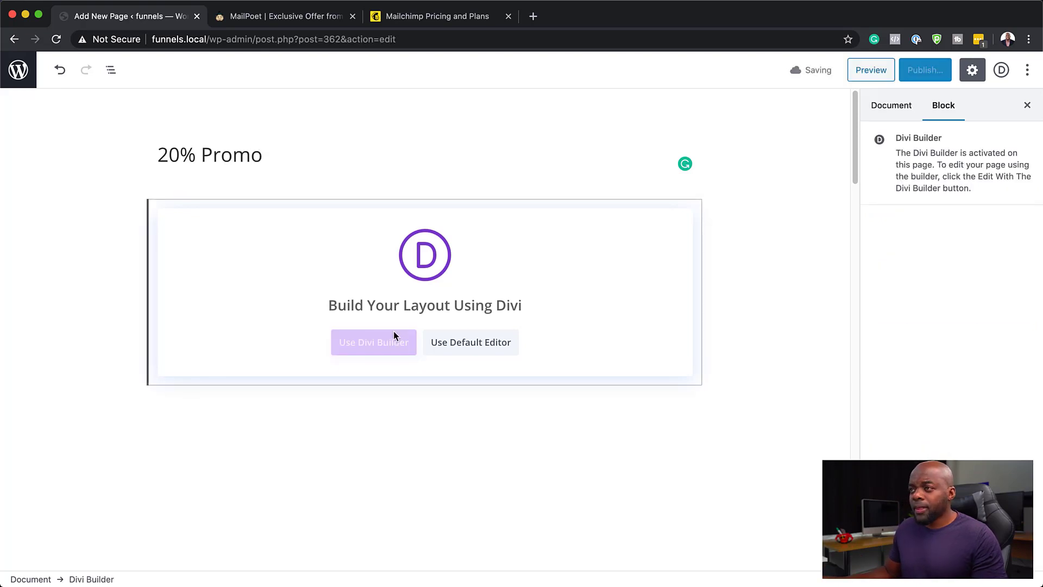
click(373, 342)
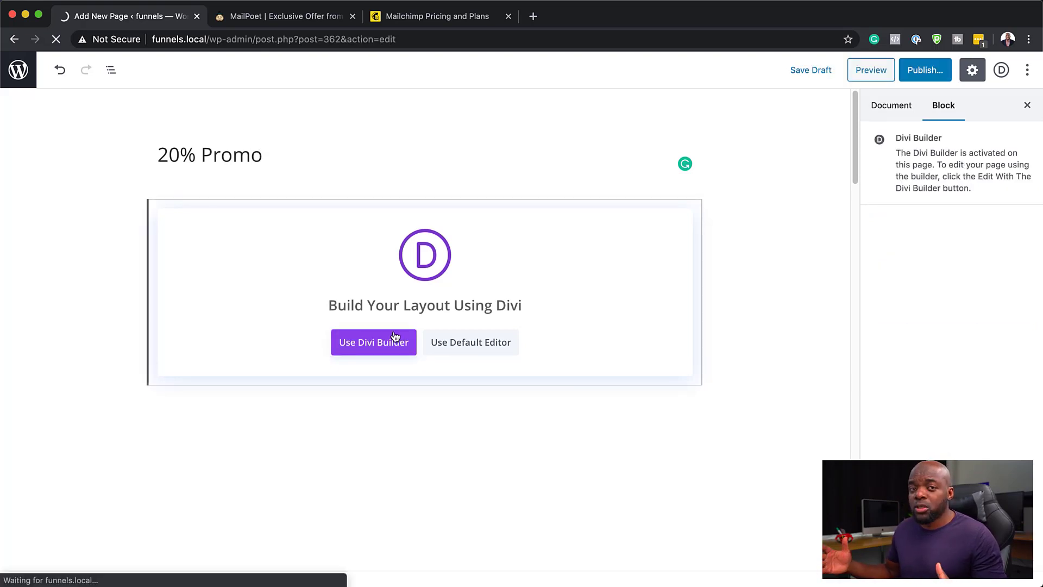
click(373, 343)
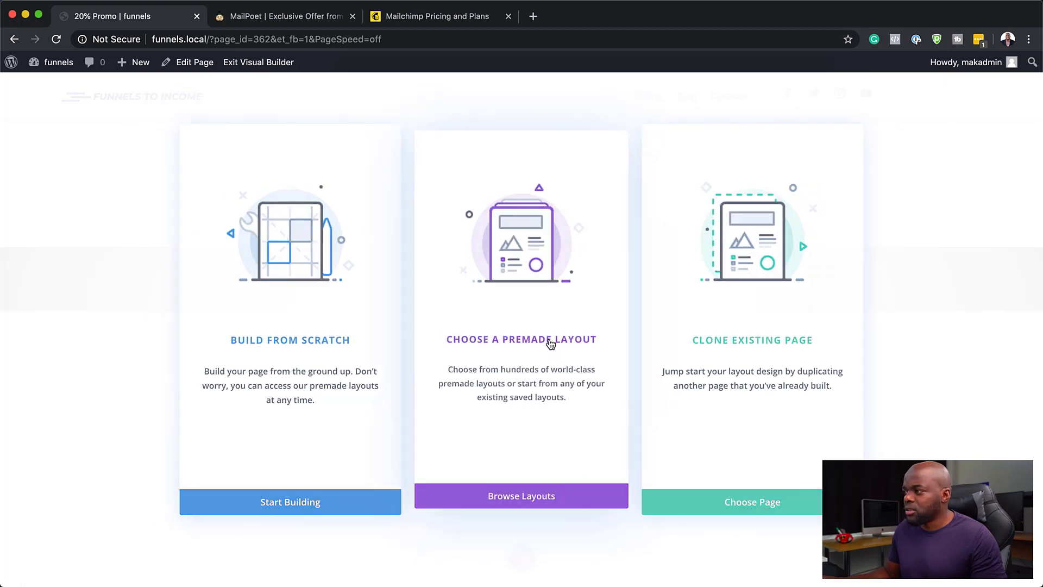
- Apply the premade Florist Landing layout from Browse Layouts to the page
click(520, 495)
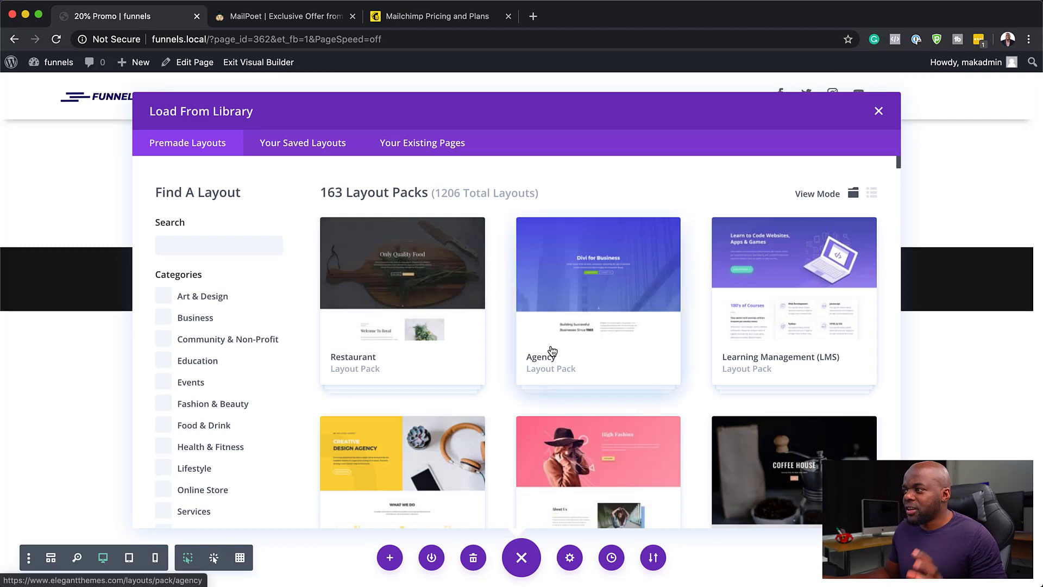
scroll(down, 3)
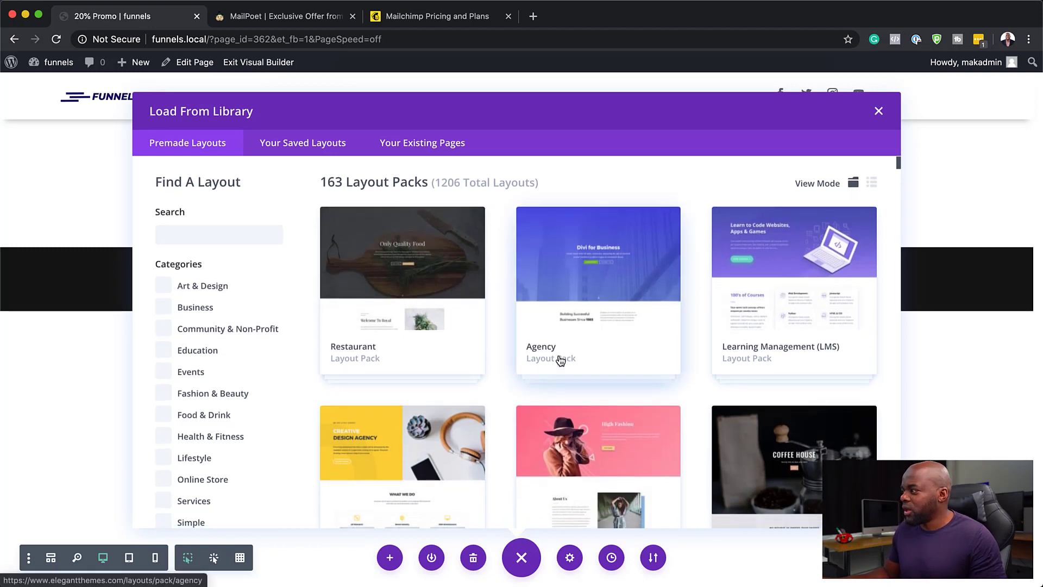
scroll(down, 3)
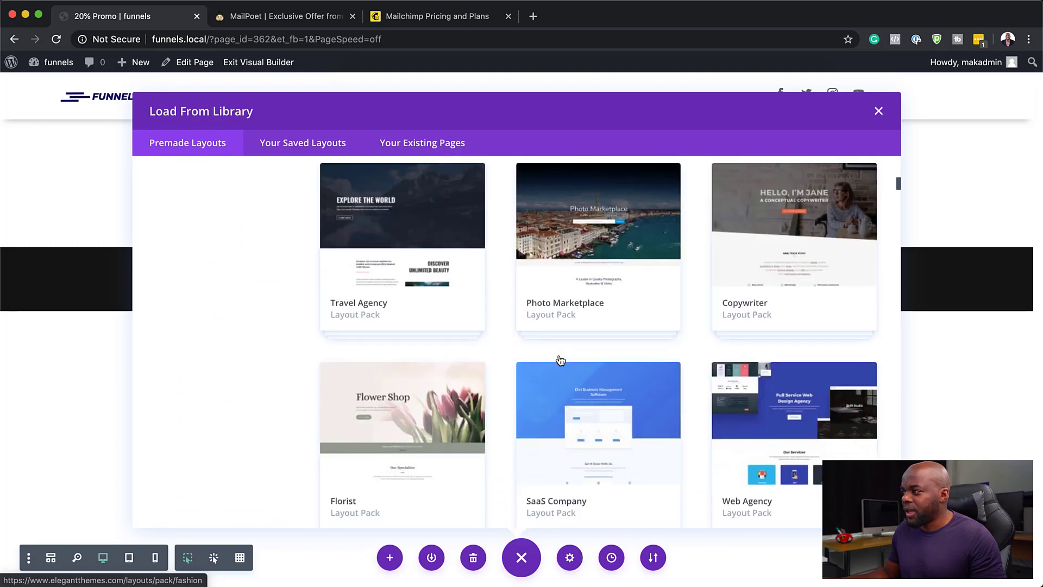
scroll(down, 3)
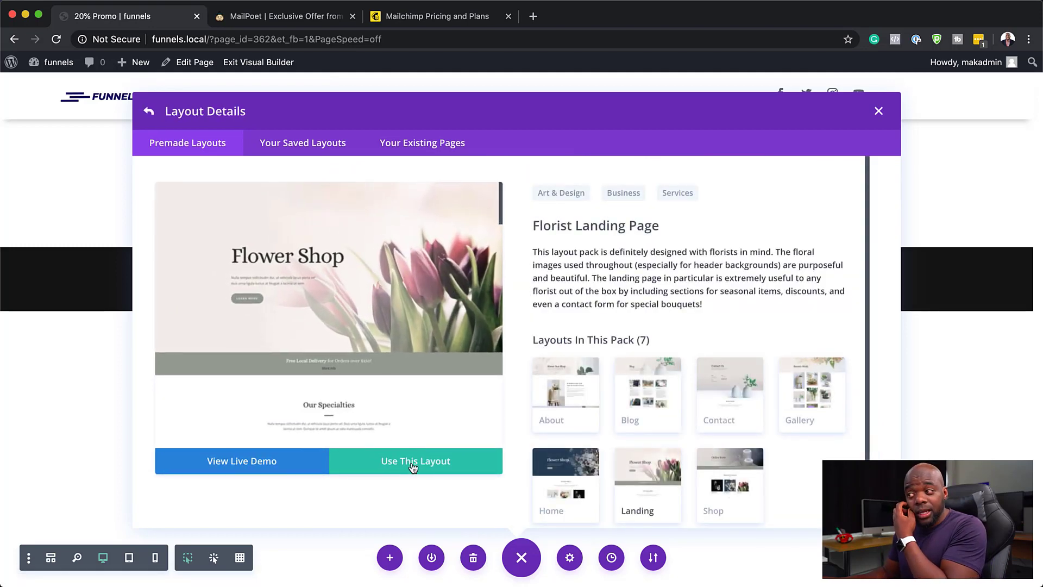
click(415, 461)
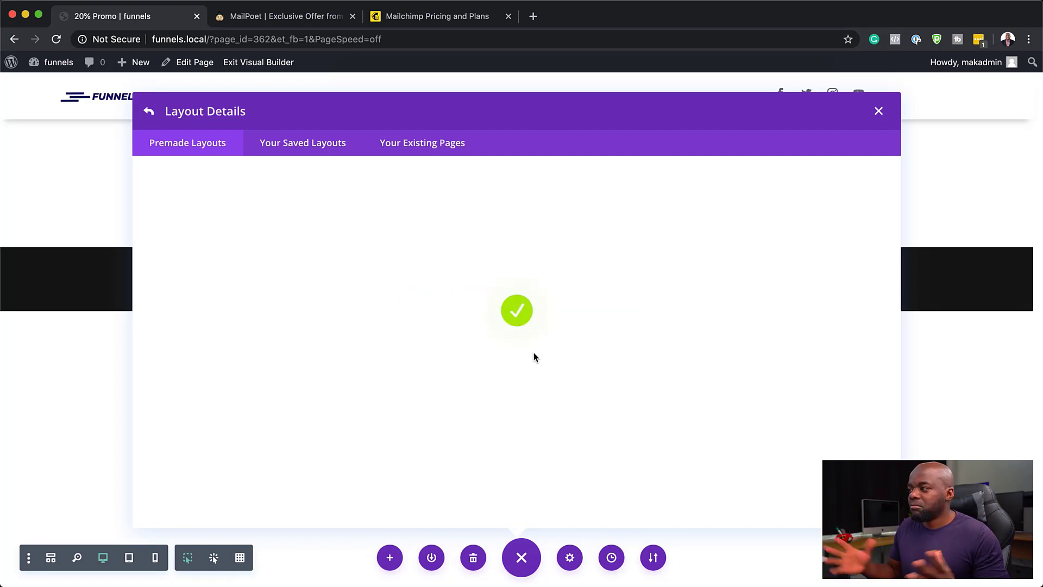
mouse_move(505, 377)
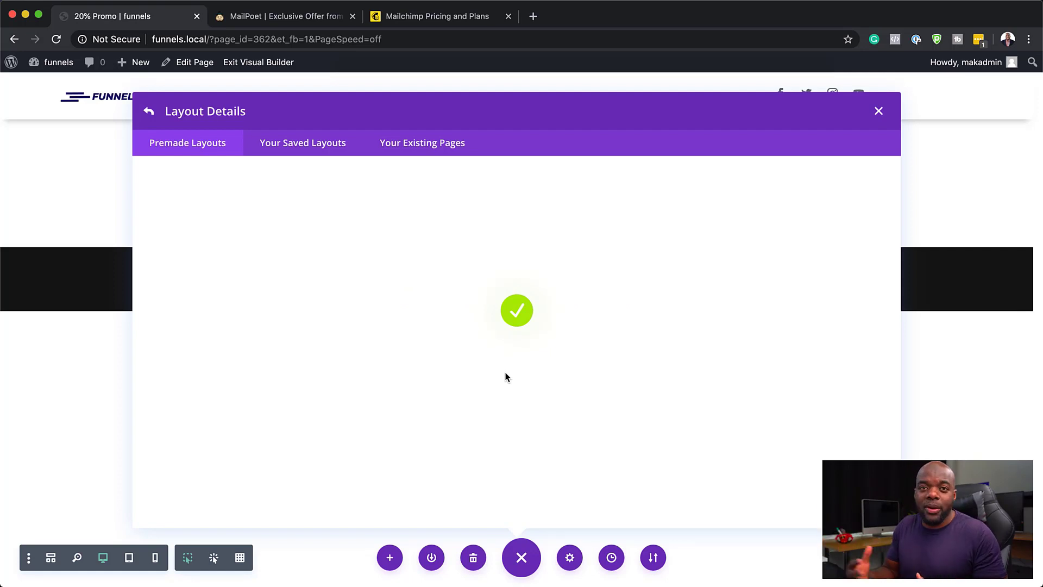
click(878, 111)
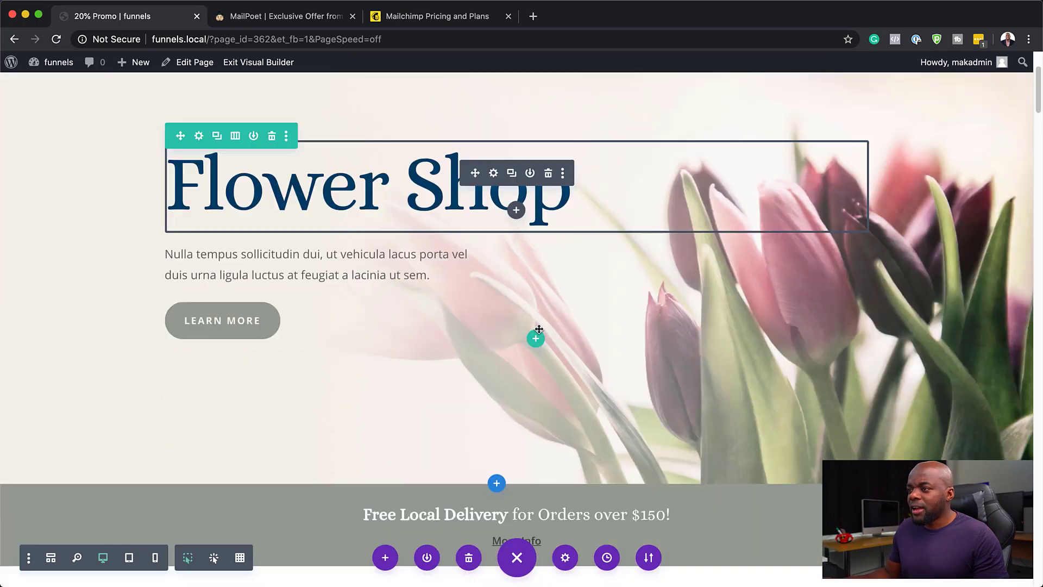
scroll(down, 3)
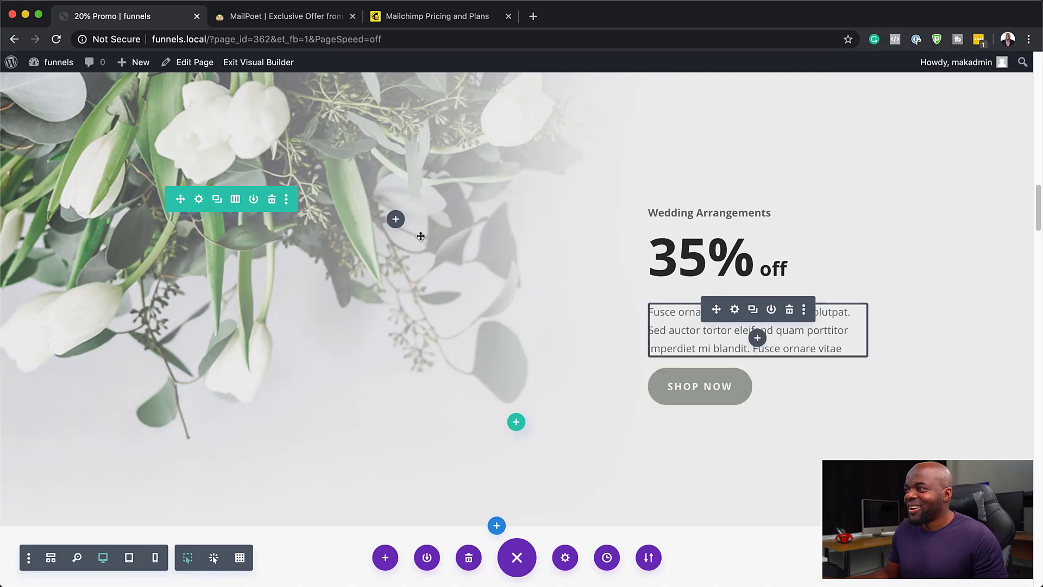
scroll(down, 3)
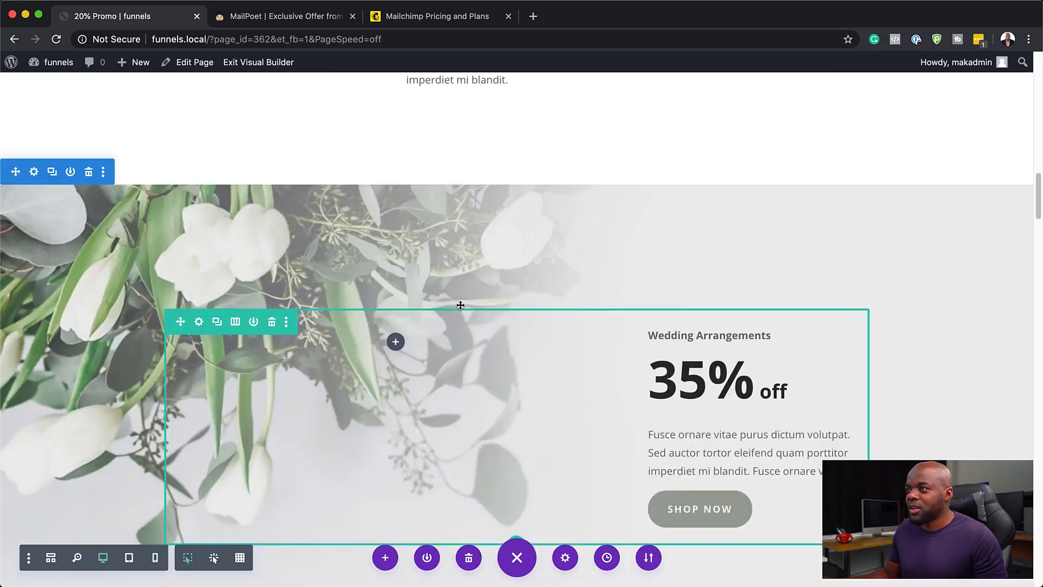
scroll(down, 3)
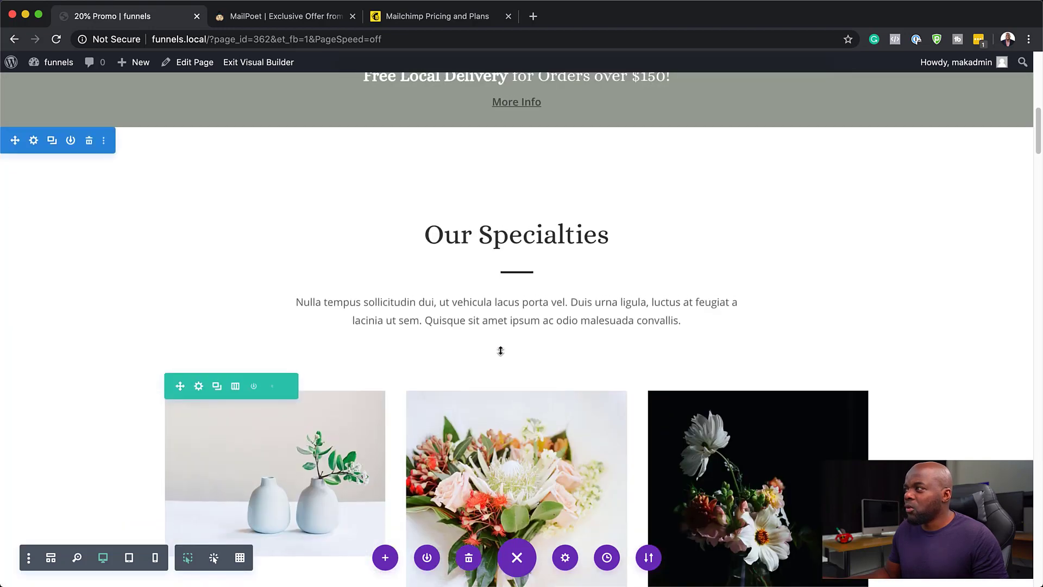
scroll(up, 3)
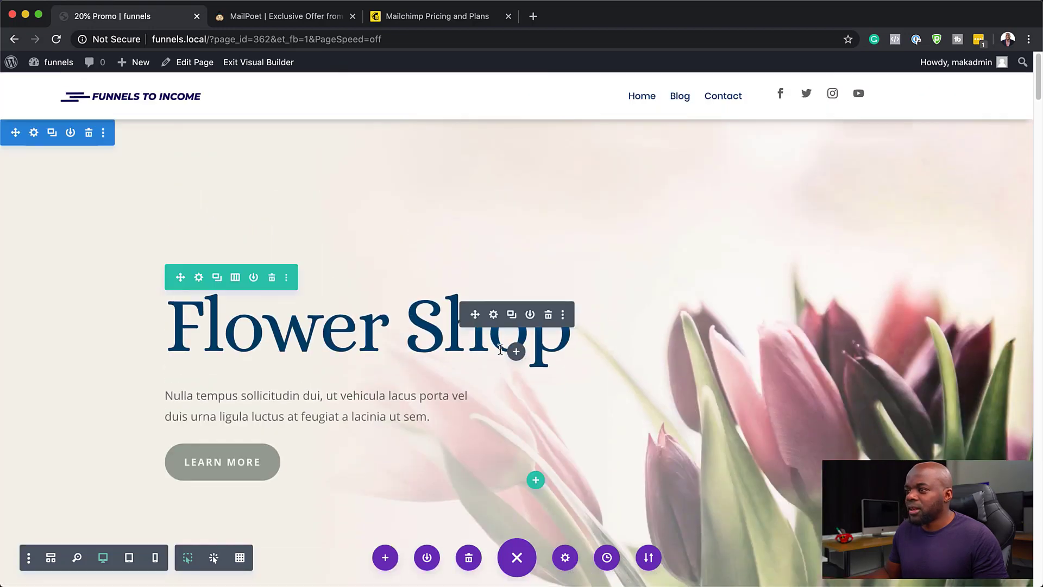
scroll(down, 3)
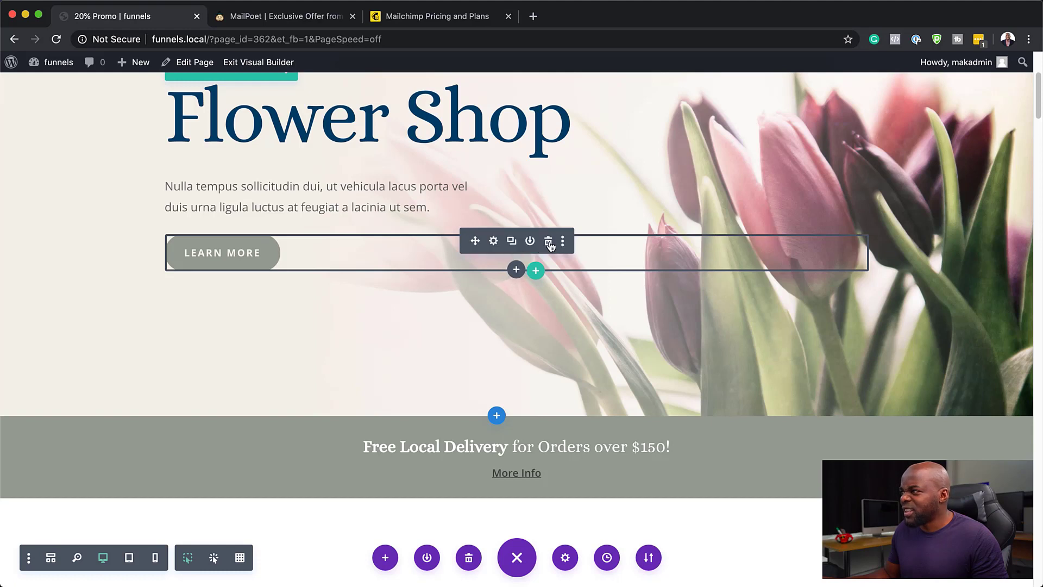
- Insert an Email Optin module below the hero's Learn More button
click(515, 271)
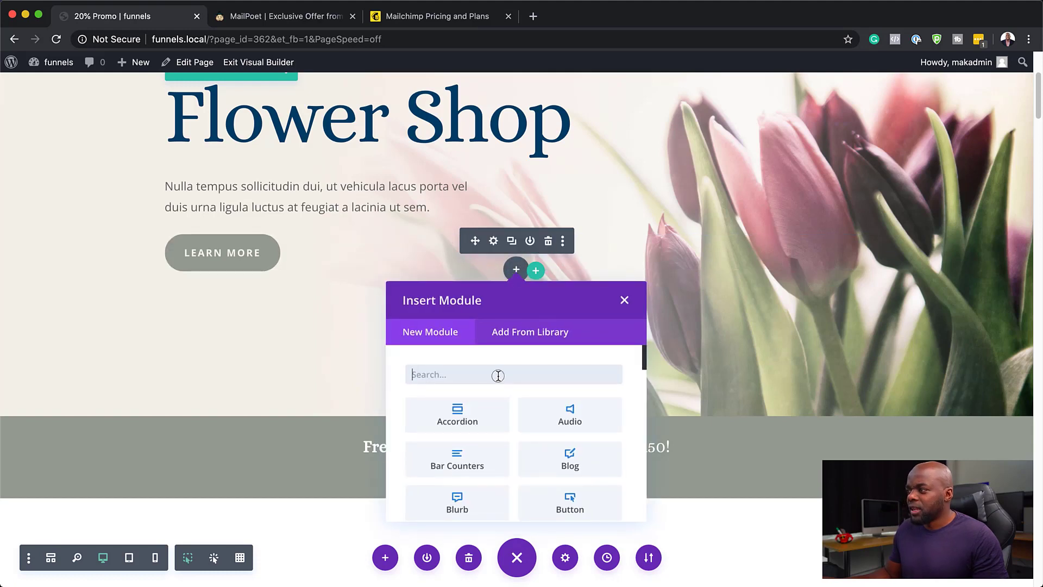
text(email)
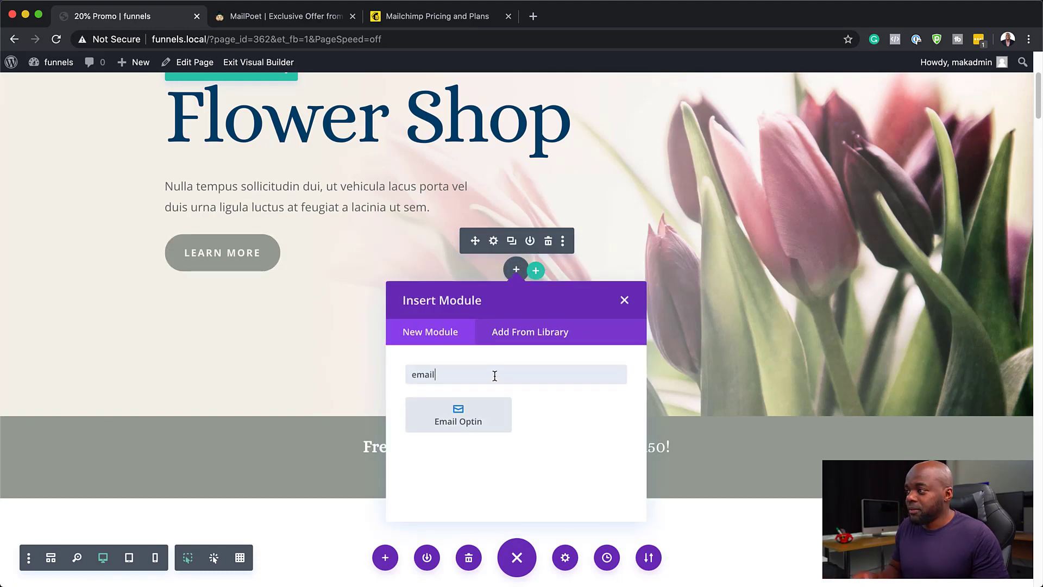
click(458, 413)
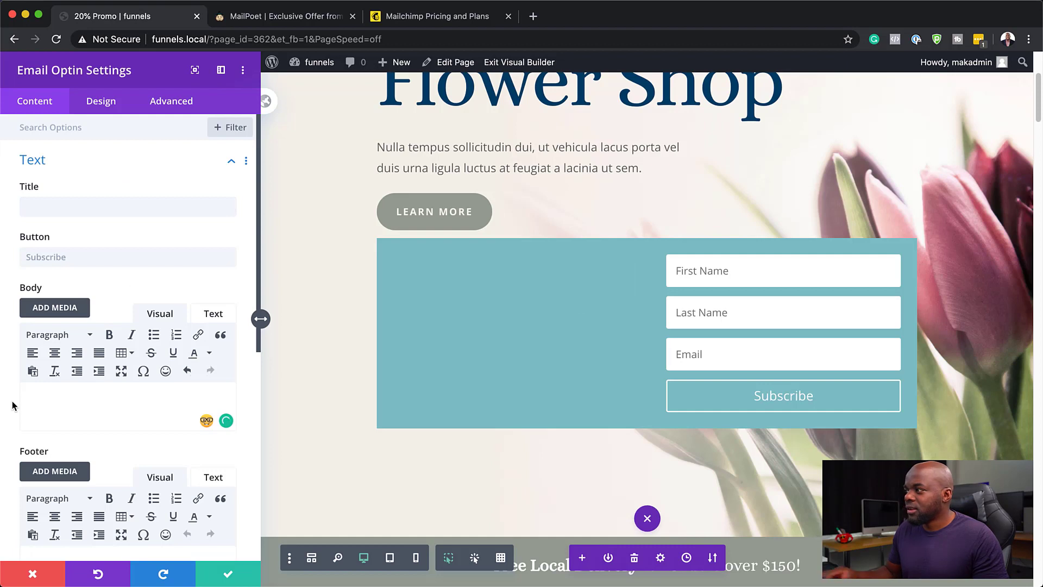
mouse_move(100, 100)
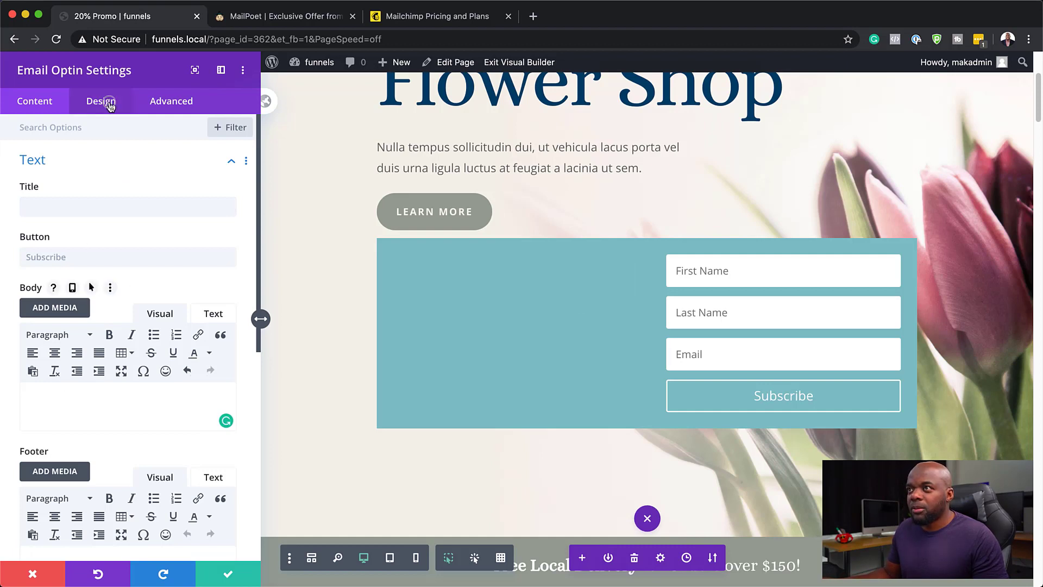
- Set the opt-in form layout to body on top, form underneath
click(100, 100)
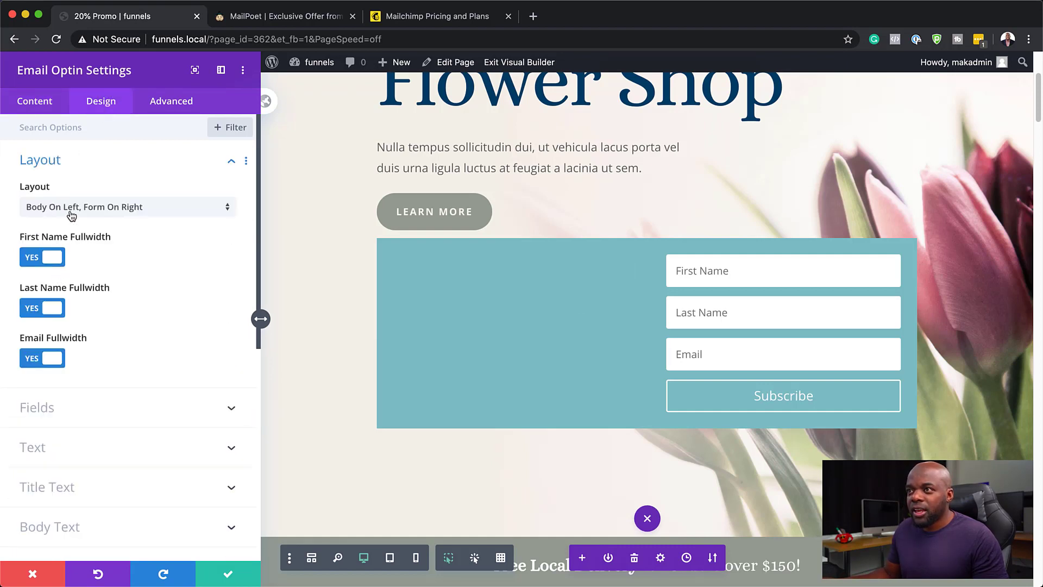
click(126, 207)
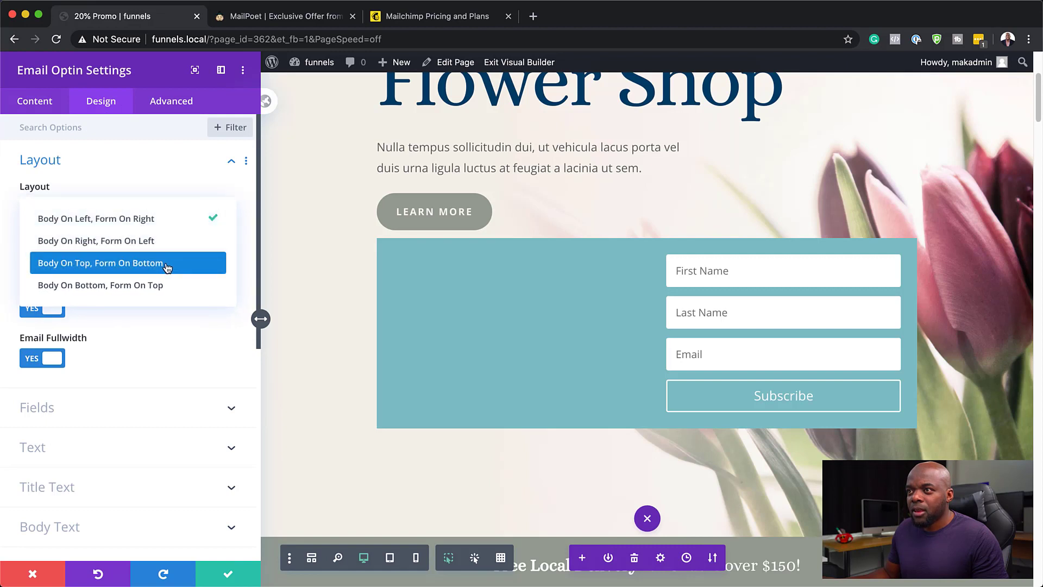
click(128, 262)
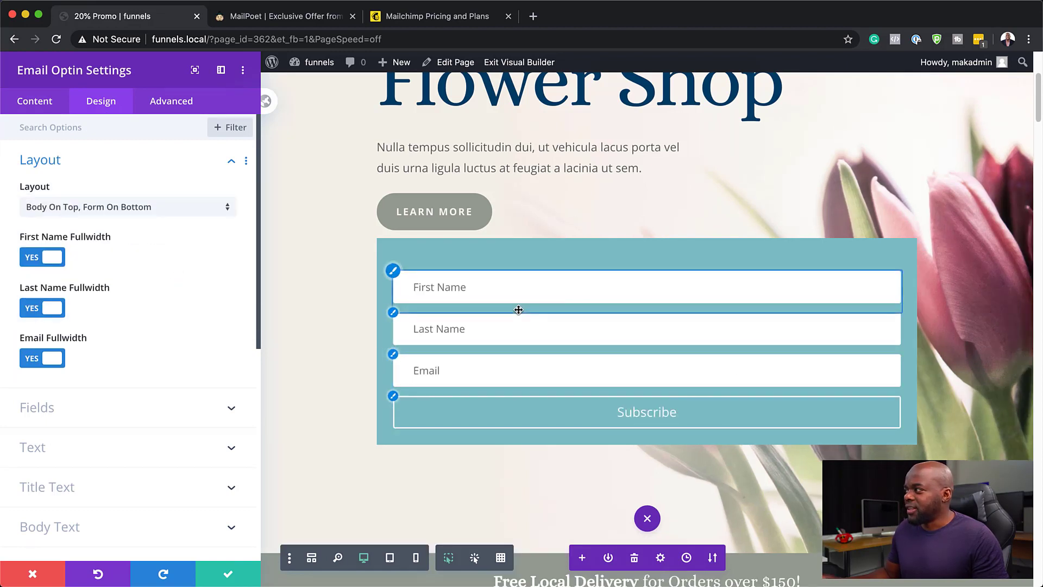
mouse_move(484, 317)
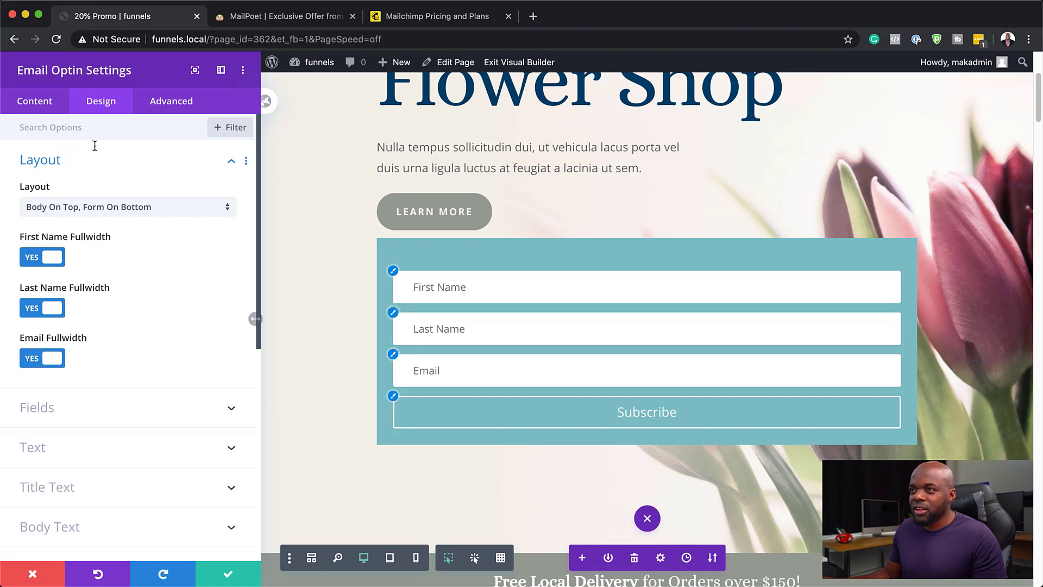
click(35, 100)
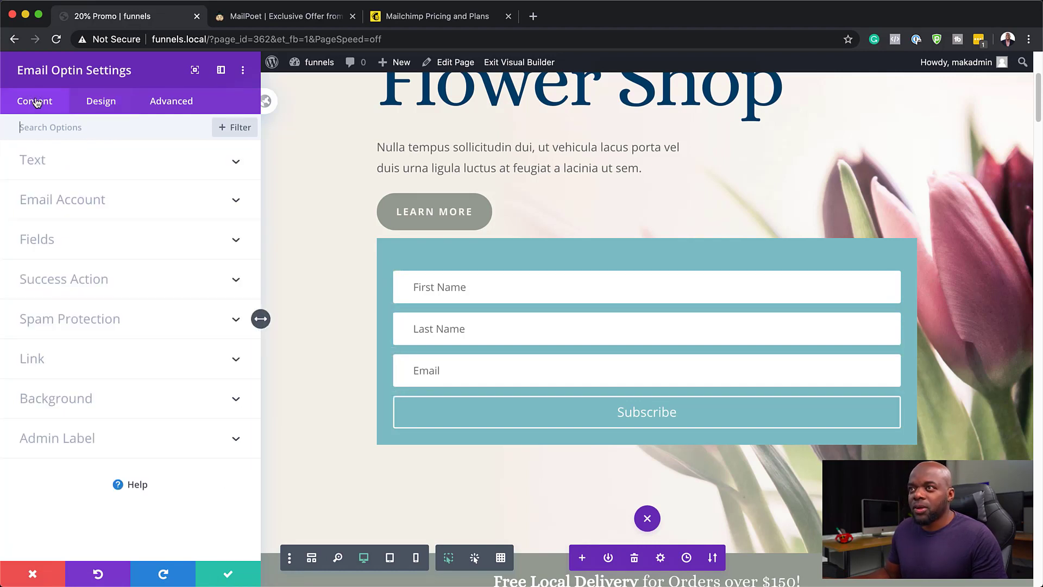
mouse_move(46, 244)
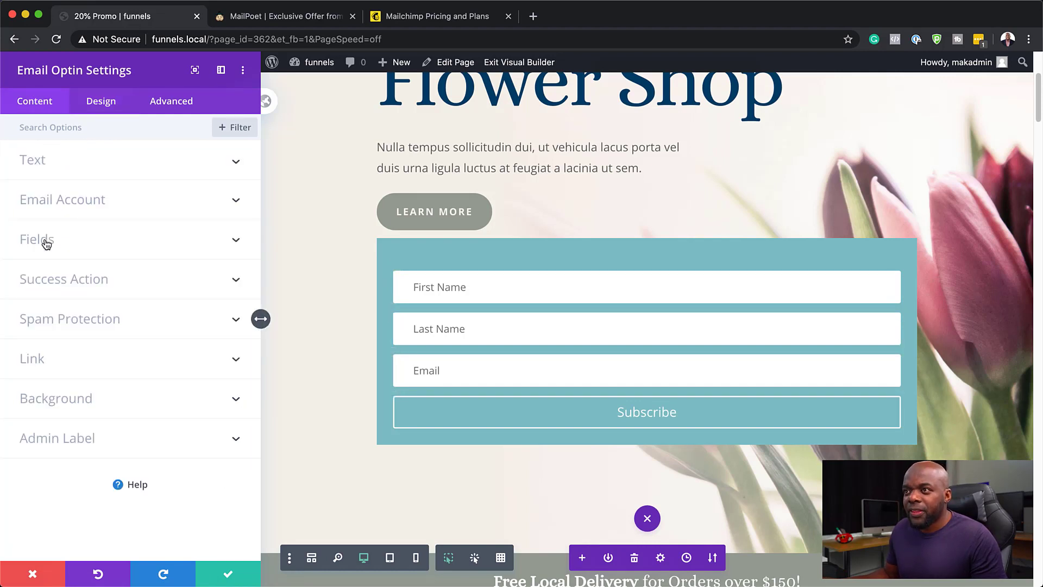
- Hide the Last Name field and make the form background transparent
click(37, 239)
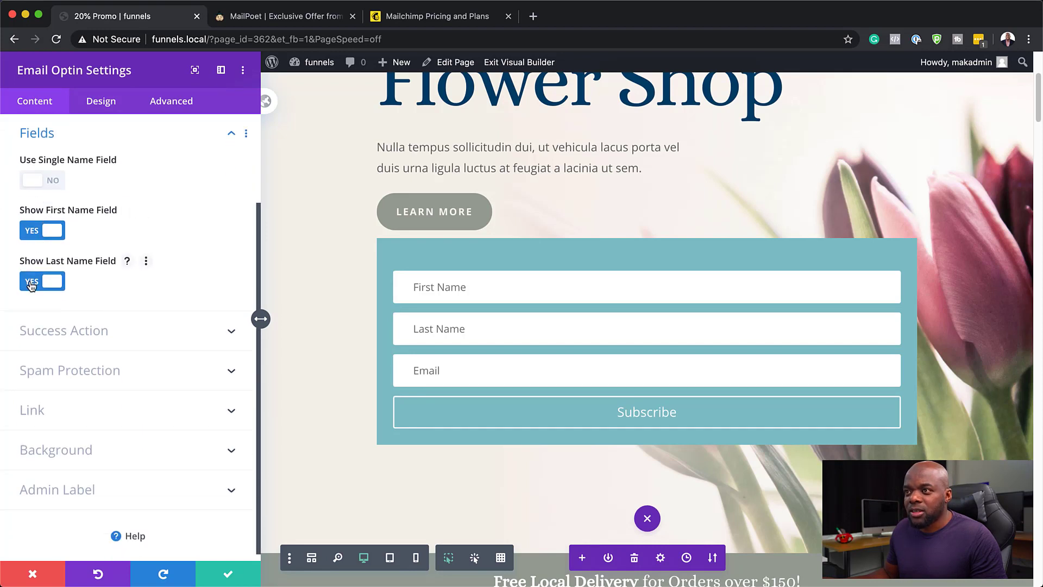
click(31, 280)
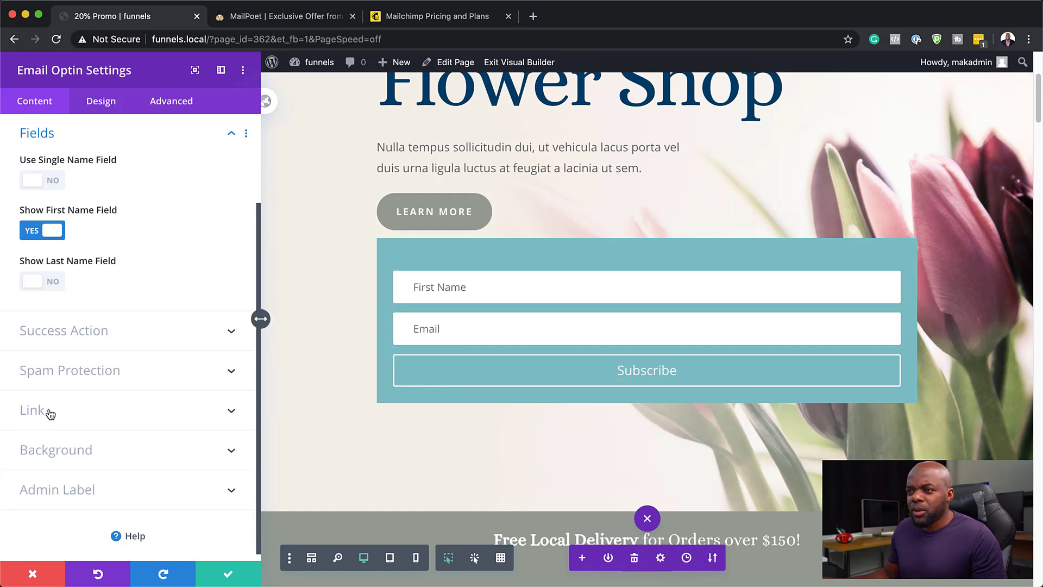
mouse_move(77, 457)
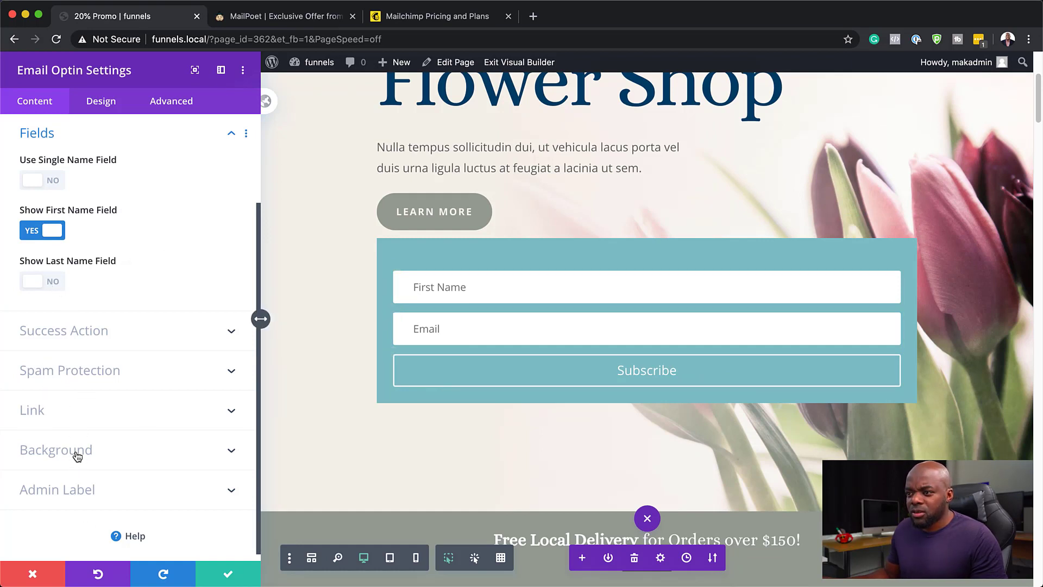
click(55, 450)
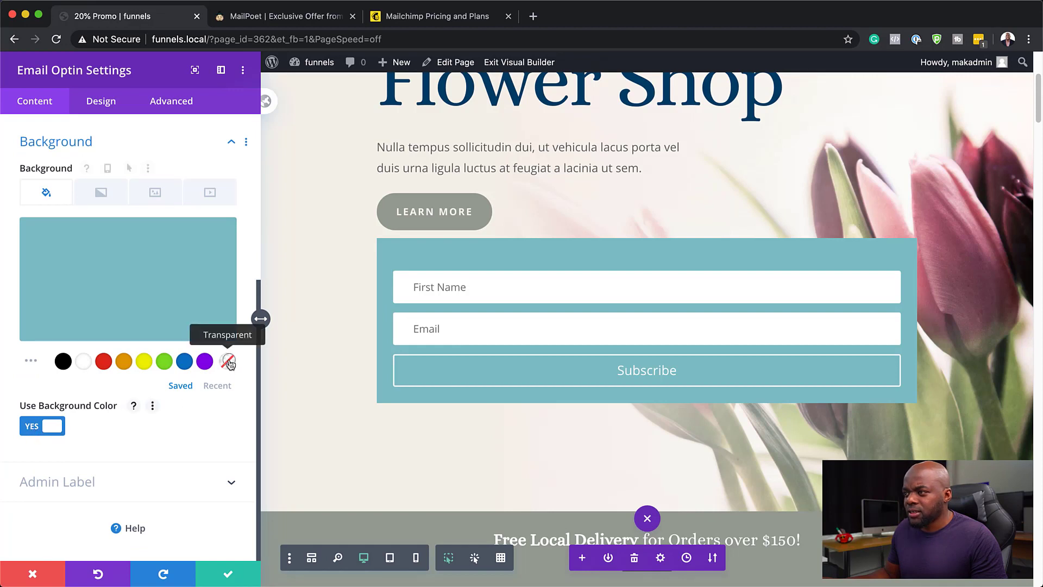
click(43, 426)
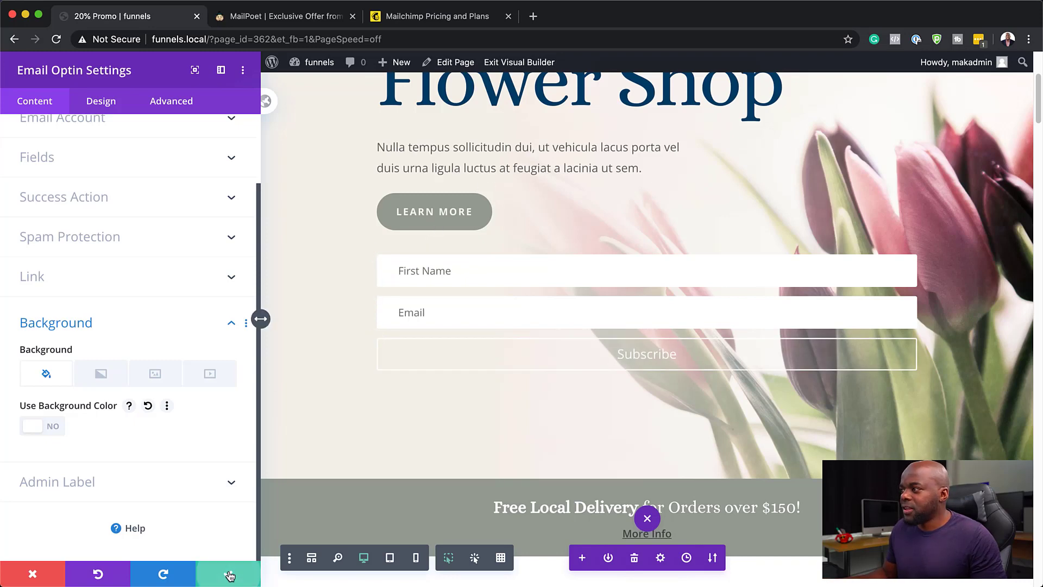
- Save the form changes, delete the Learn More button, and retitle the hero '20% OFF SPECIAL'
click(229, 573)
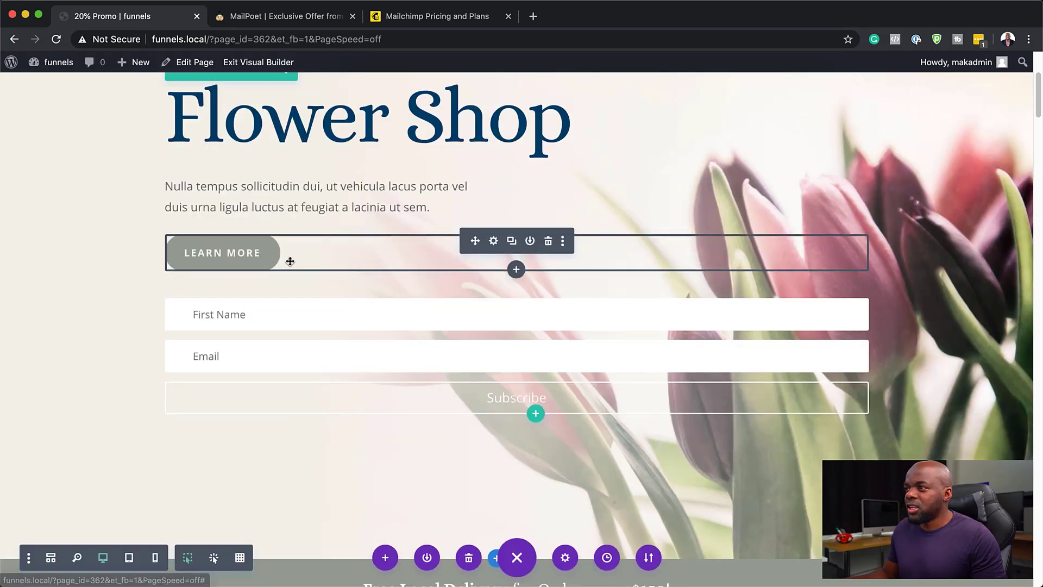
click(547, 240)
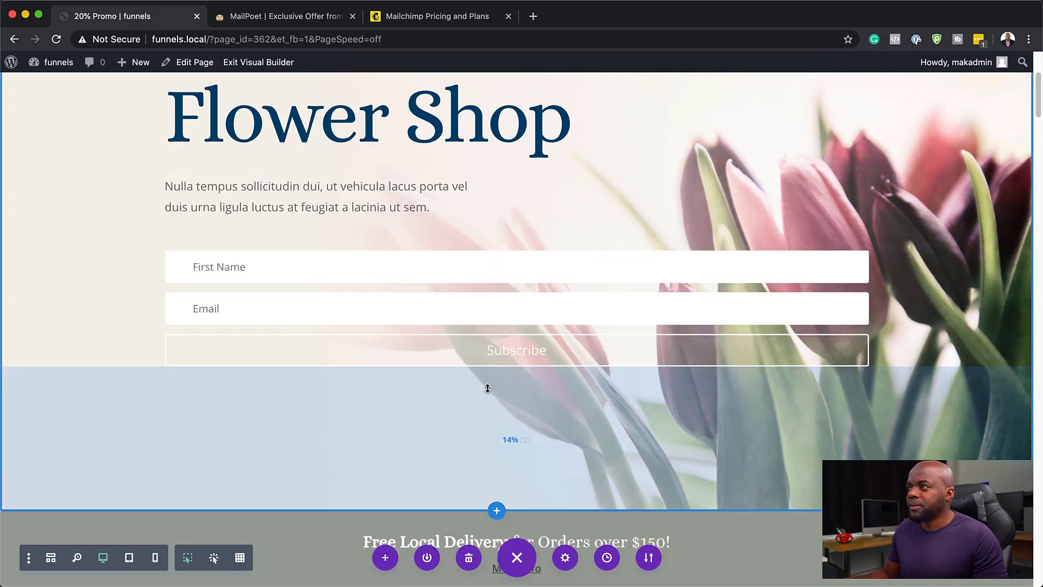
scroll(up, 3)
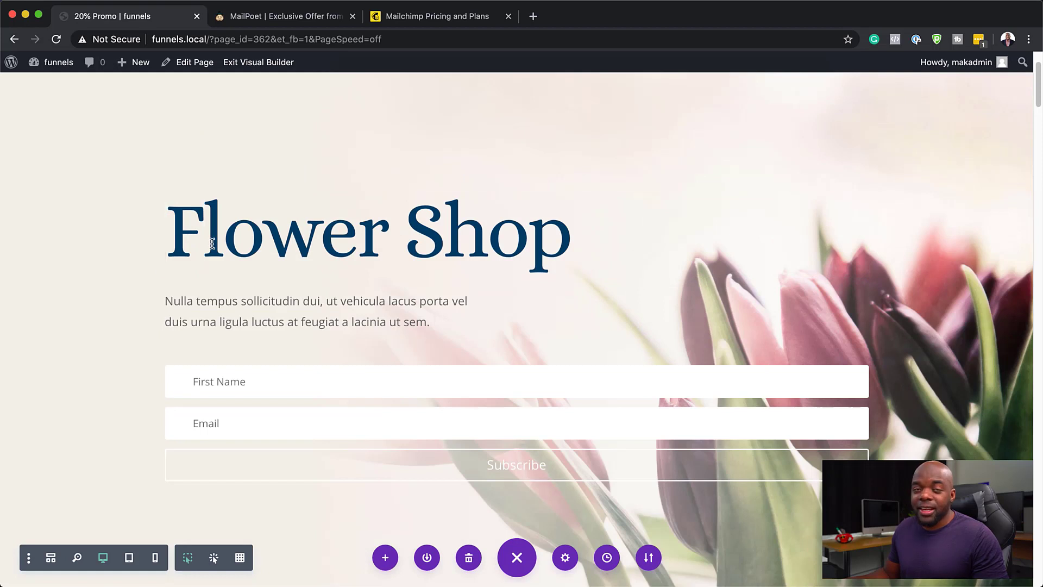
text(20% OFF)
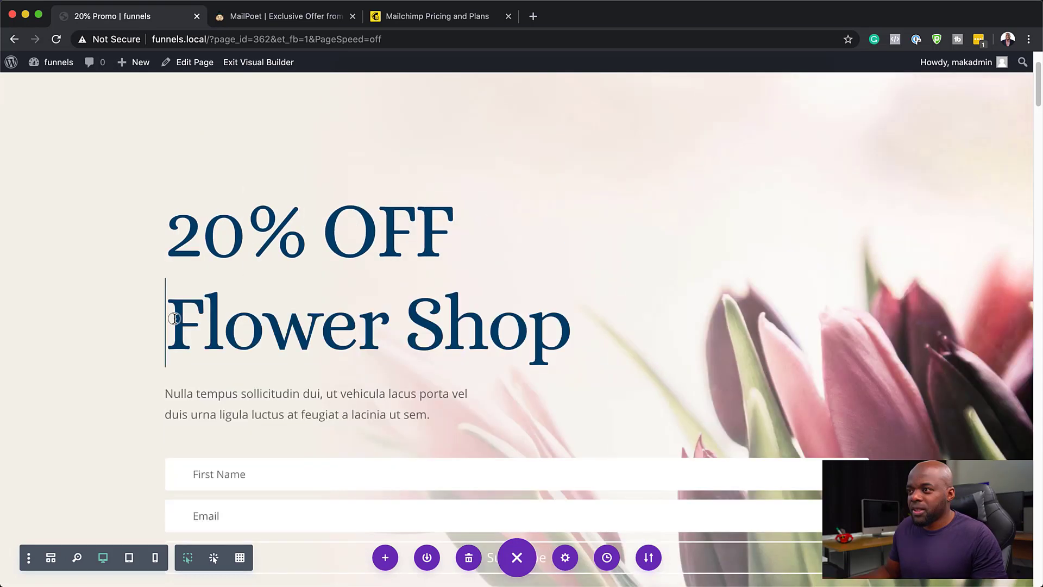
text(SPECIAL)
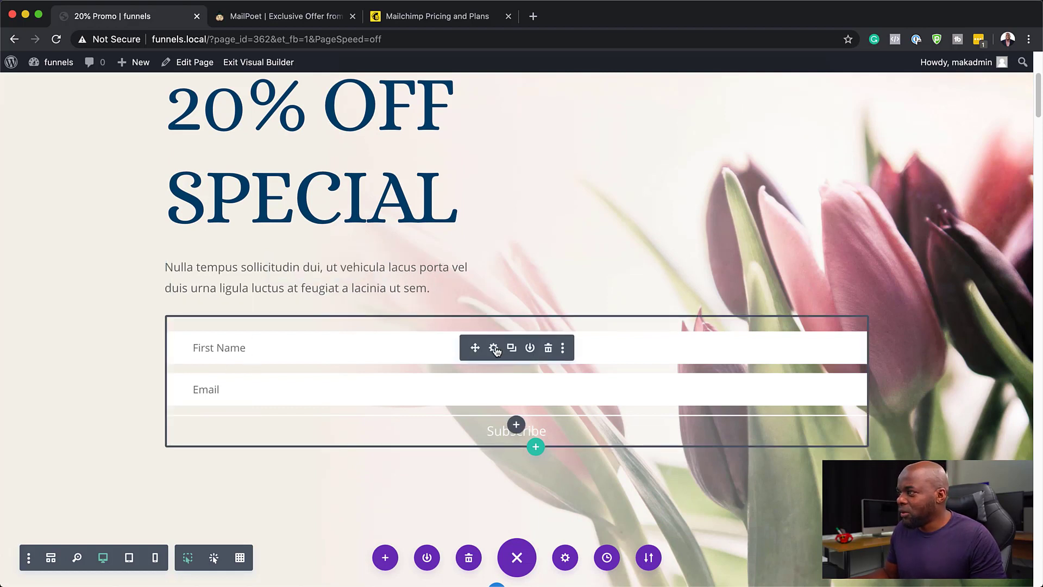
mouse_move(493, 348)
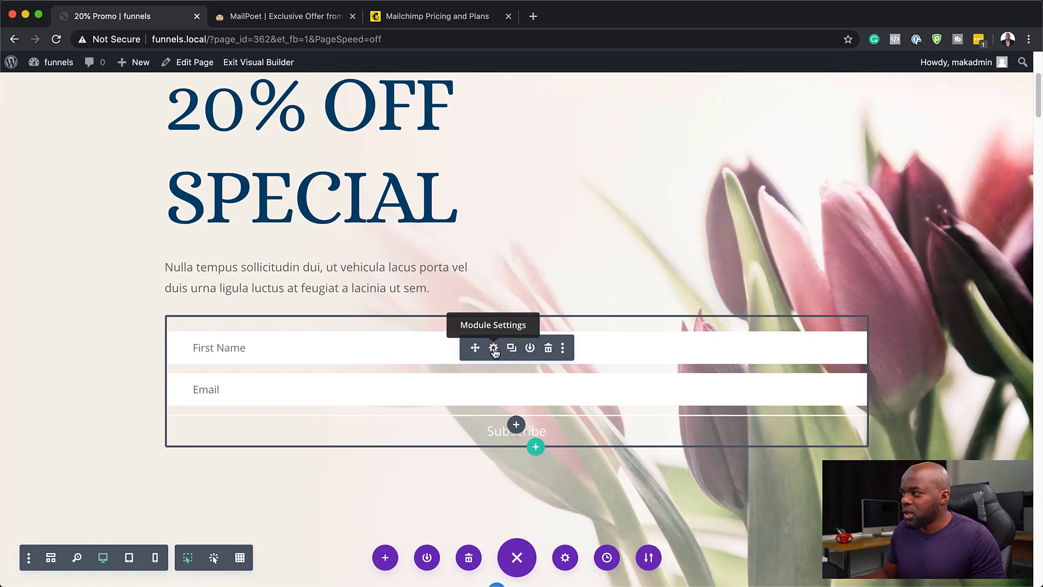
- Narrow the opt-in form to 71% width and align it to the left under Design > Sizing
click(493, 348)
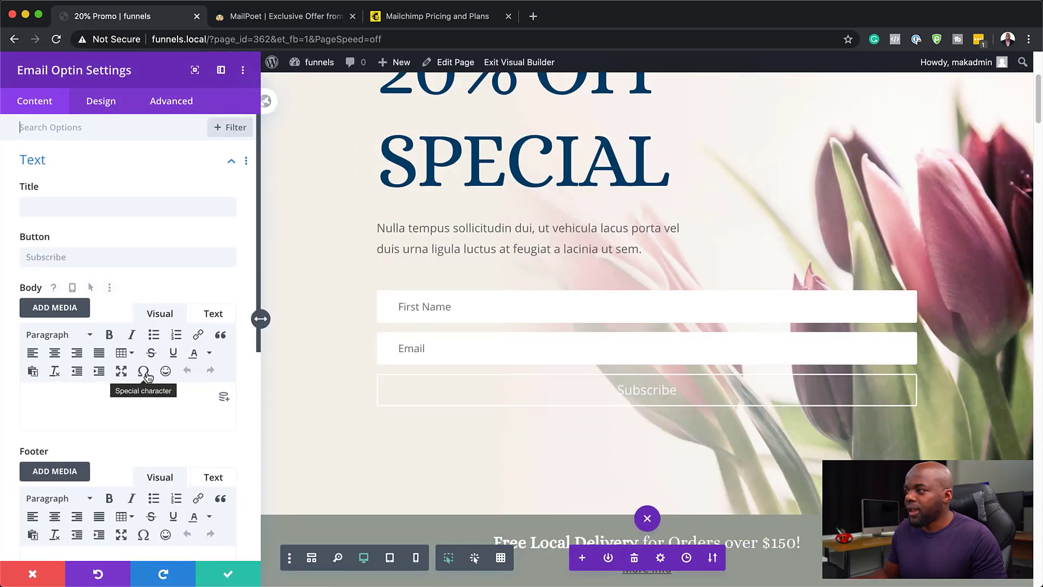
click(100, 100)
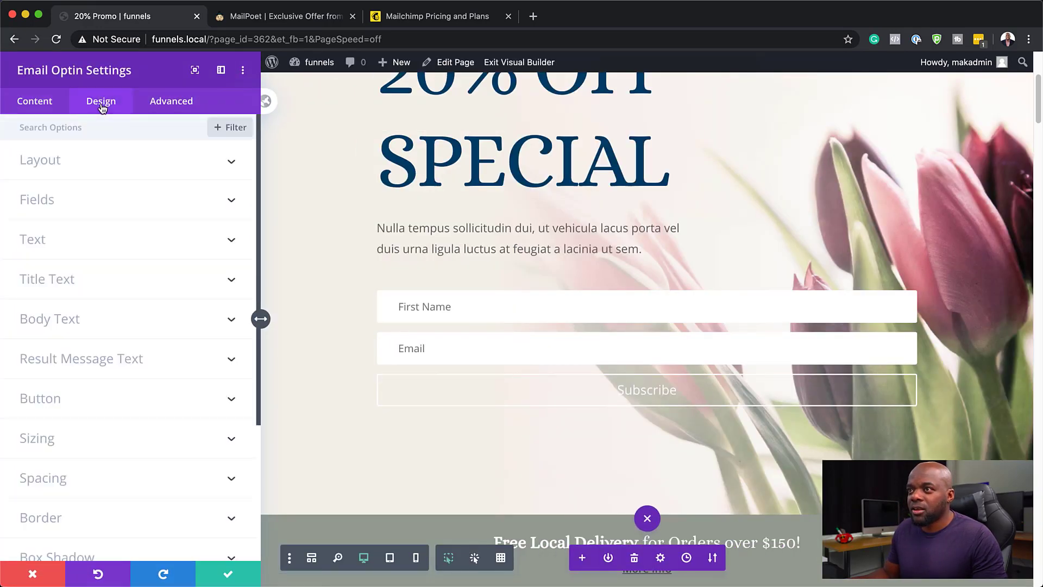
click(37, 437)
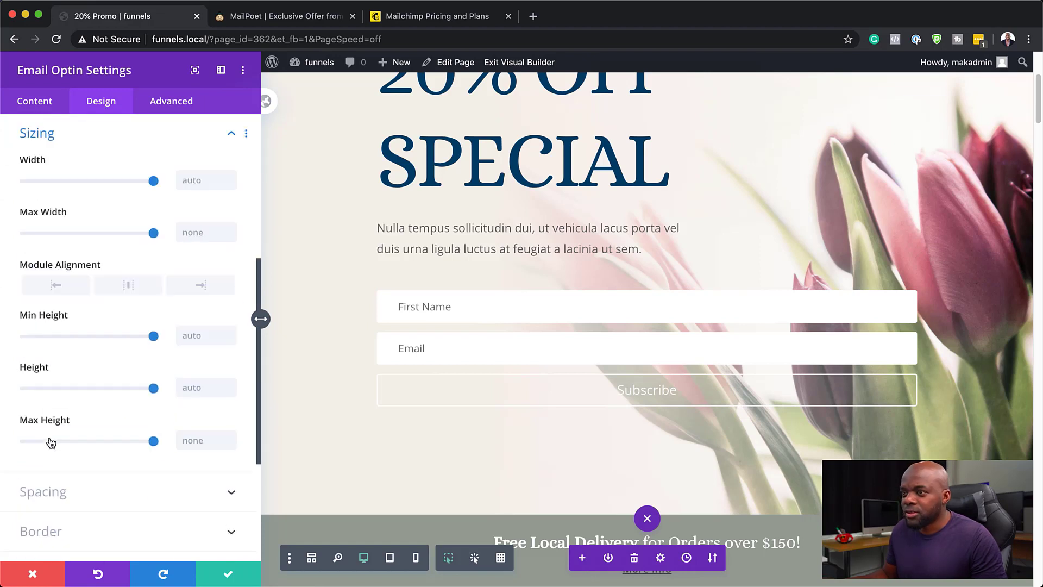
drag(153, 180, 120, 181)
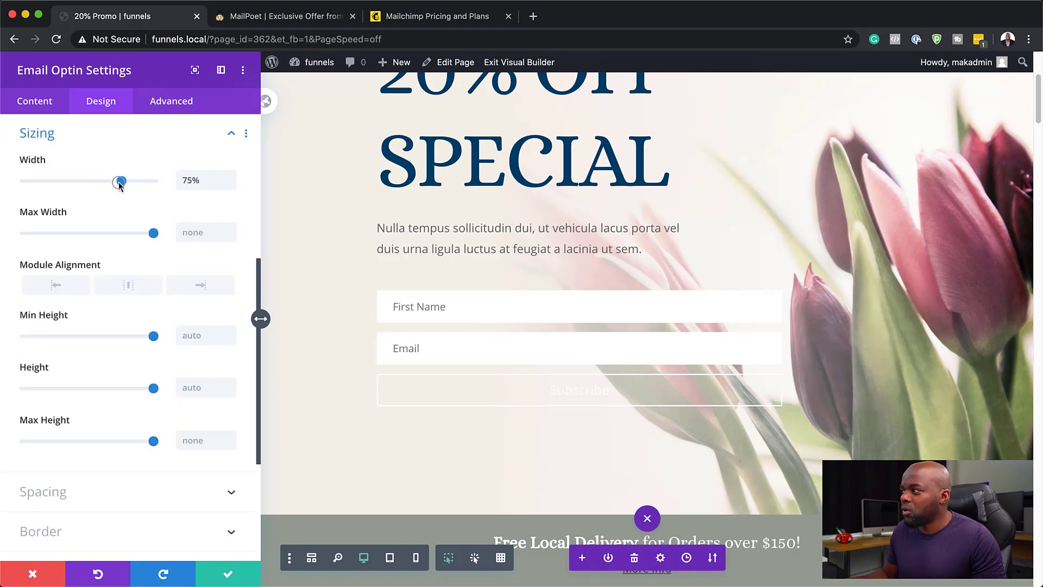
drag(119, 181, 116, 181)
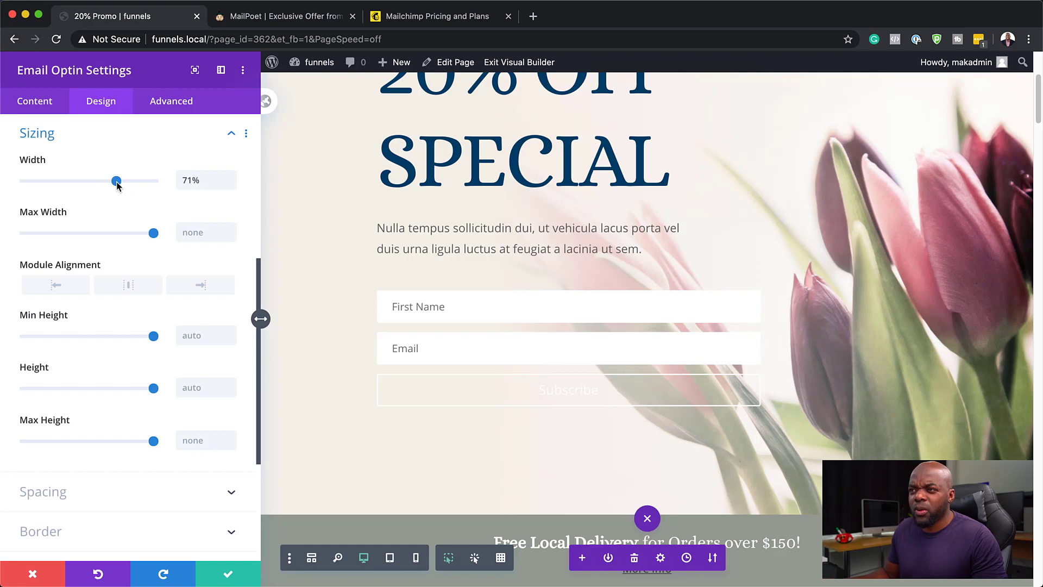
mouse_move(56, 284)
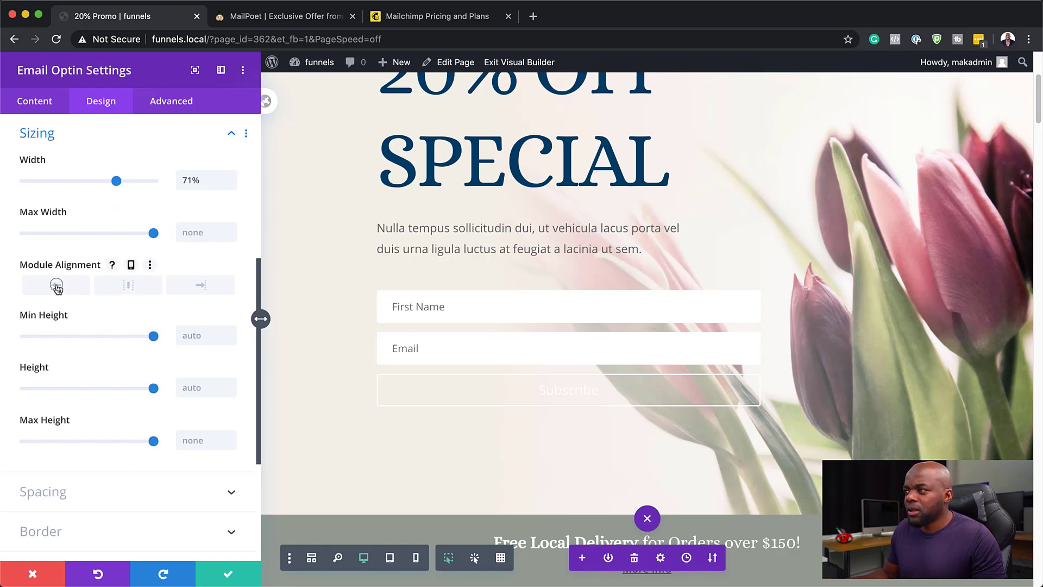
click(55, 285)
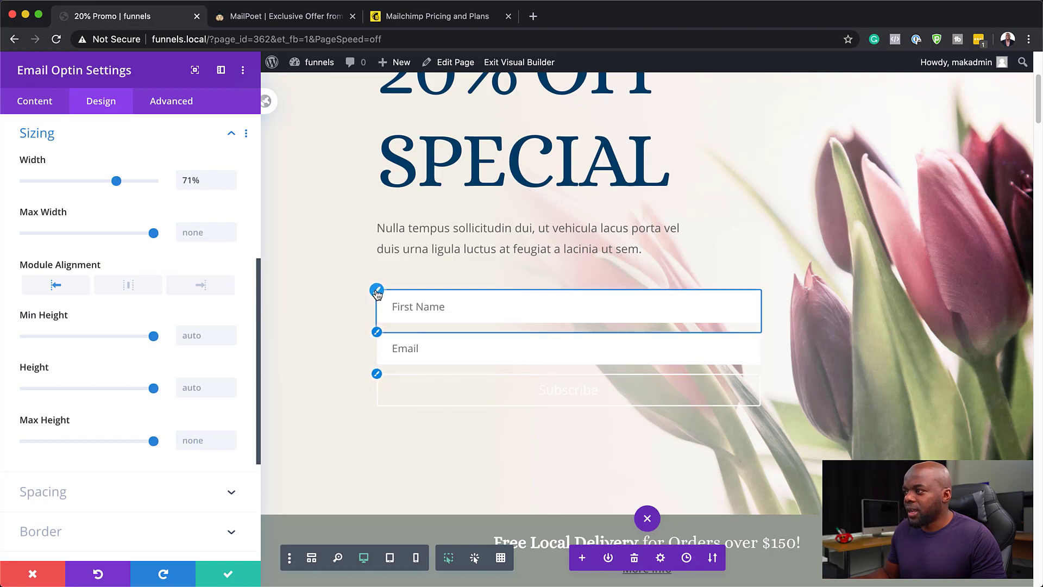
- Give the name and email fields a 2px border in faint grey rgba(51,51,51,0.22)
scroll(up, 3)
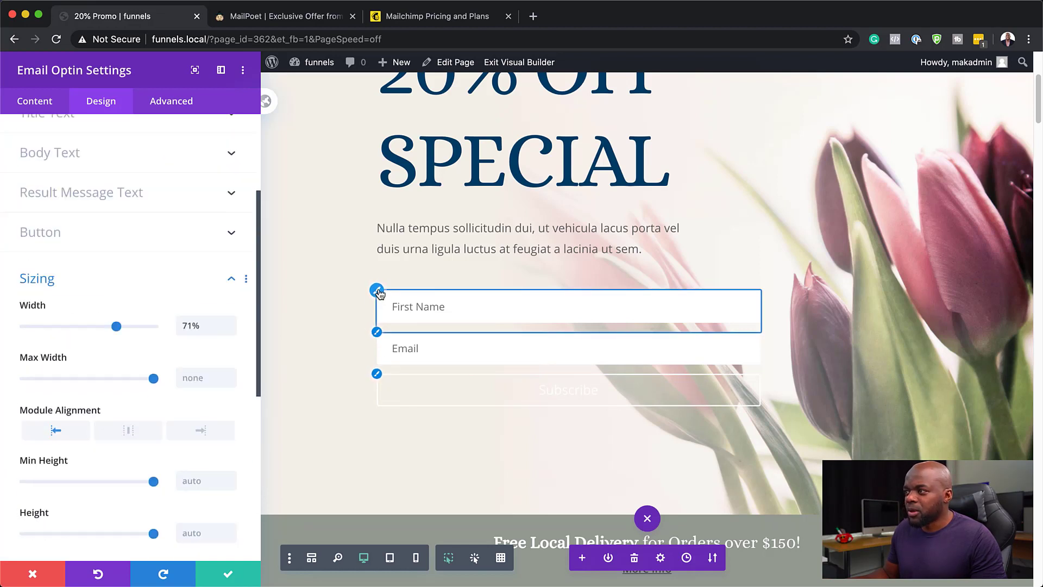
scroll(down, 3)
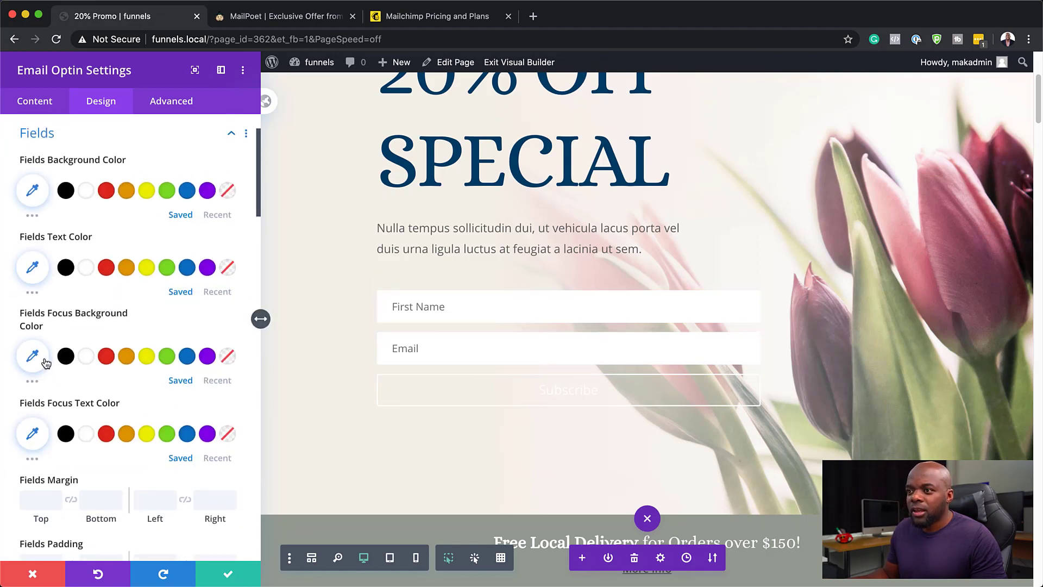
scroll(down, 3)
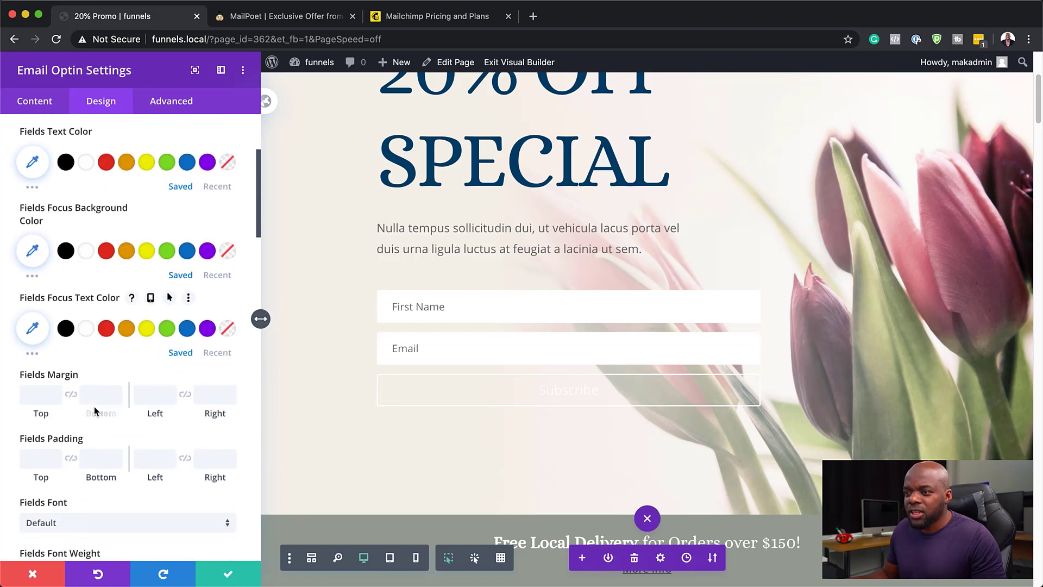
scroll(down, 3)
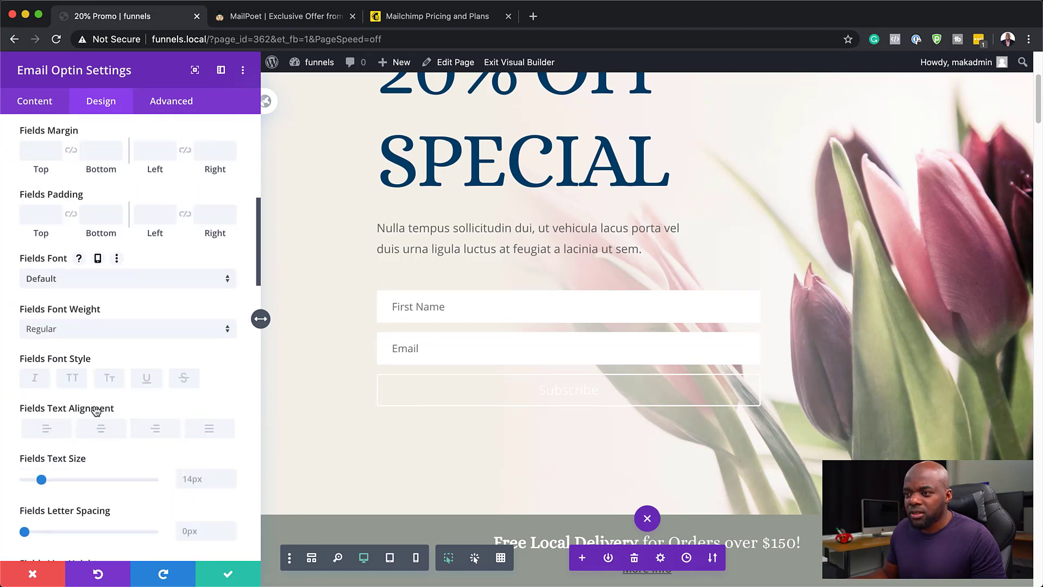
scroll(down, 3)
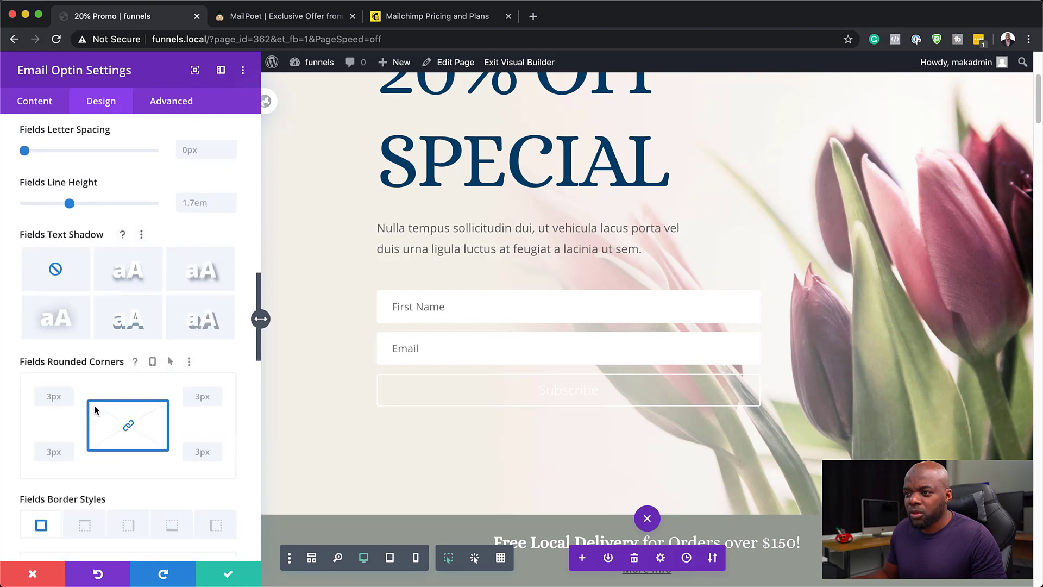
scroll(down, 3)
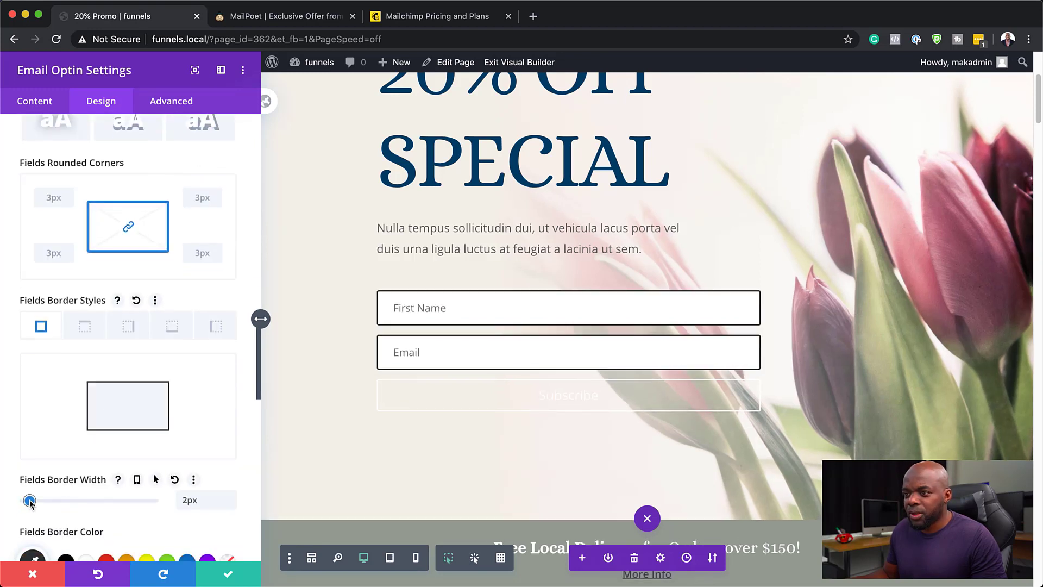
scroll(down, 3)
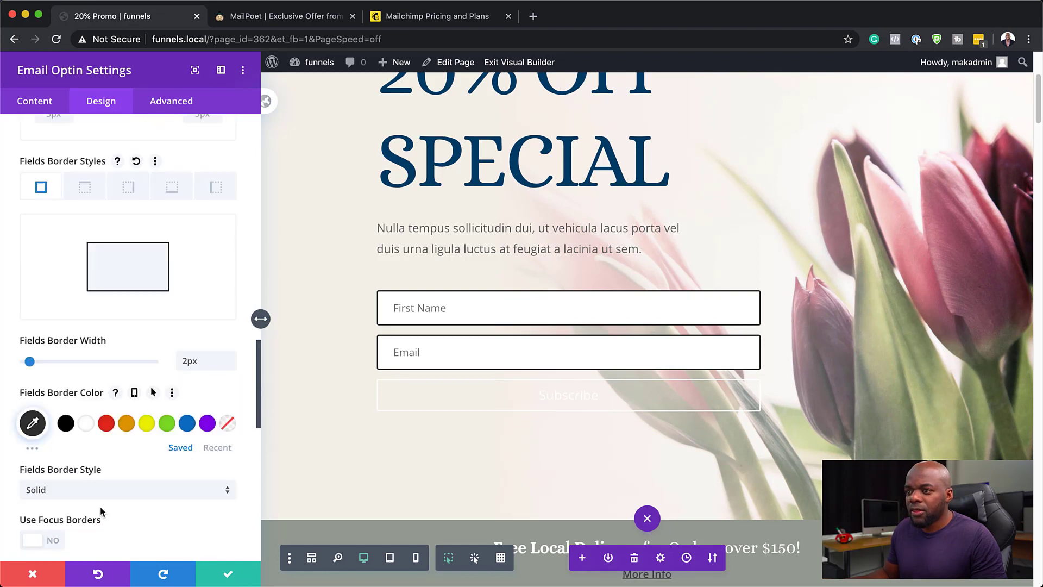
mouse_move(31, 422)
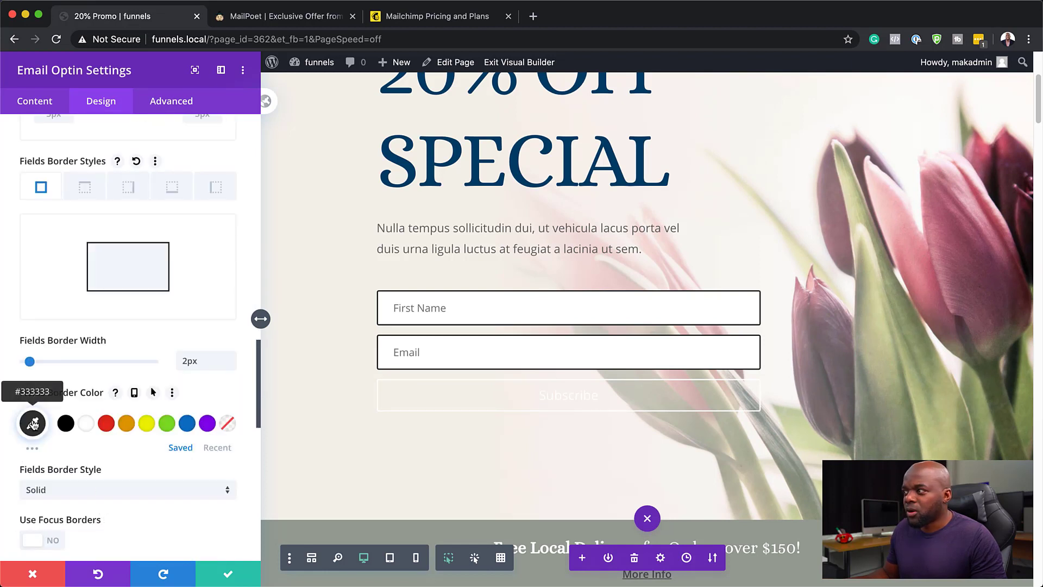
click(32, 424)
text(rgba(51,51,51,0.22))
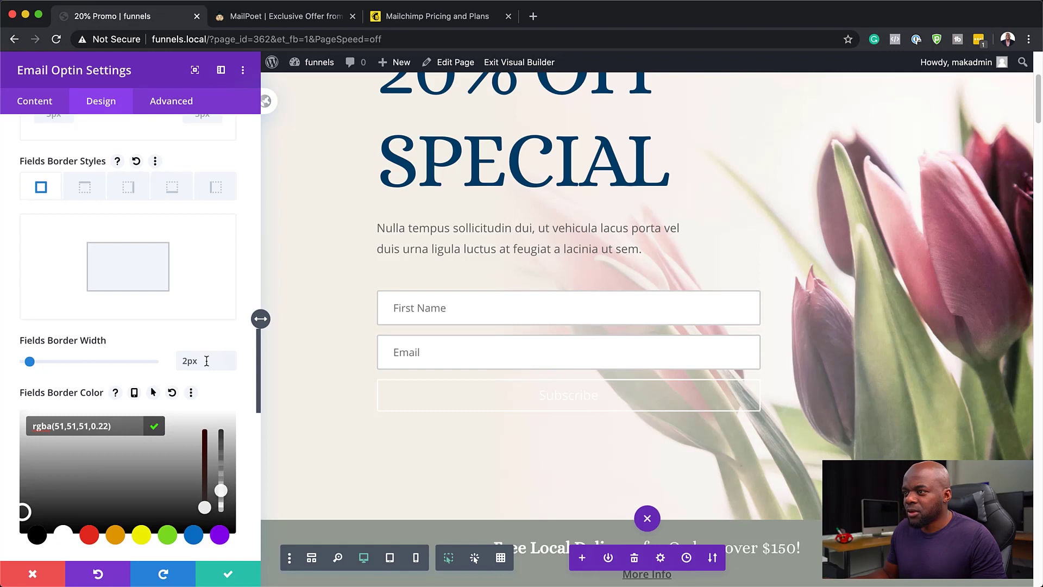
mouse_move(332, 370)
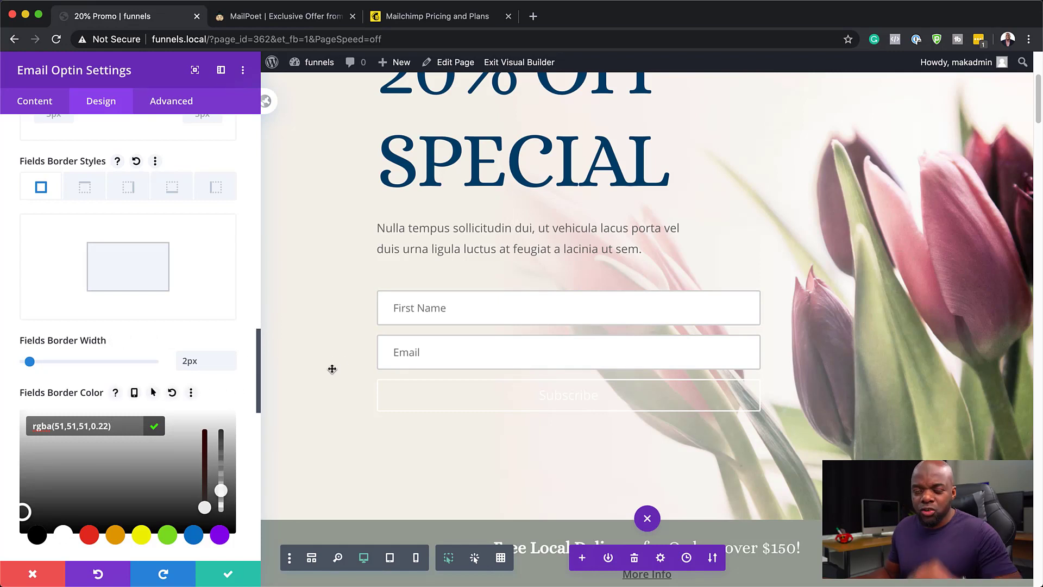
mouse_move(347, 431)
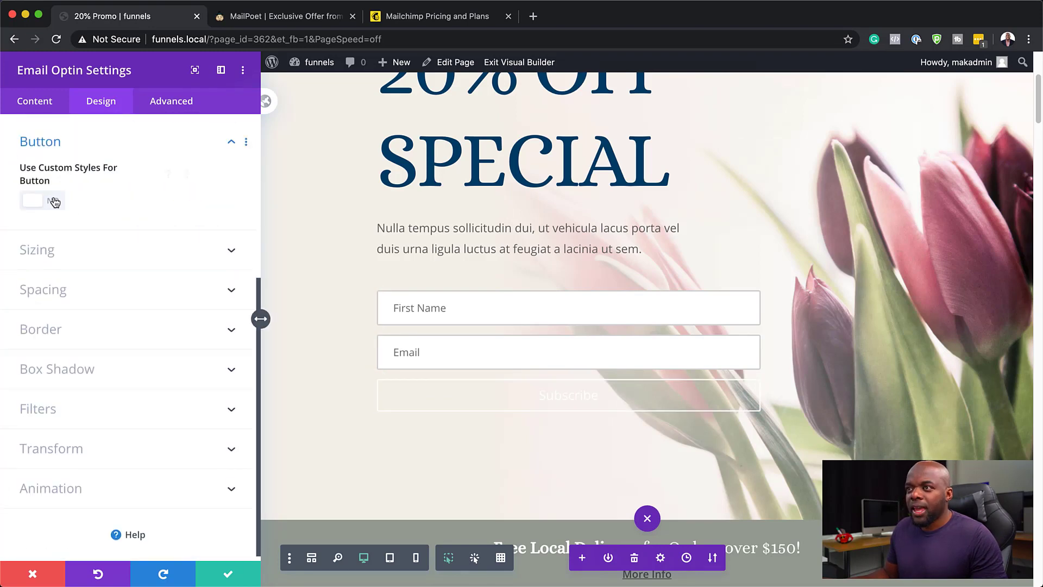
- Enable custom button styles with white text, orange background and orange border on Subscribe
click(49, 200)
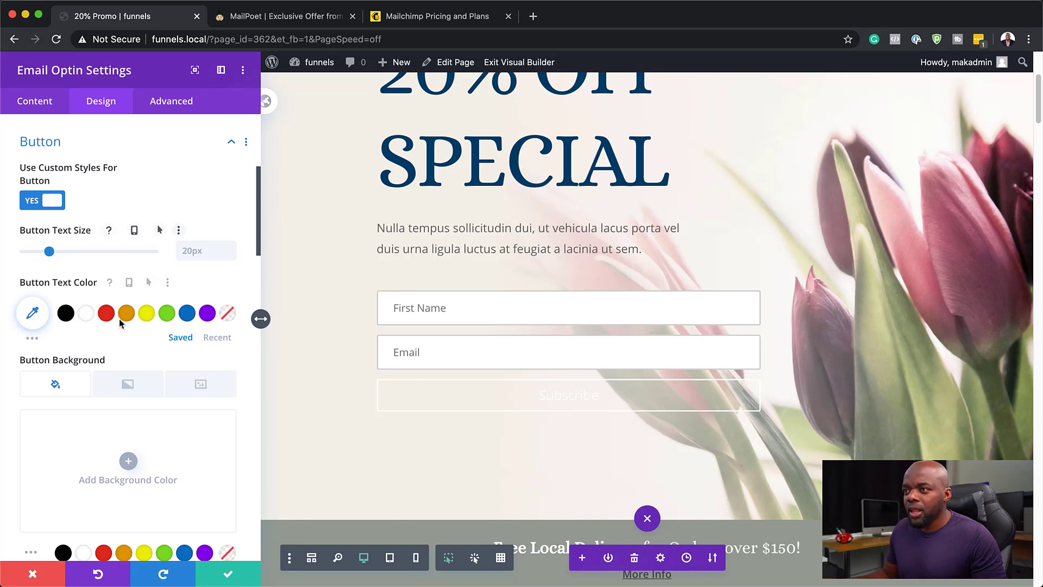
mouse_move(126, 313)
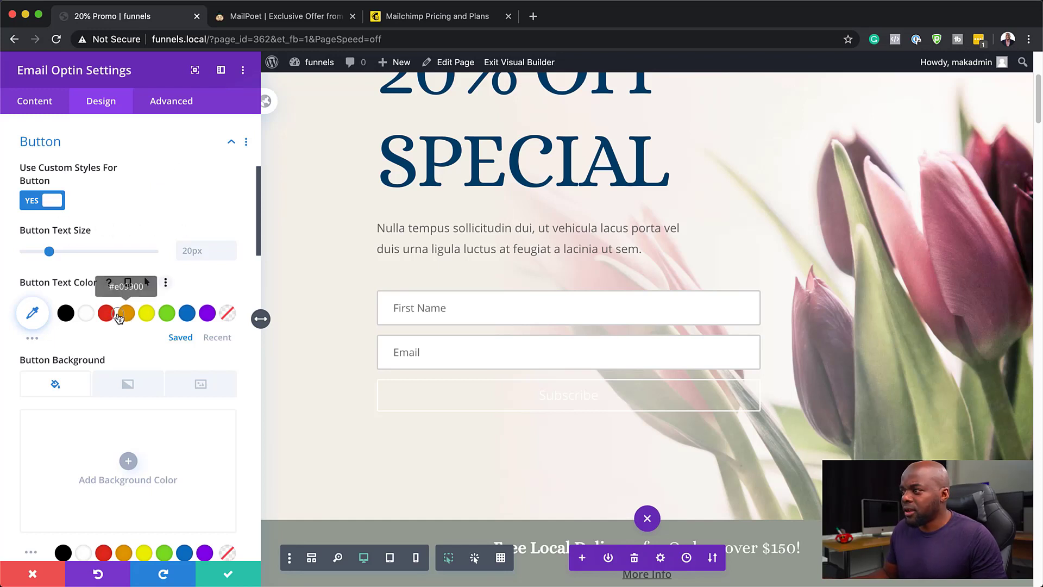
click(84, 313)
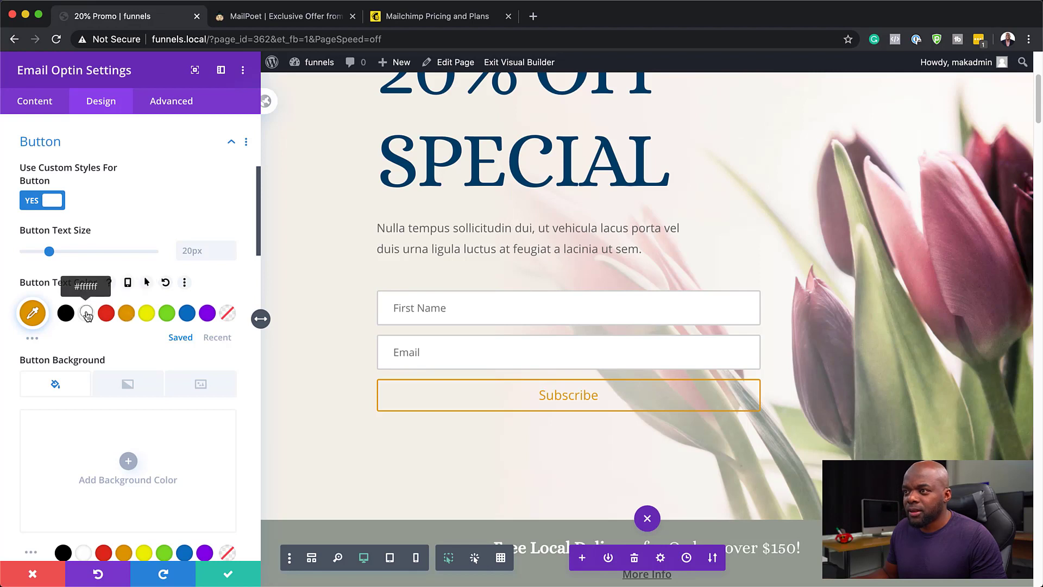
click(84, 313)
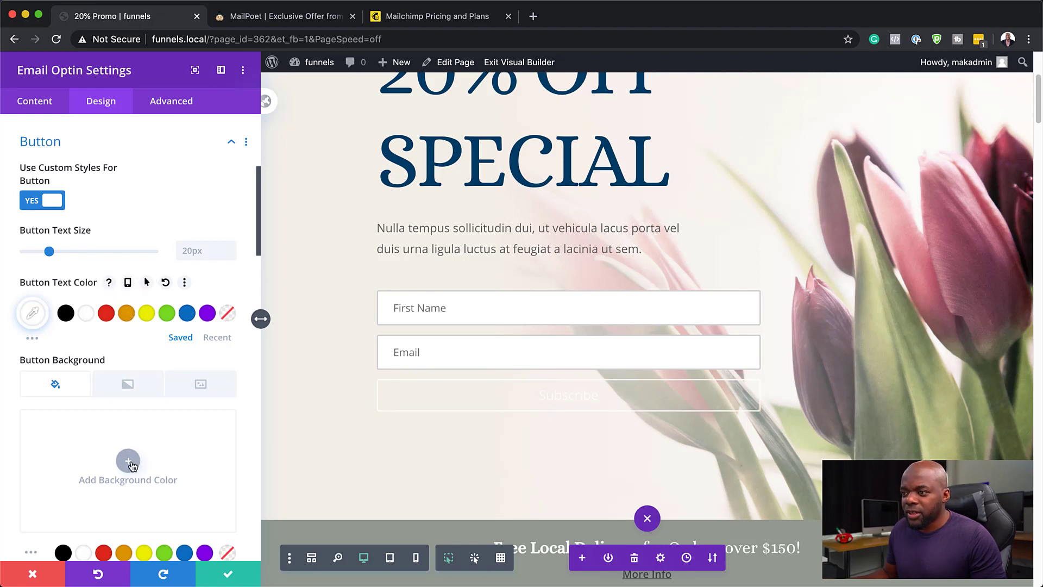
scroll(down, 3)
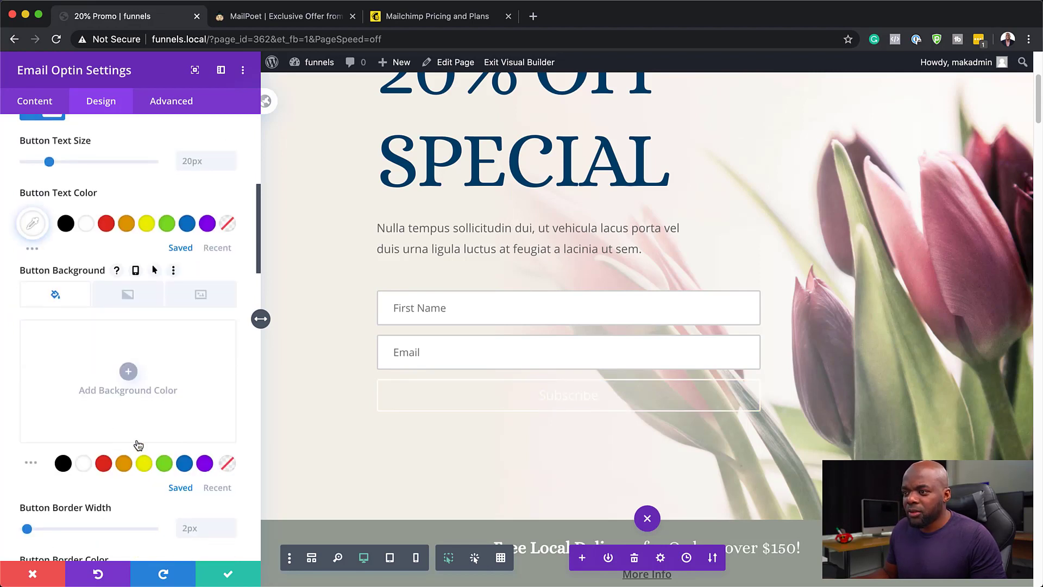
click(123, 464)
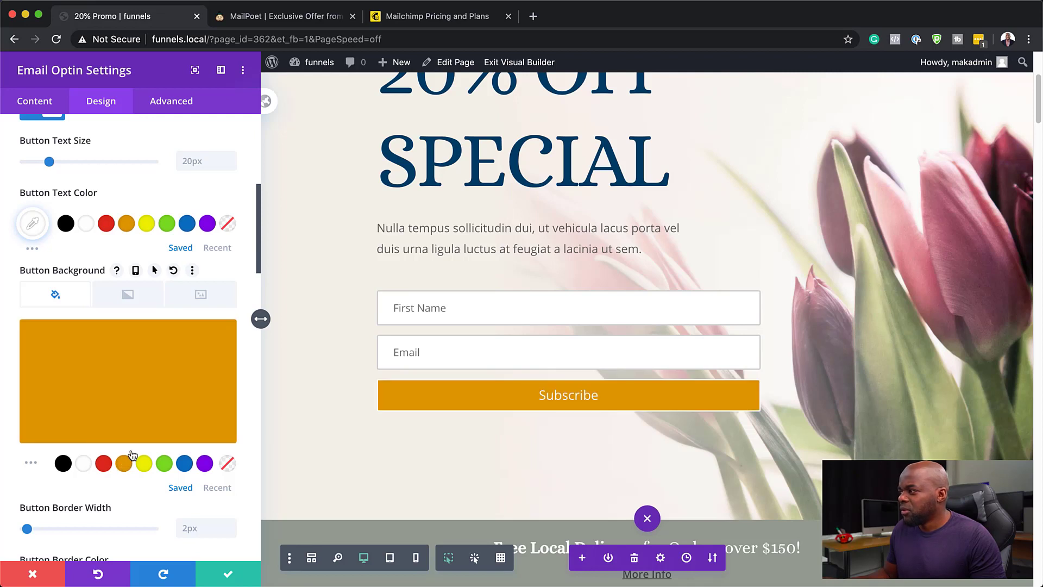
mouse_move(230, 522)
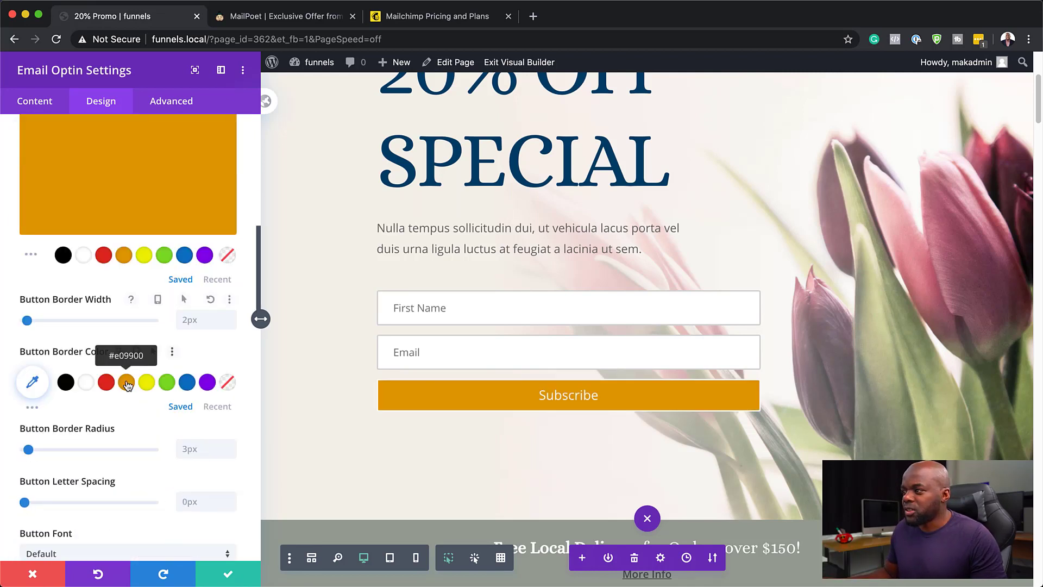
click(126, 383)
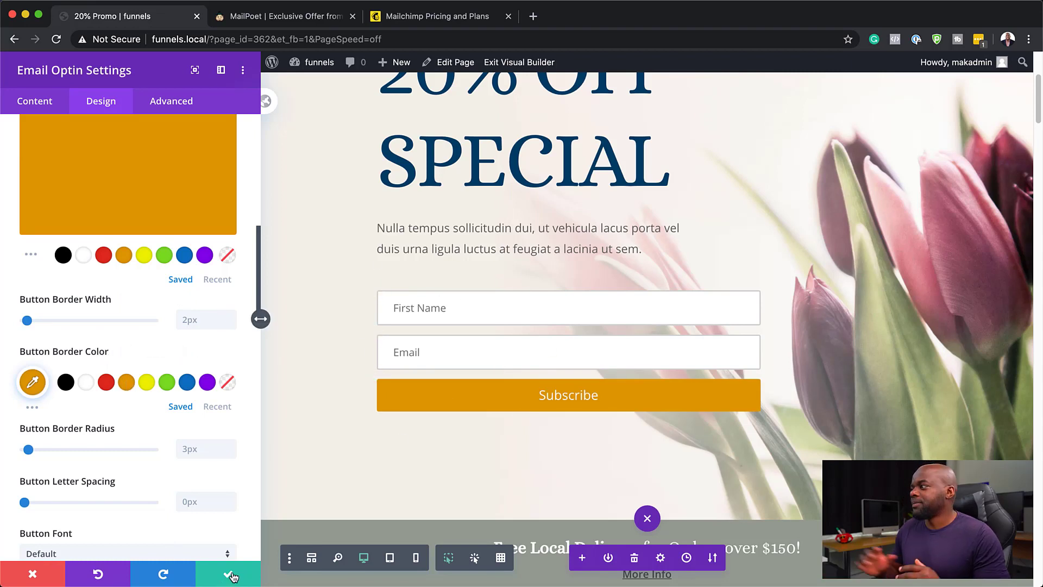
mouse_move(231, 573)
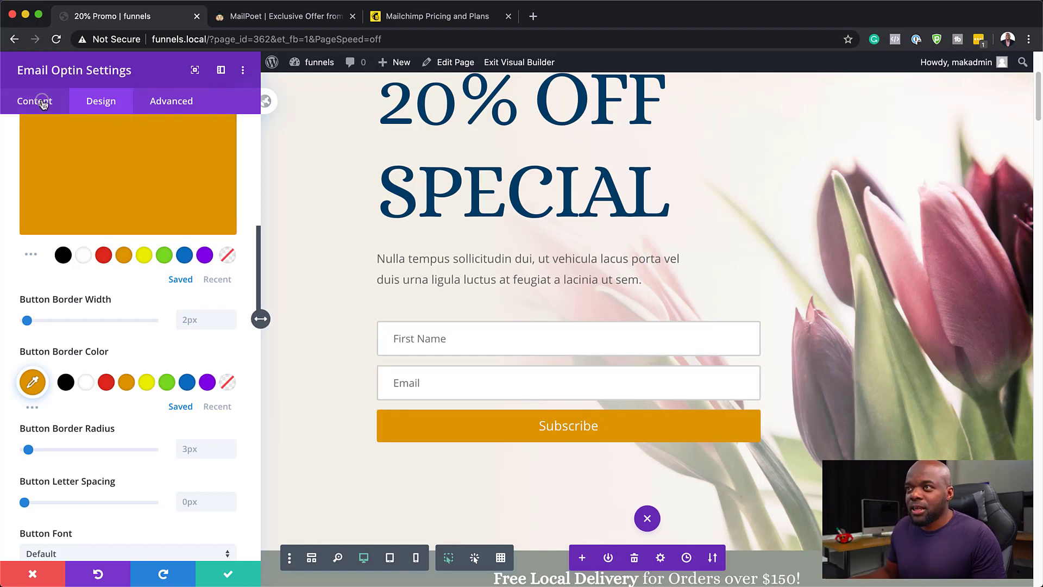
- Set the Email Account provider to MailPoet, add the account and choose the 20% Promo list
click(35, 100)
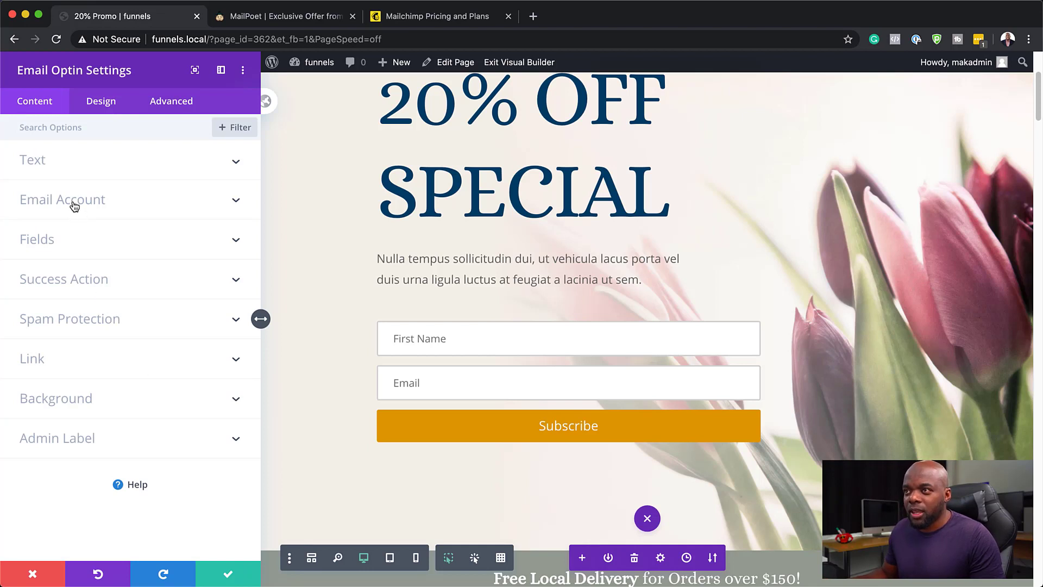
click(62, 199)
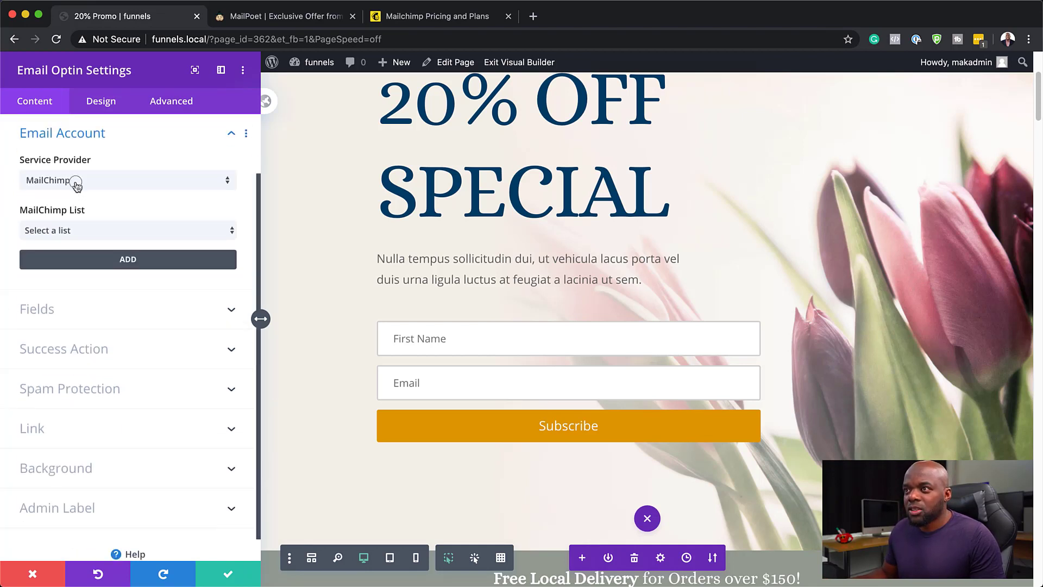
click(126, 179)
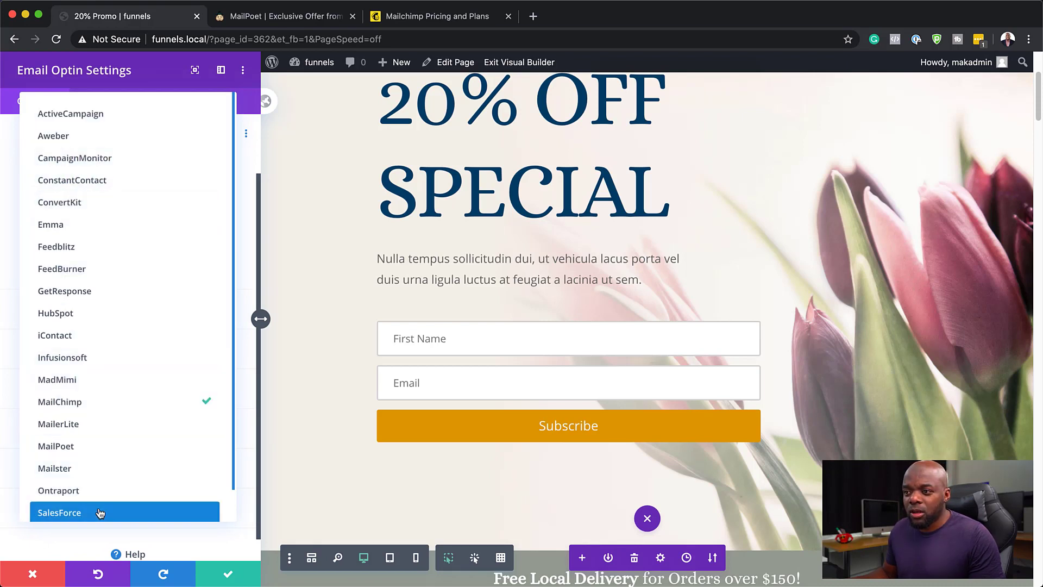
mouse_move(97, 345)
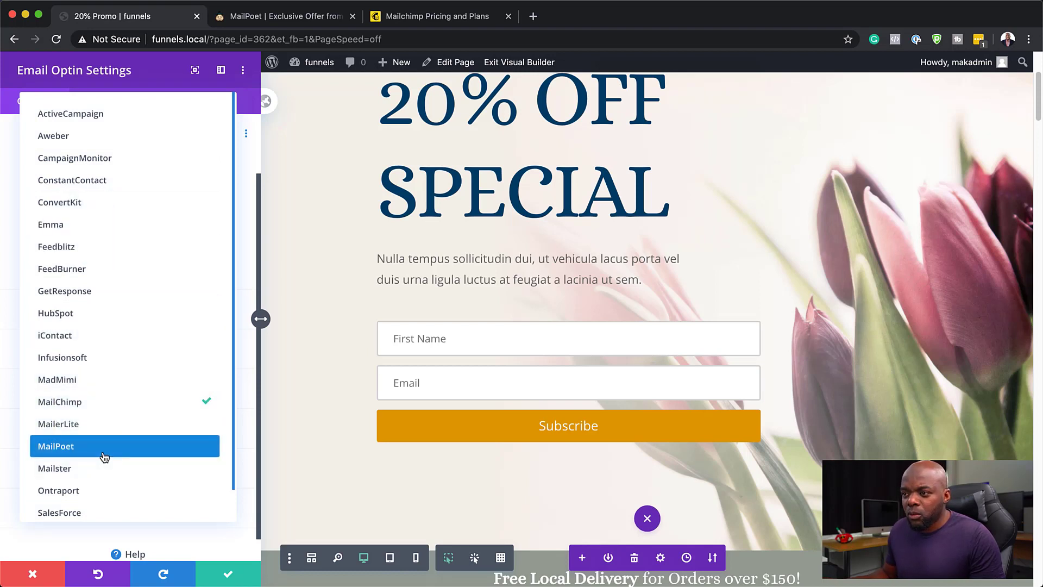
click(55, 445)
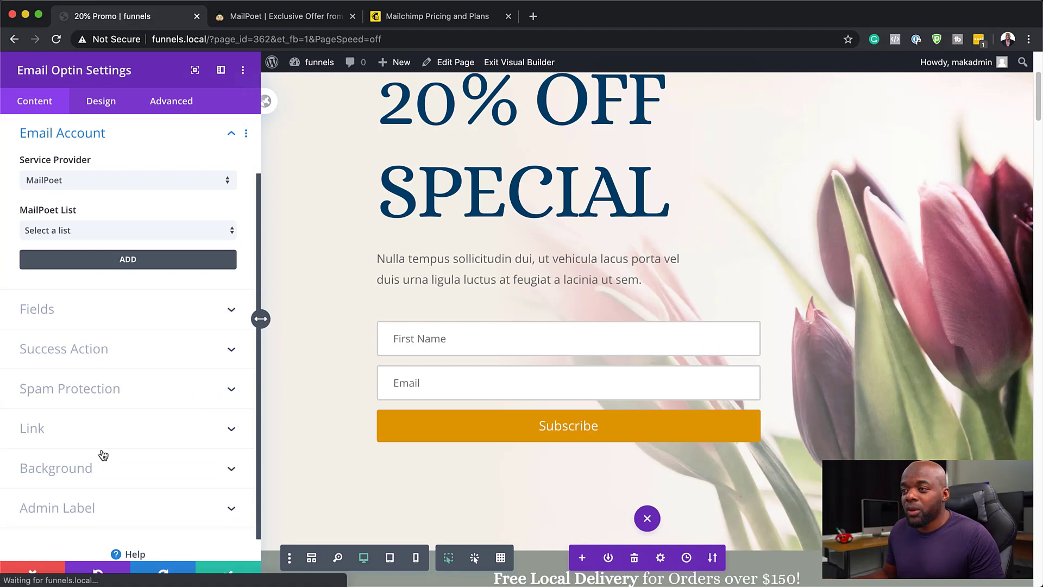
click(128, 229)
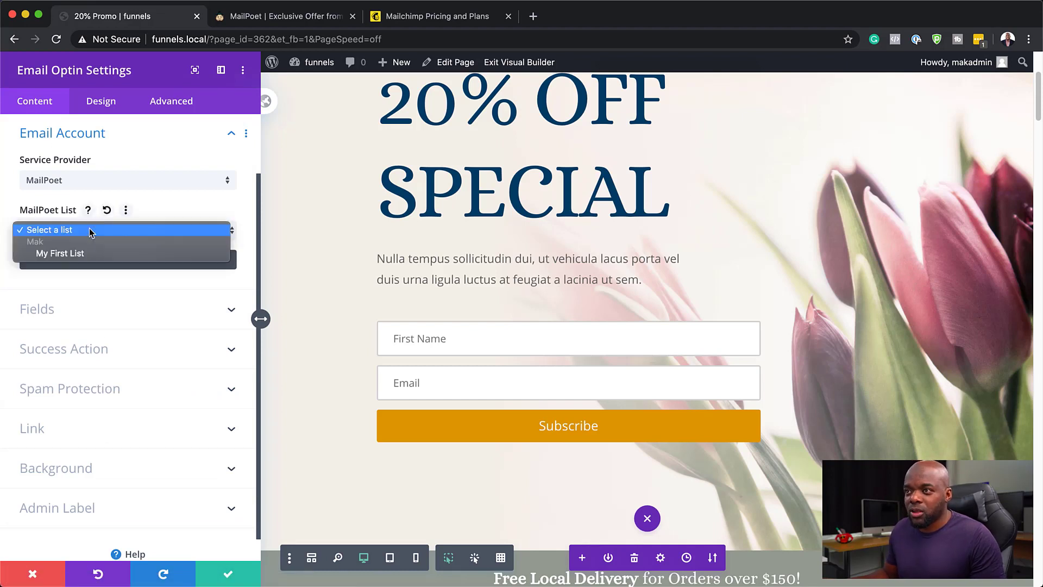
mouse_move(190, 211)
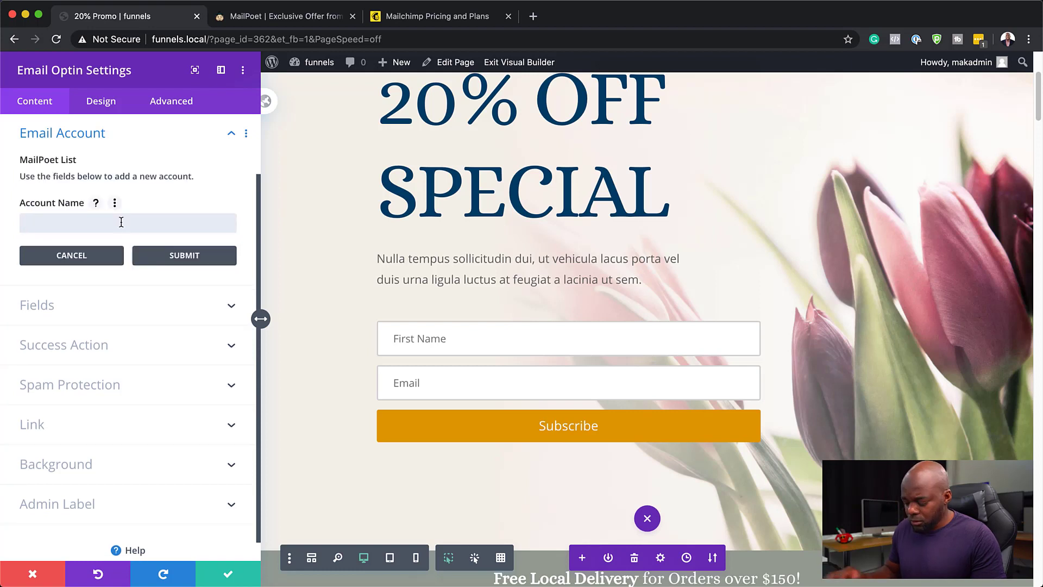
click(128, 223)
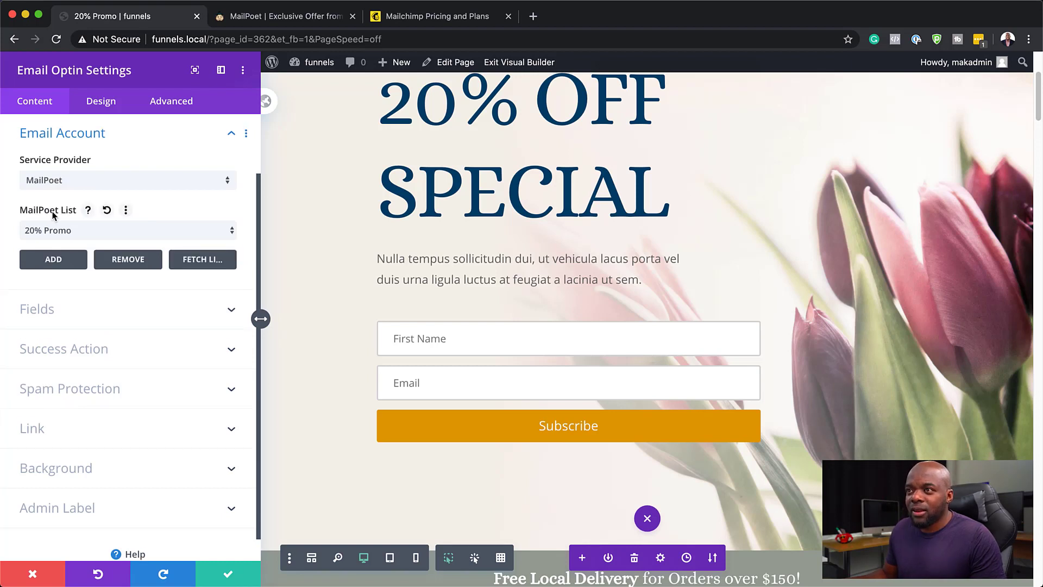
mouse_move(73, 235)
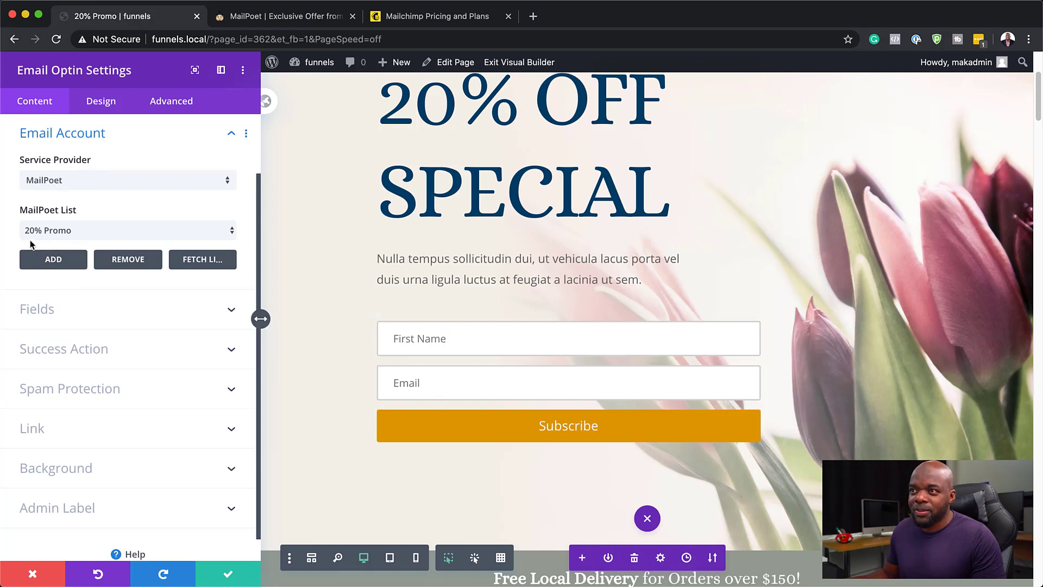
mouse_move(84, 230)
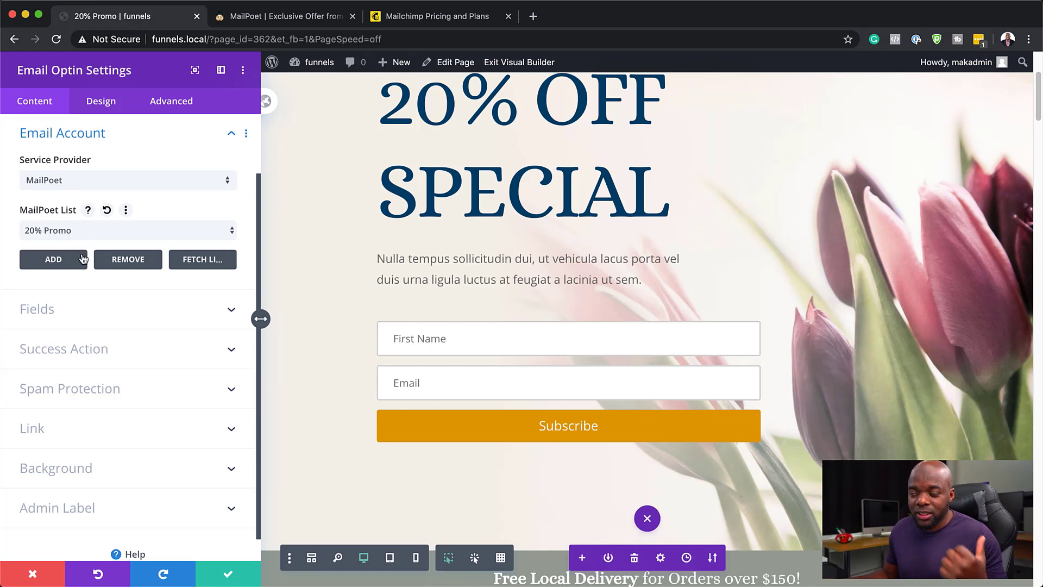
mouse_move(137, 380)
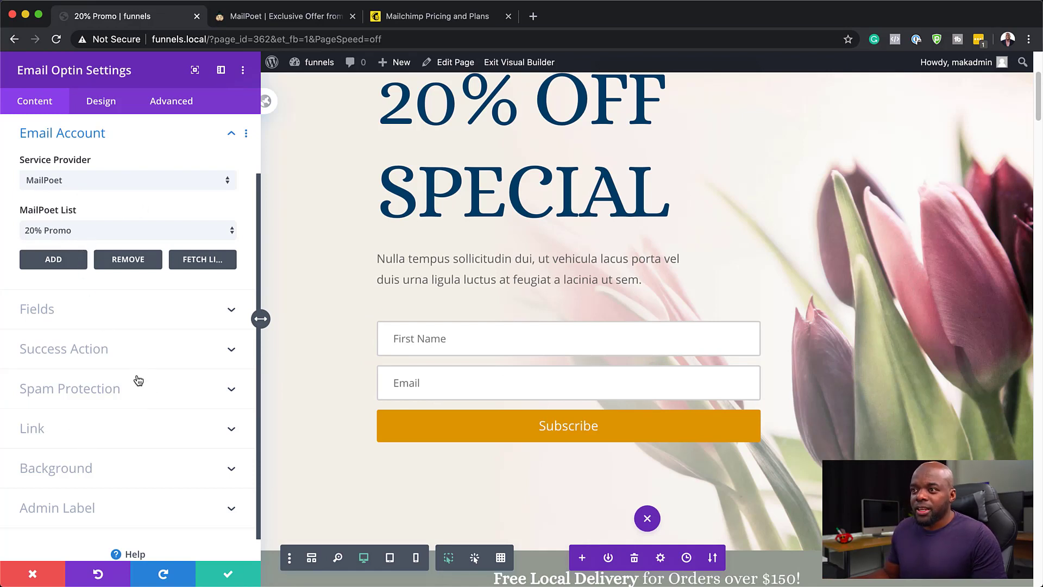
mouse_move(123, 437)
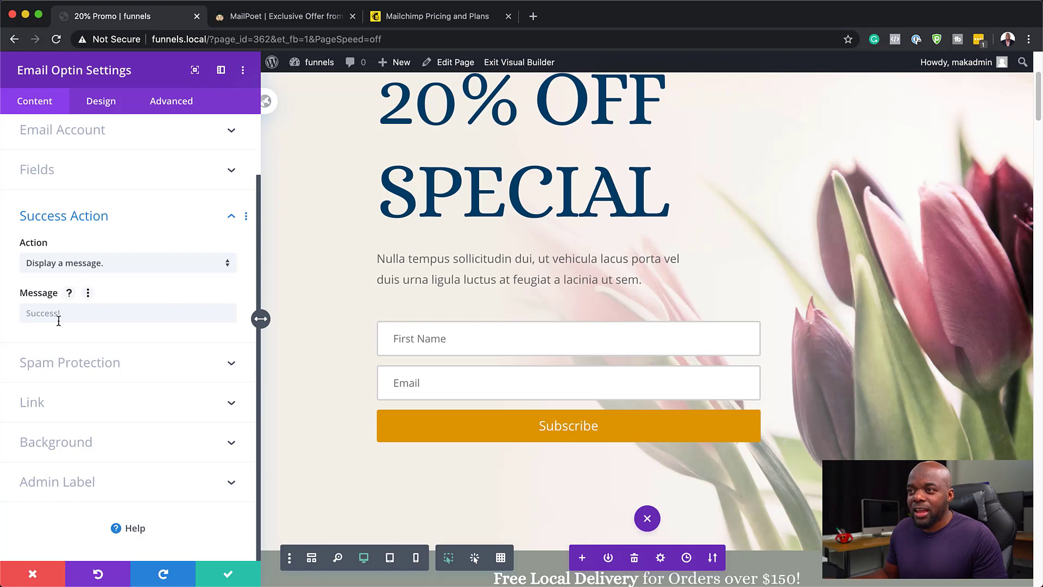
- Keep the Success Action on 'Display a message.' with the default Success! text after reviewing redirect options
click(126, 313)
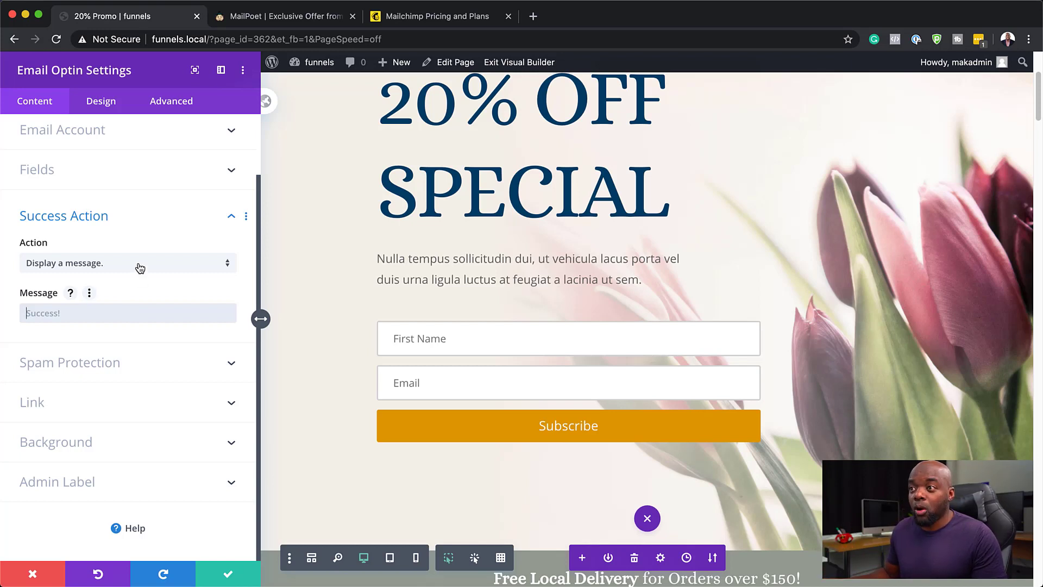
click(126, 261)
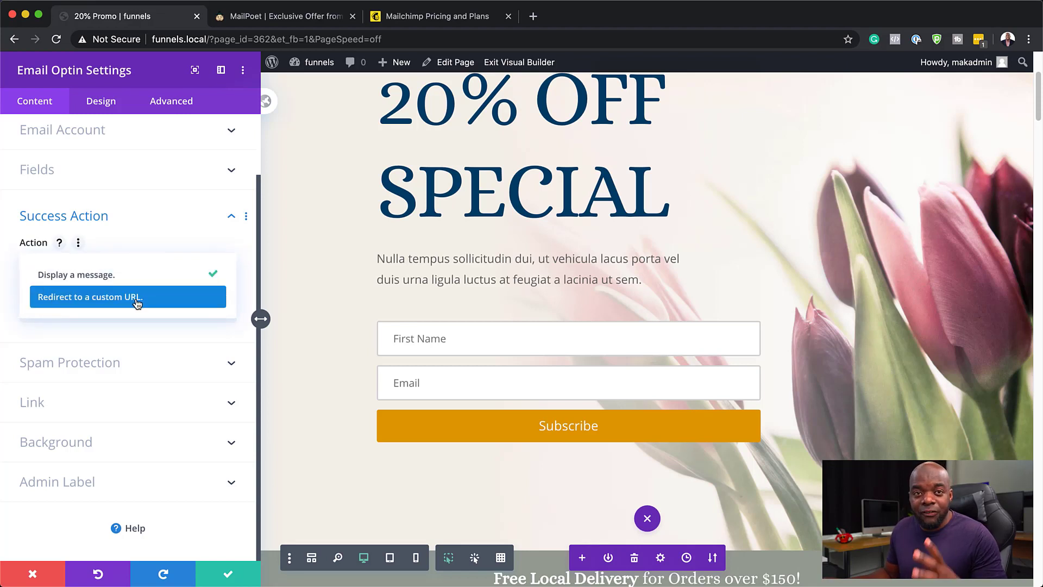
mouse_move(90, 303)
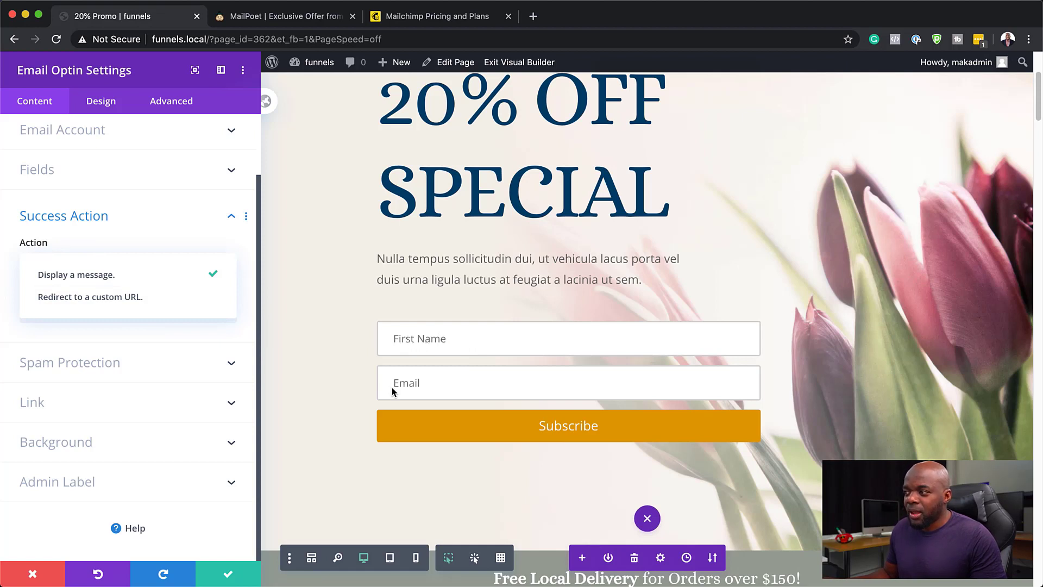
mouse_move(568, 436)
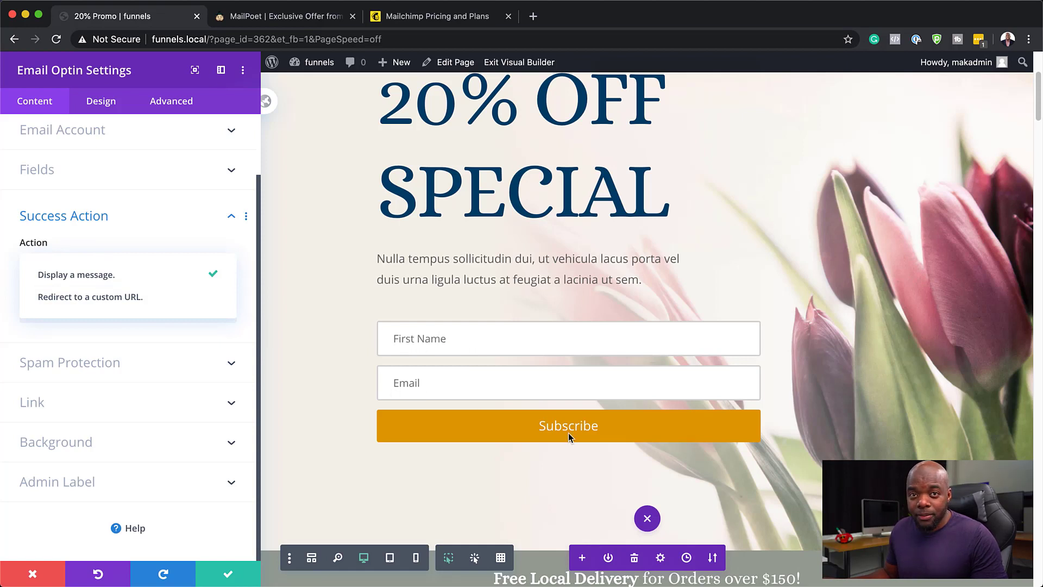
mouse_move(535, 426)
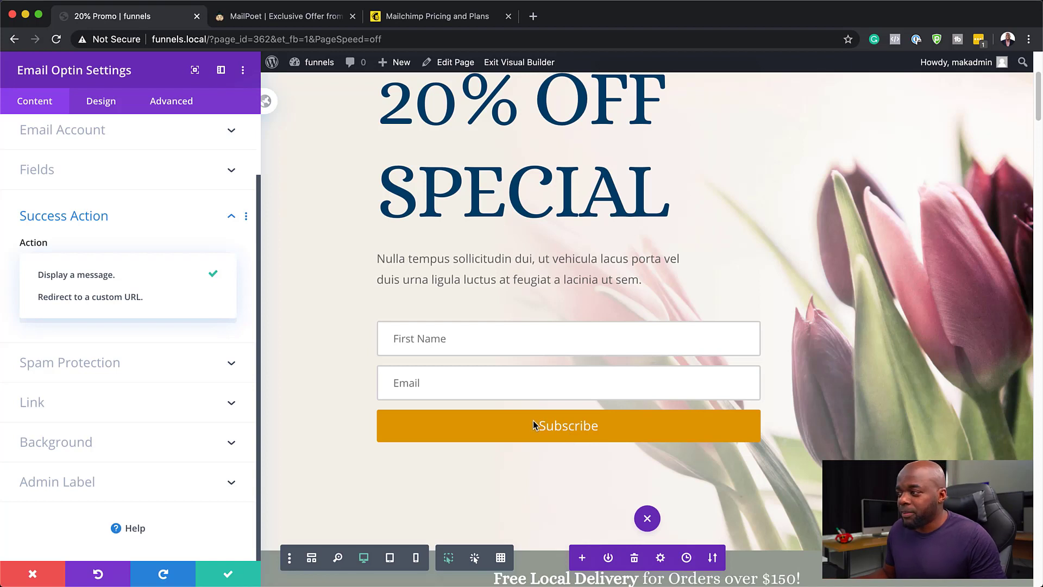
mouse_move(547, 434)
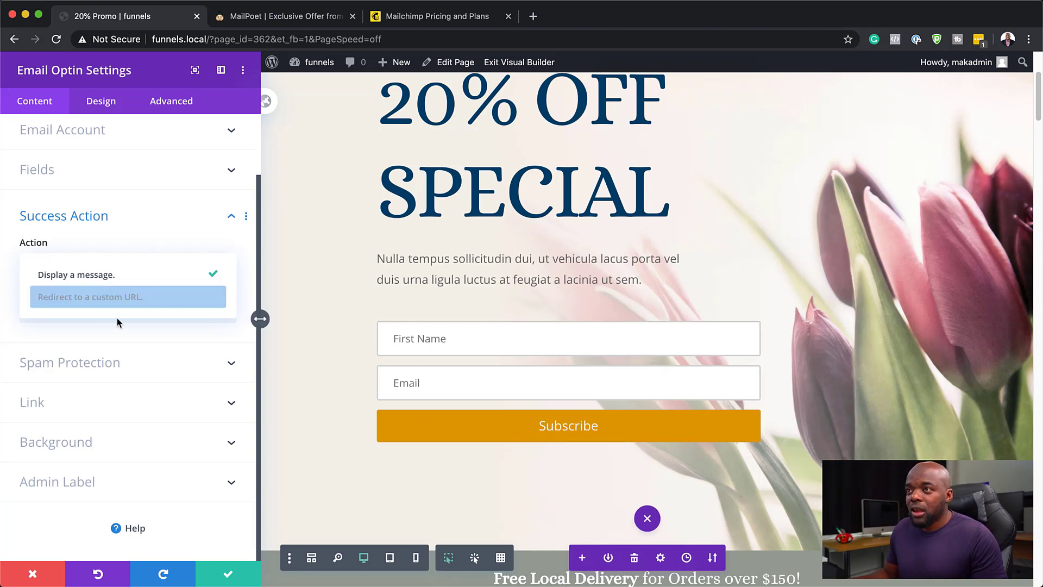
click(76, 273)
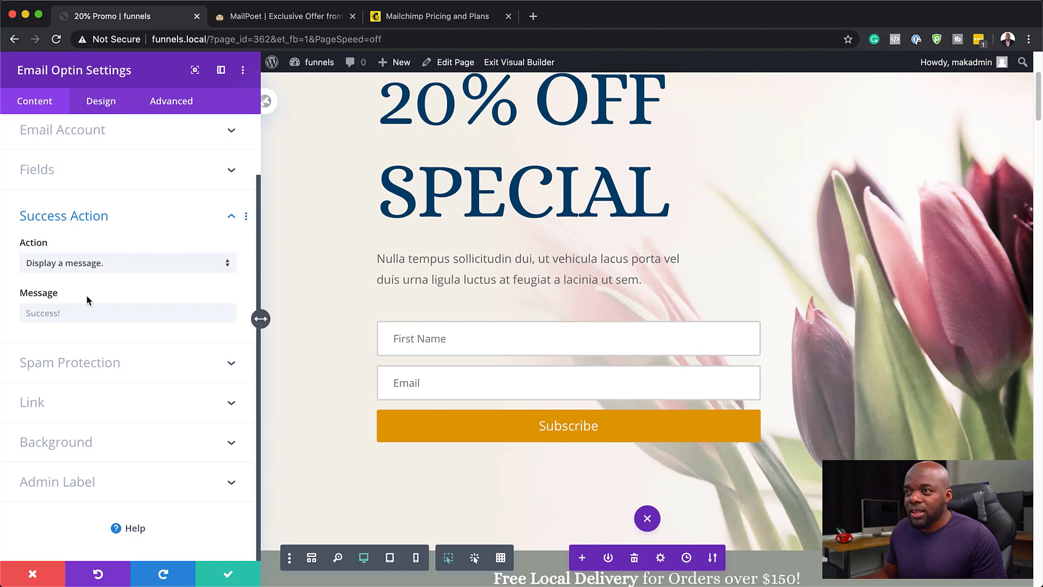
mouse_move(43, 174)
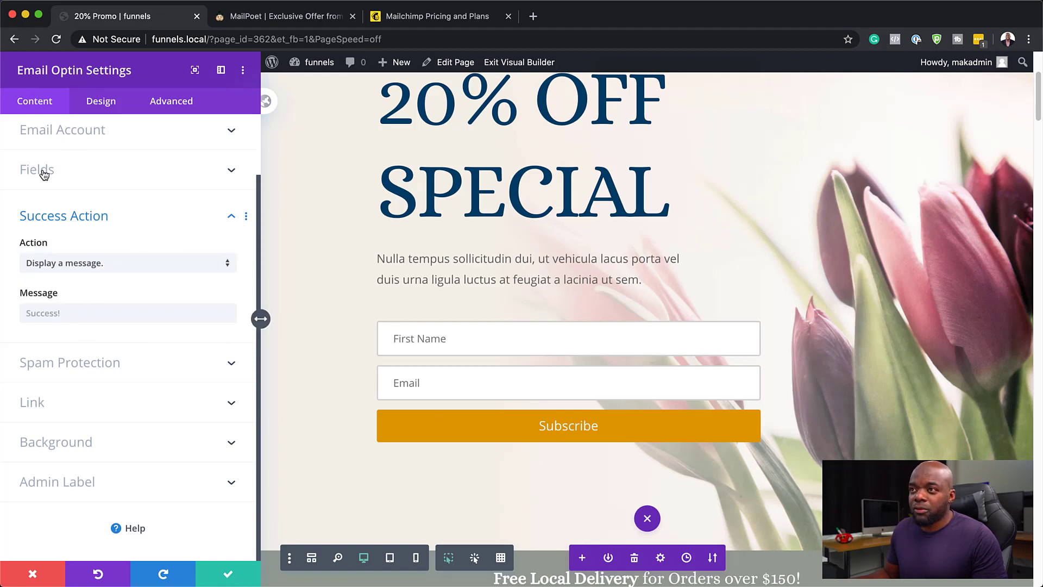
- Relabel the opt-in button text to 'GET MY OFFER!' under Content > Text
click(37, 169)
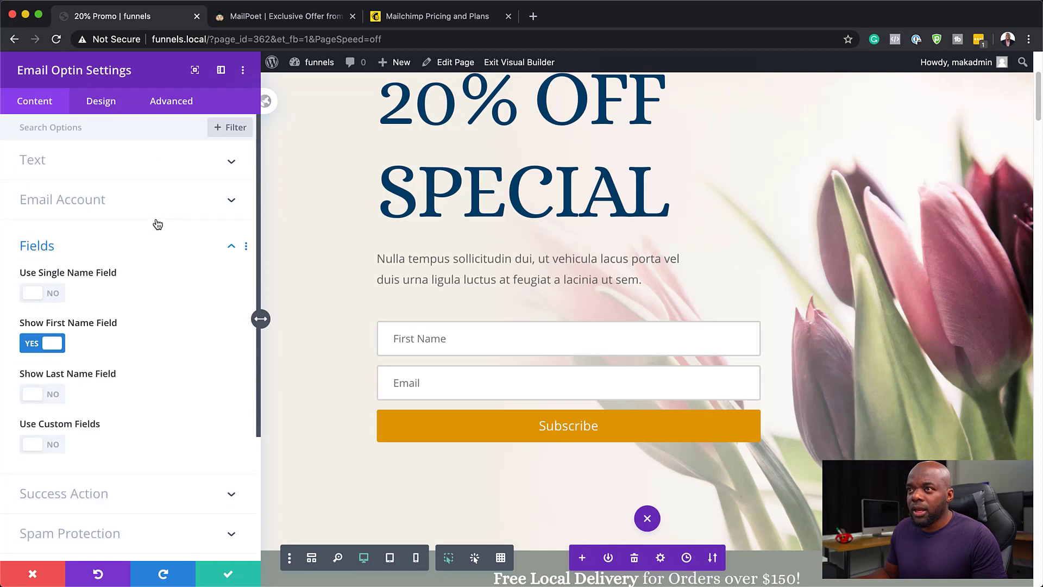
click(31, 159)
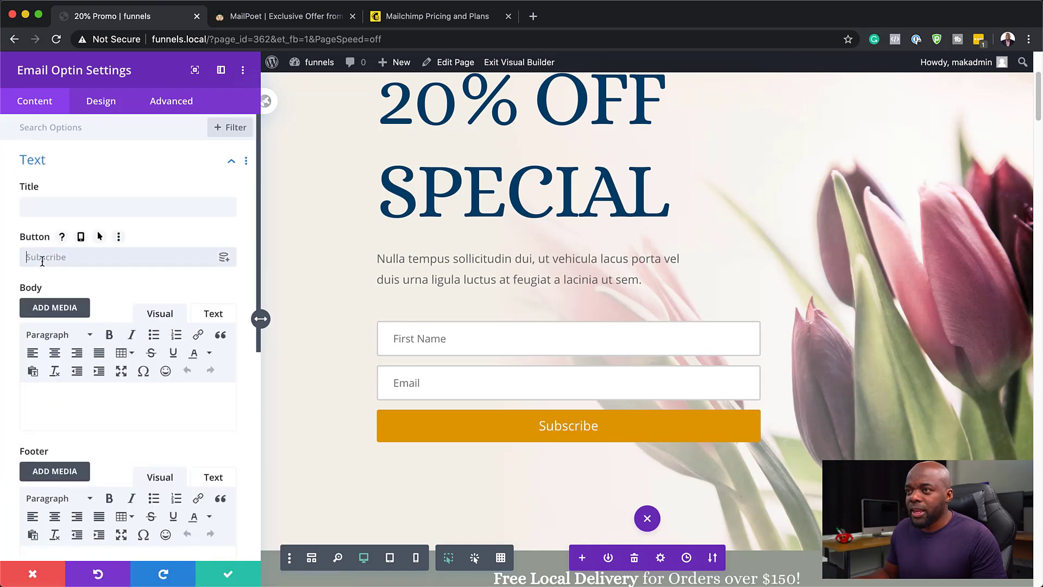
text(GET MY O)
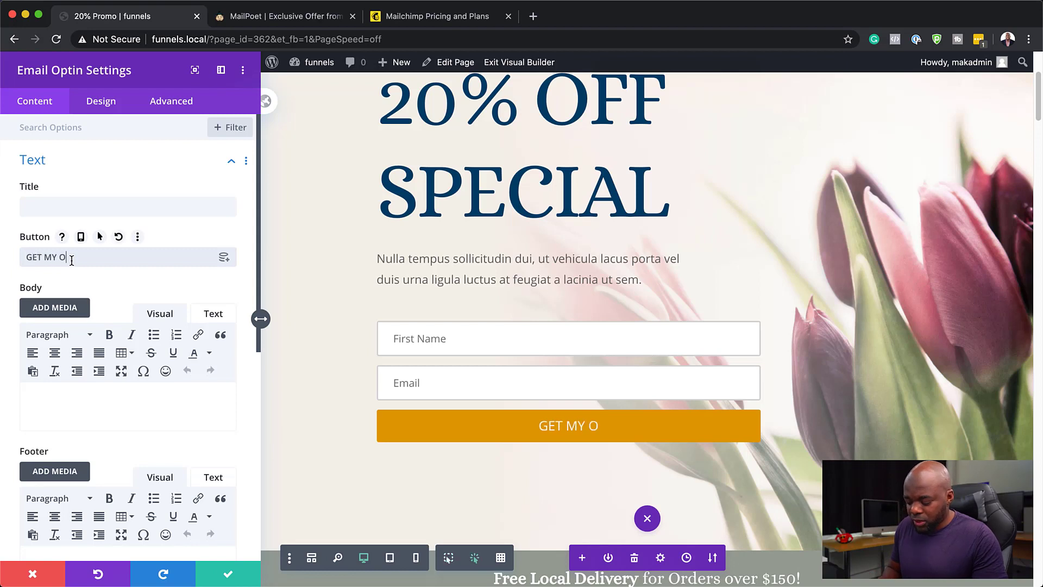
text(FFER!)
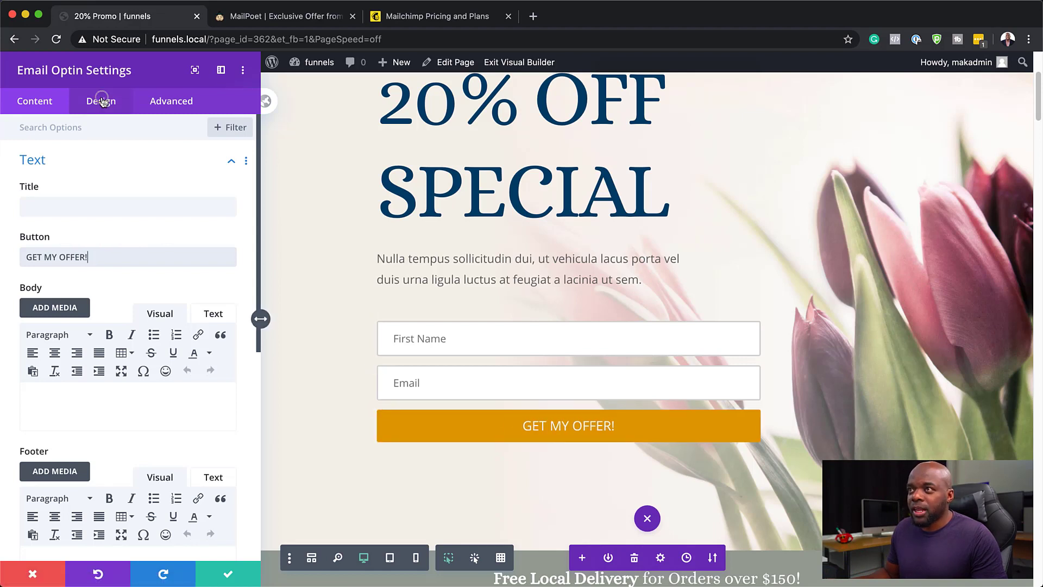
- Pick a different Button Font for the button text under Design > Button
click(101, 100)
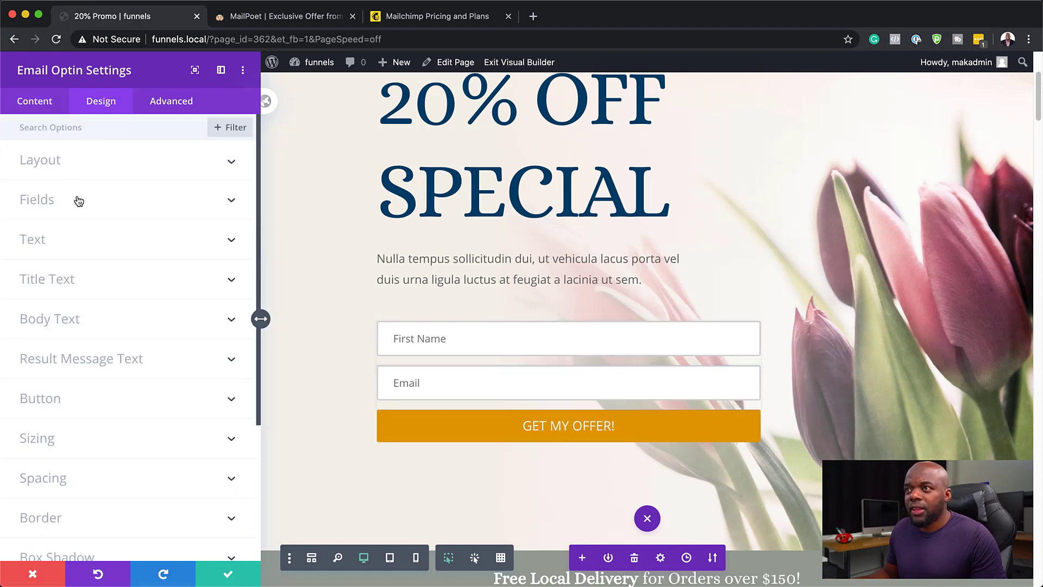
mouse_move(57, 409)
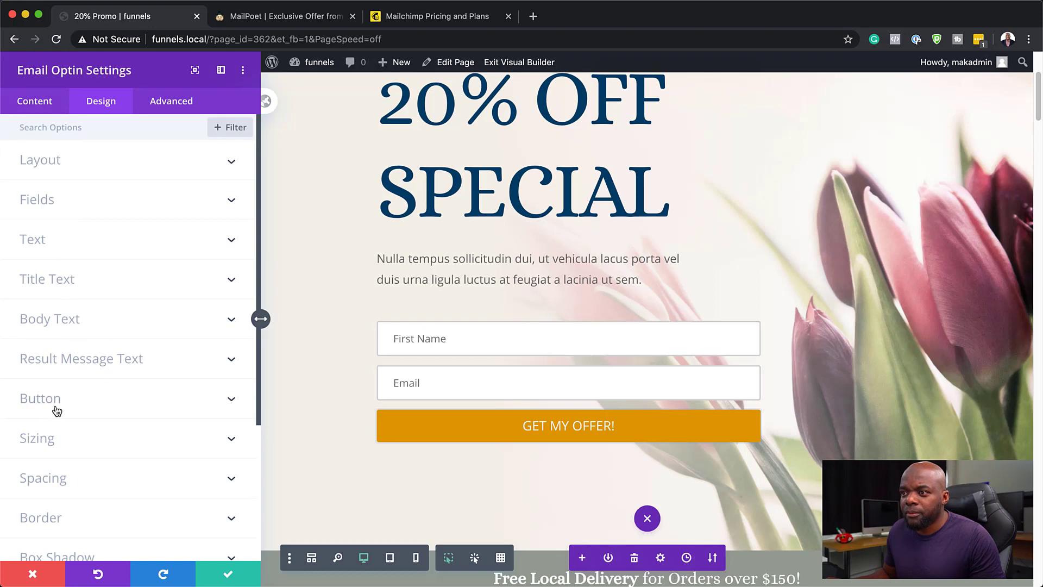
click(41, 398)
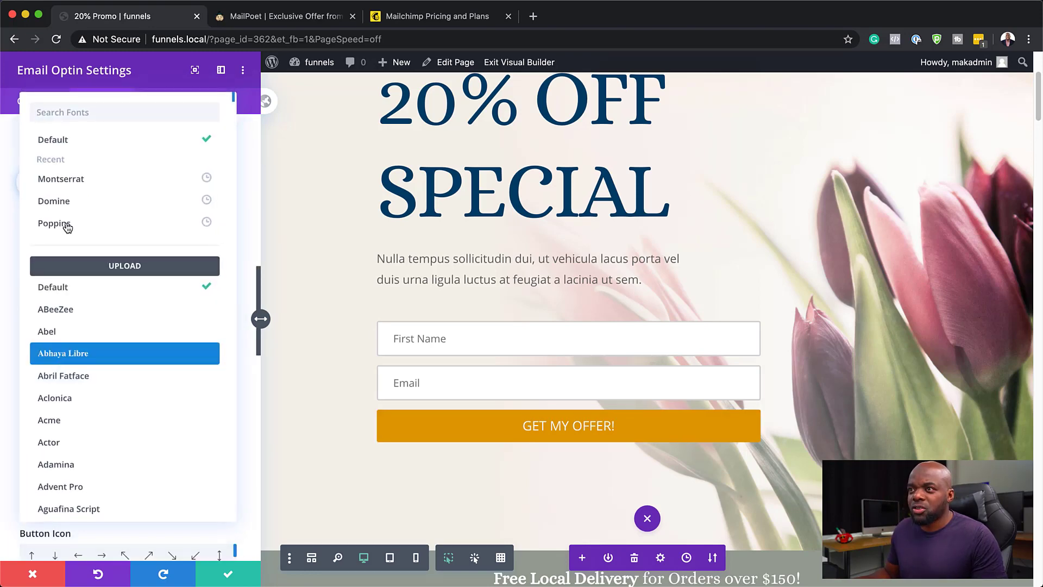
click(55, 199)
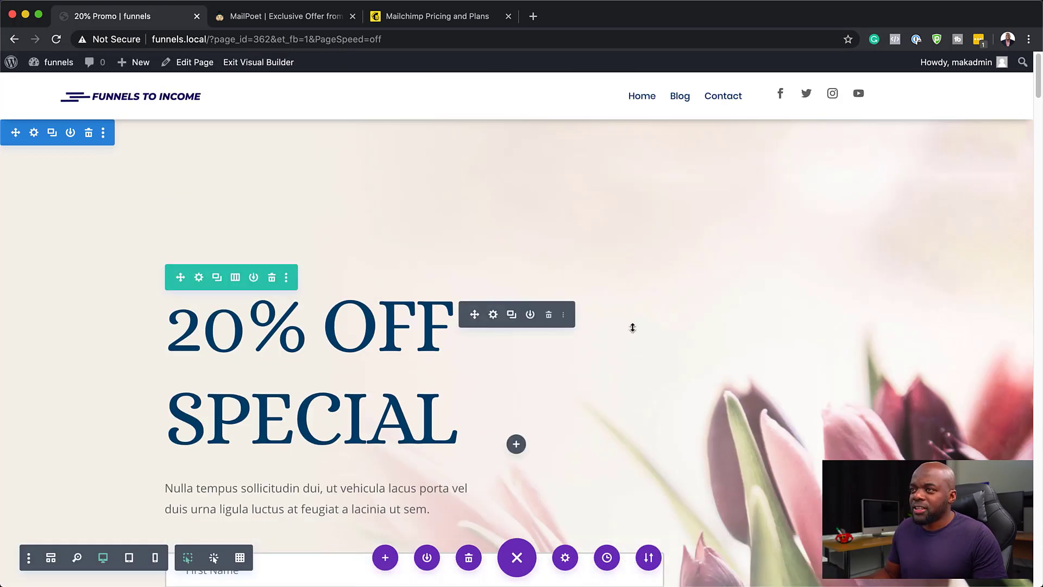
scroll(down, 3)
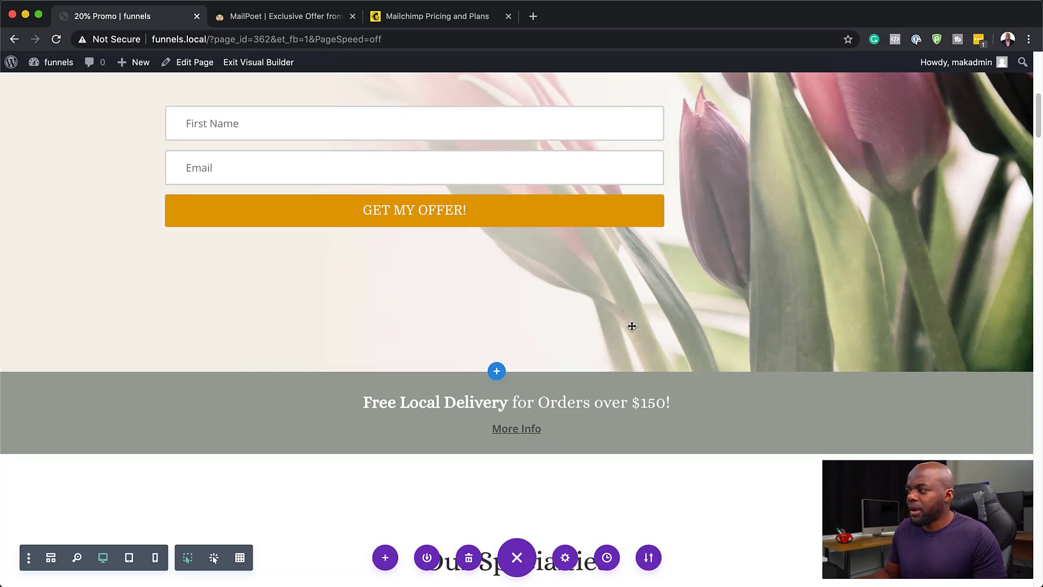
scroll(down, 3)
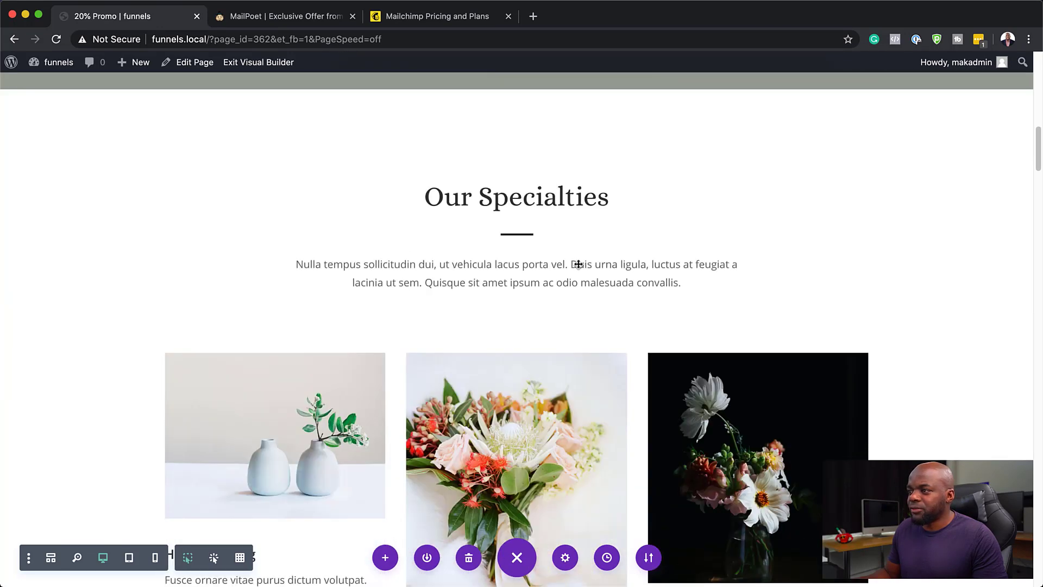
scroll(down, 3)
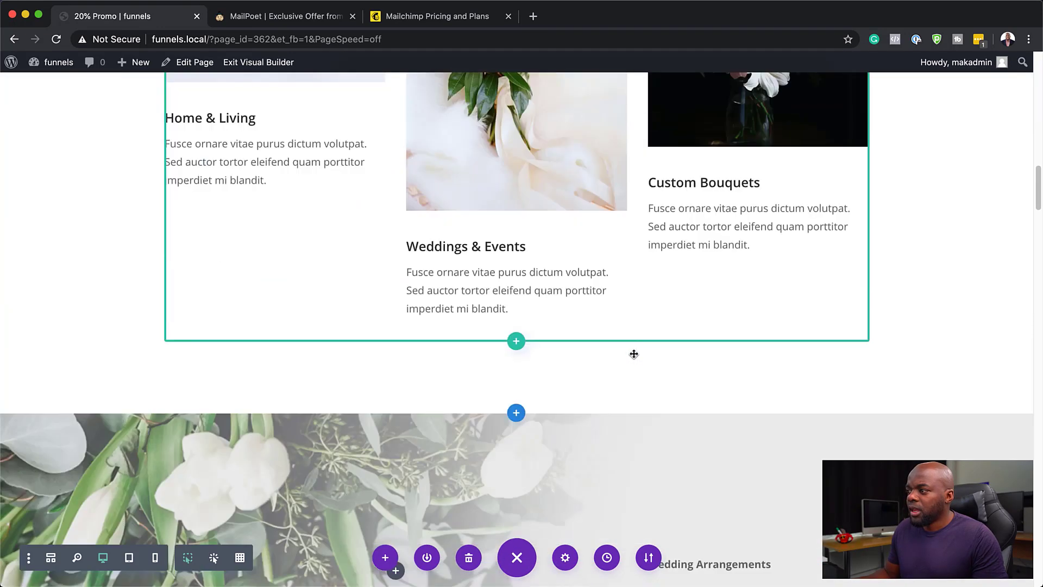
scroll(down, 3)
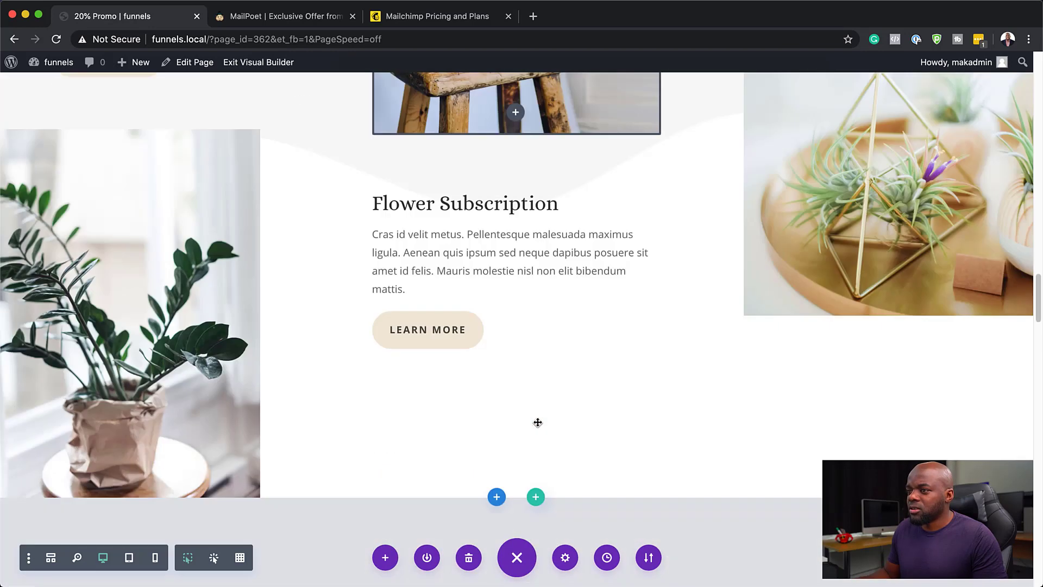
scroll(down, 3)
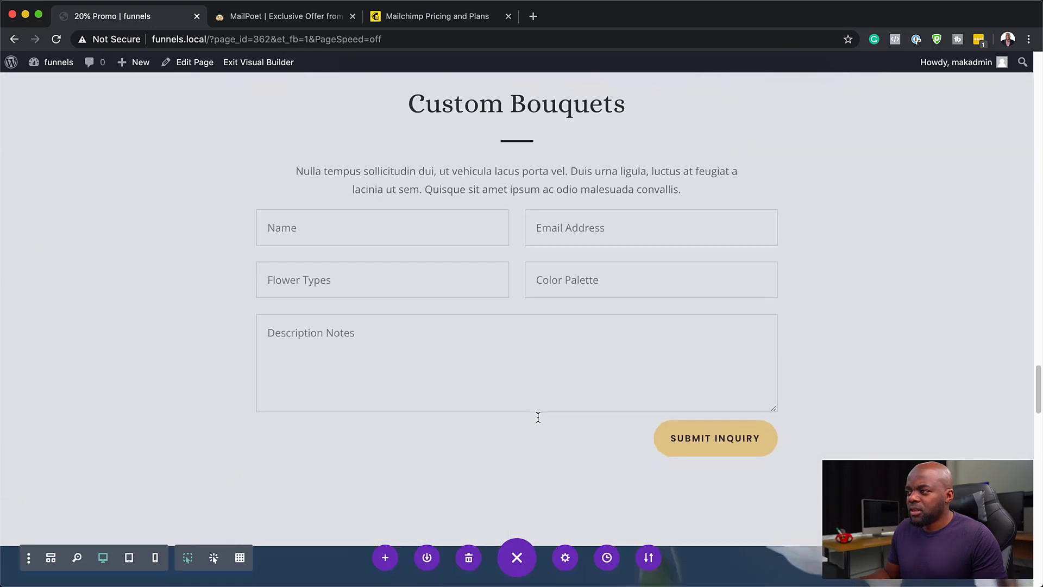
scroll(up, 3)
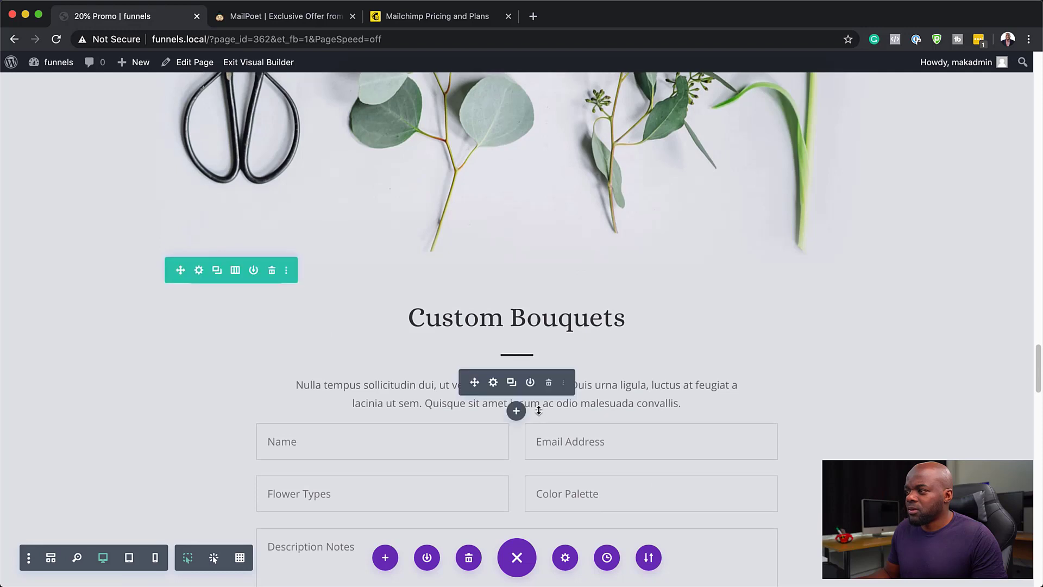
scroll(down, 3)
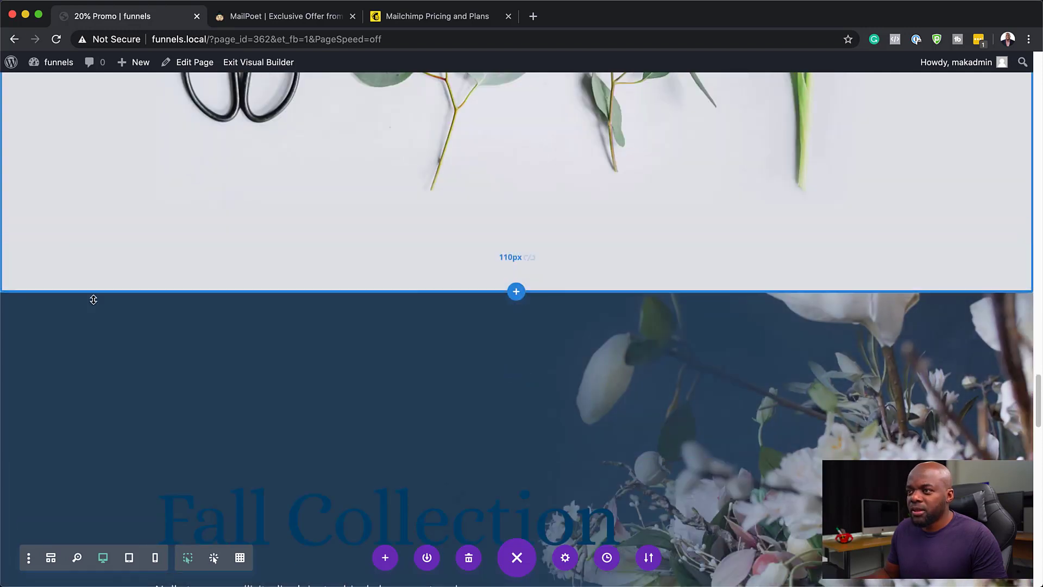
scroll(down, 3)
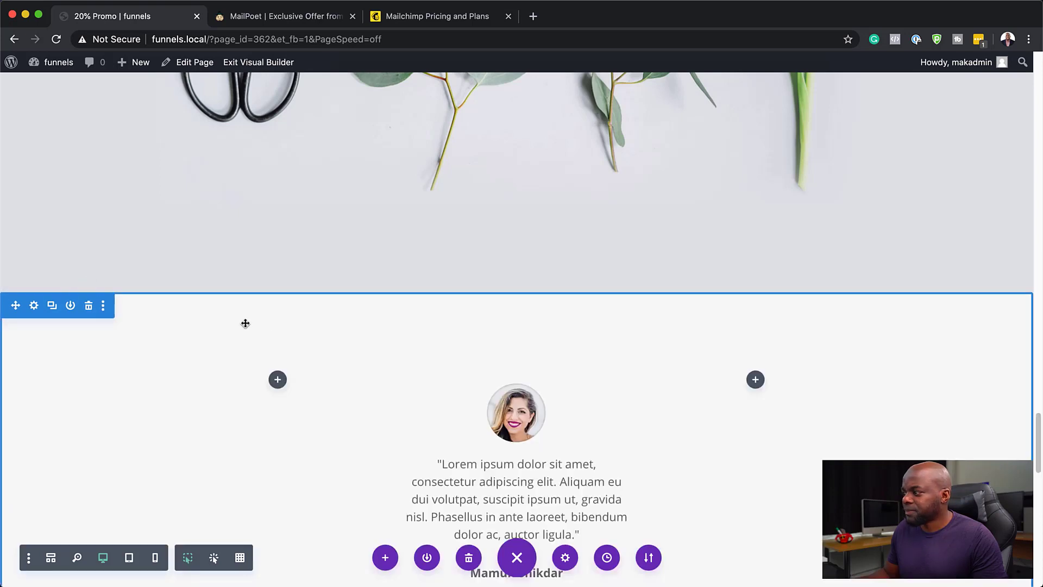
scroll(down, 3)
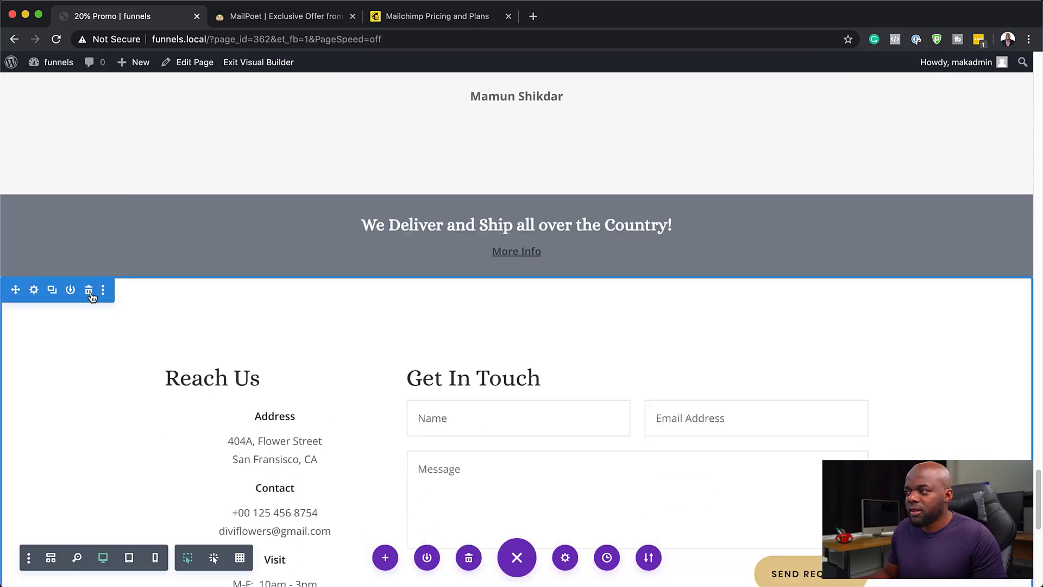
scroll(up, 3)
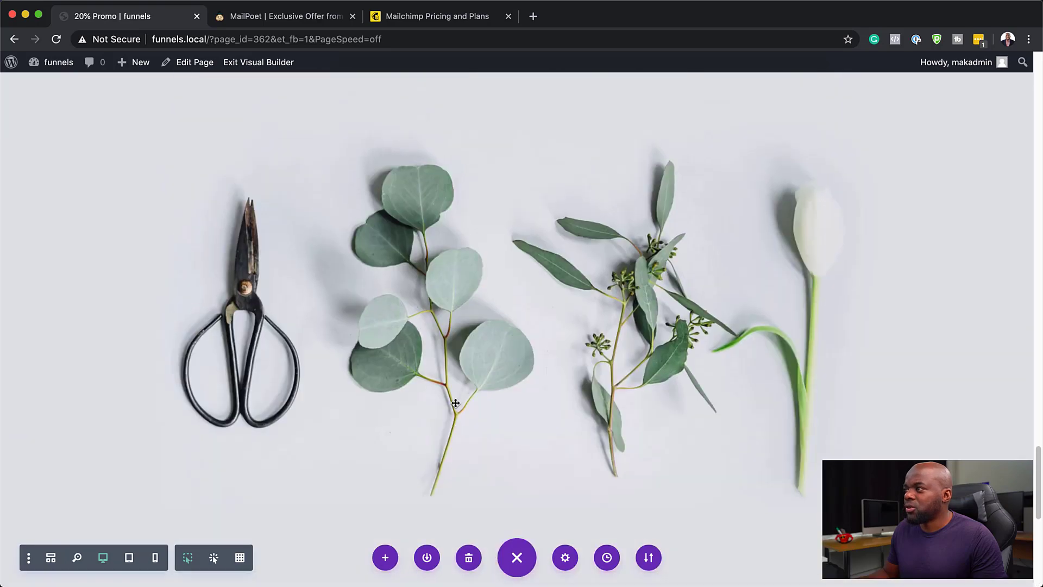
scroll(down, 3)
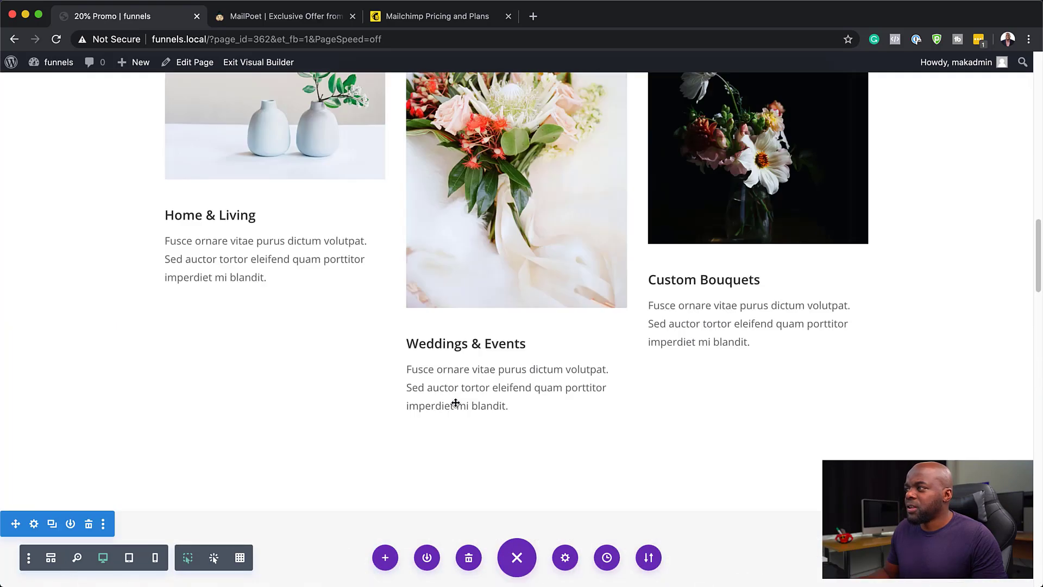
scroll(up, 3)
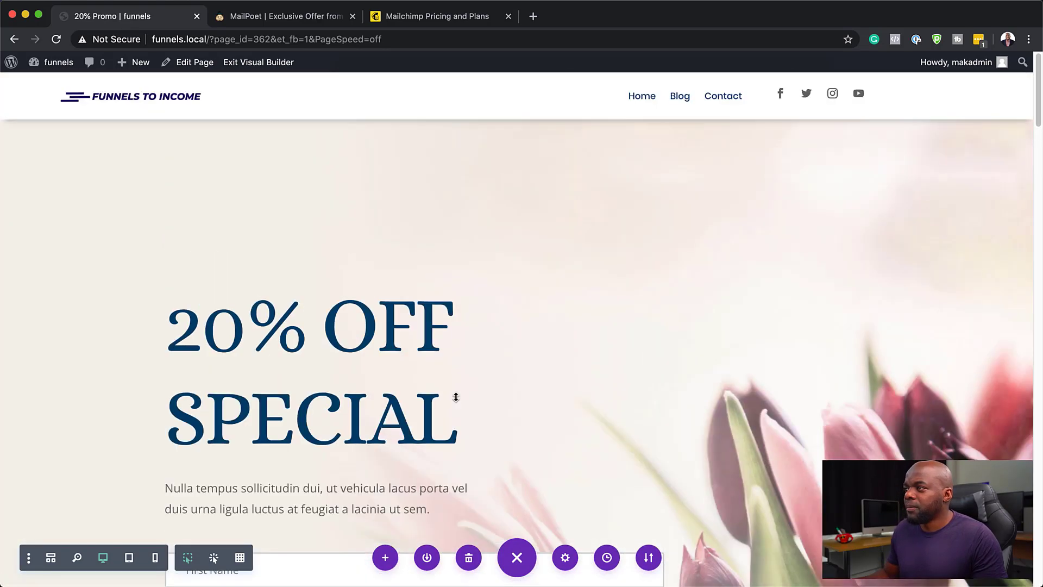
scroll(down, 3)
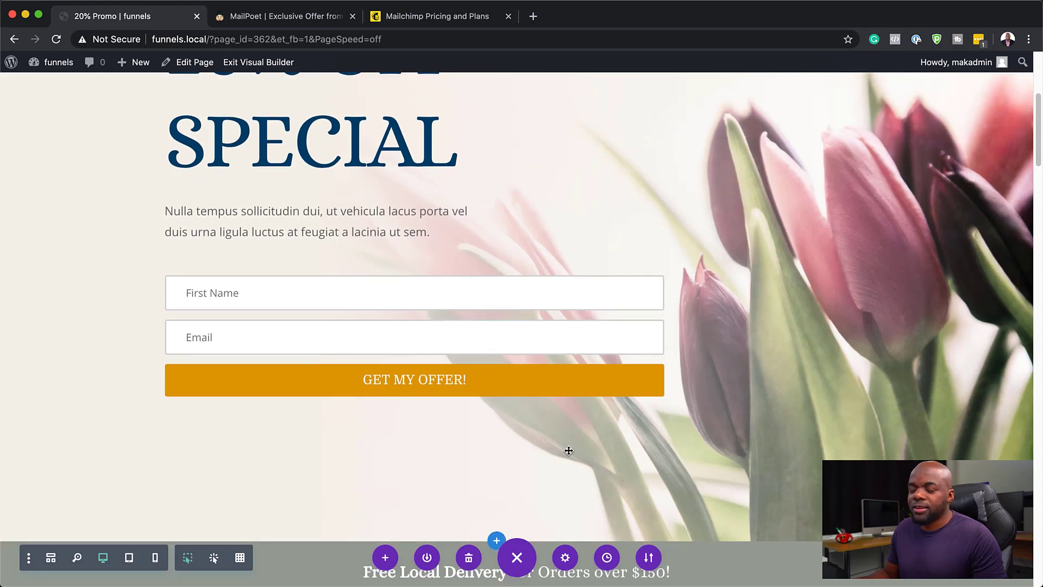
mouse_move(665, 573)
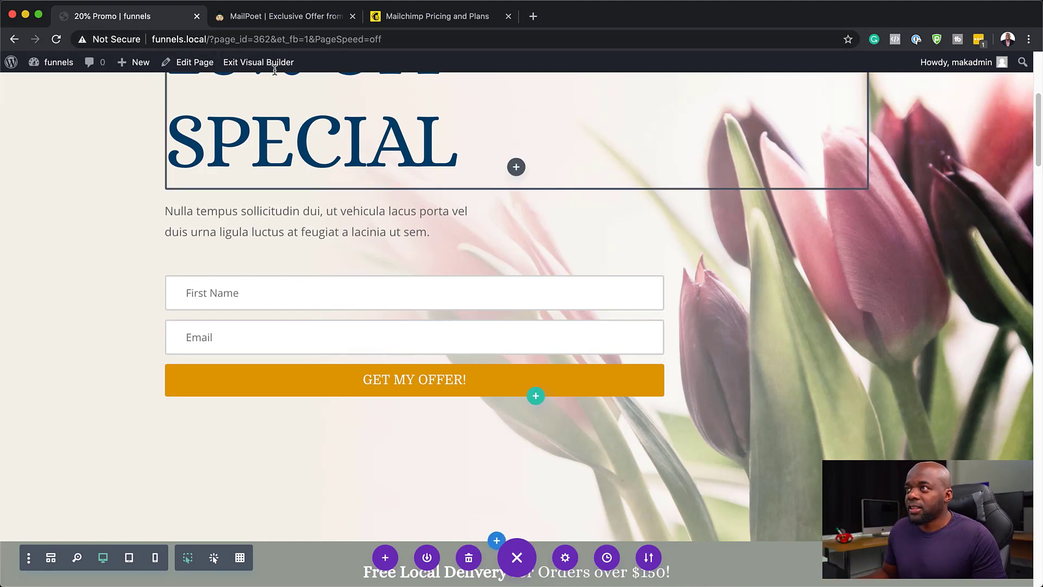
- Exit the Visual Builder and view the live 20-promo page, selecting its URL in the address bar
click(258, 62)
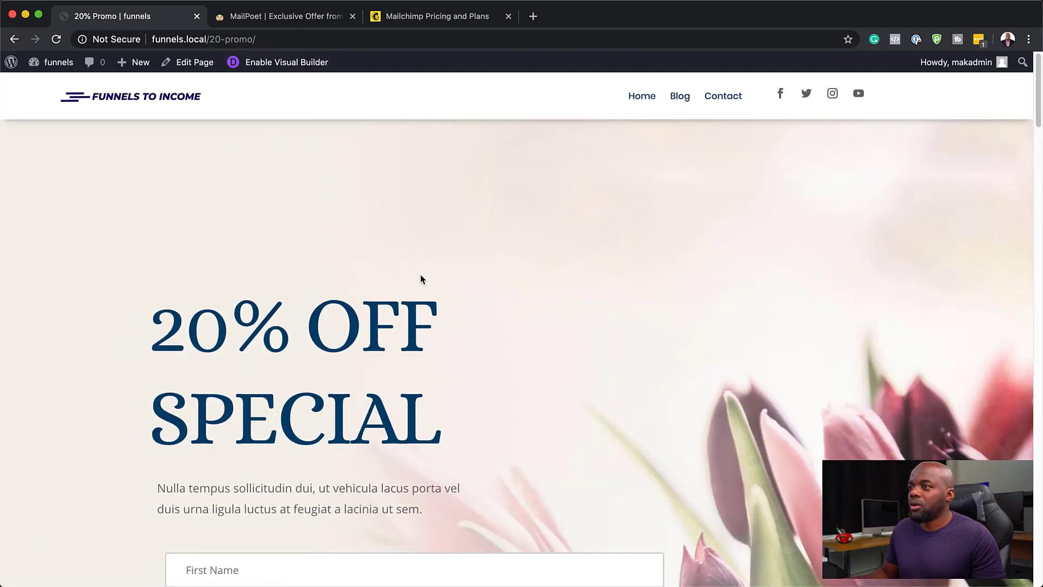
scroll(down, 3)
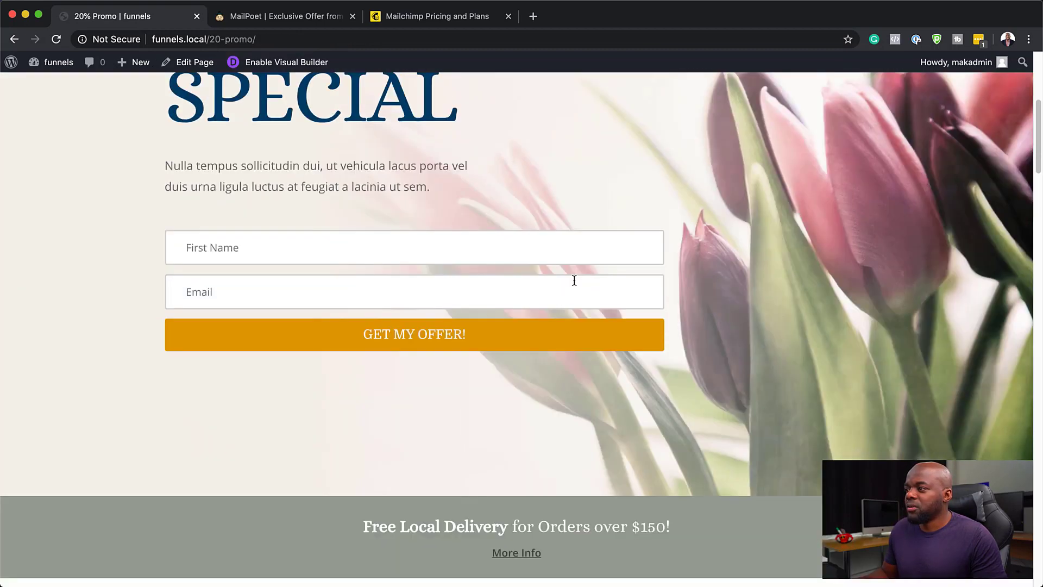
scroll(up, 3)
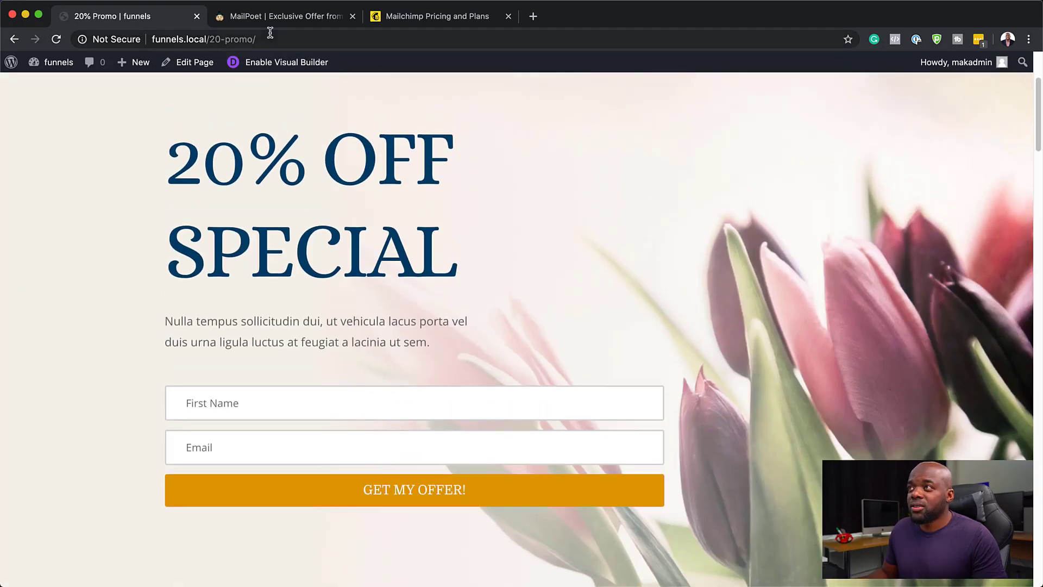
click(204, 40)
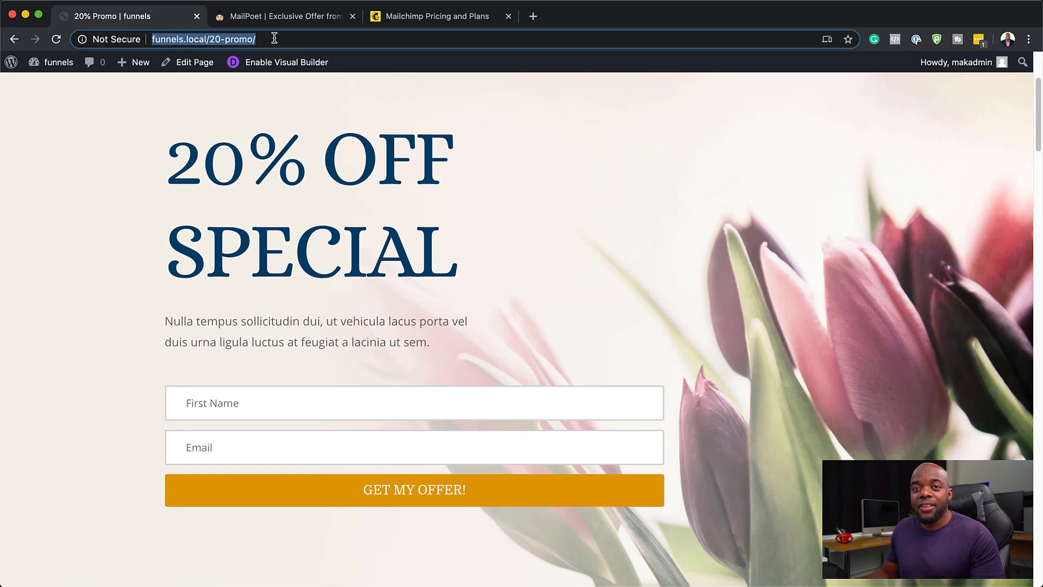